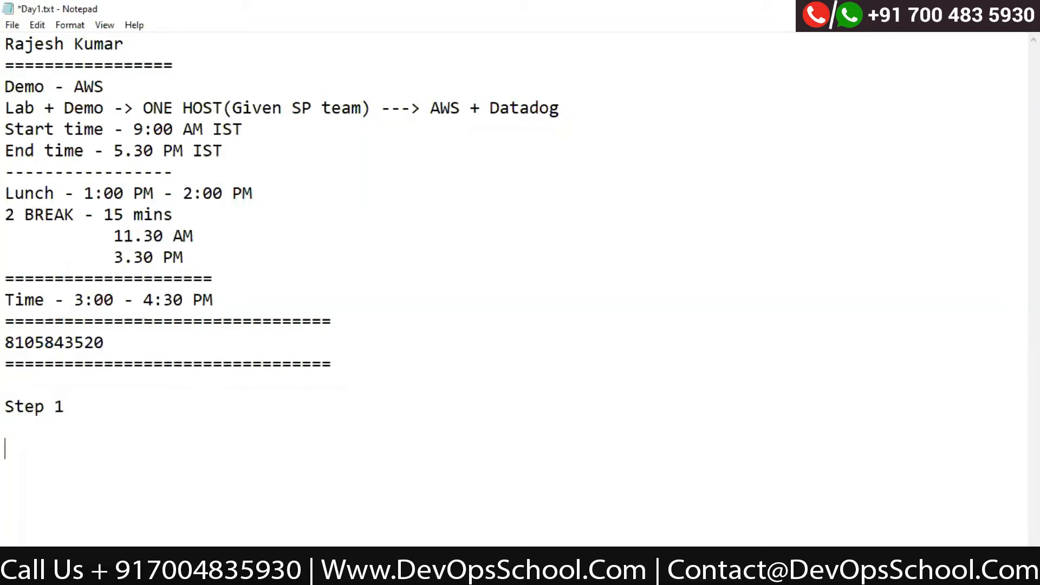
Add the 'Step 2' label, save, and write 'Register at site' in the notes.
{"action": "type", "text": "Step 2"}
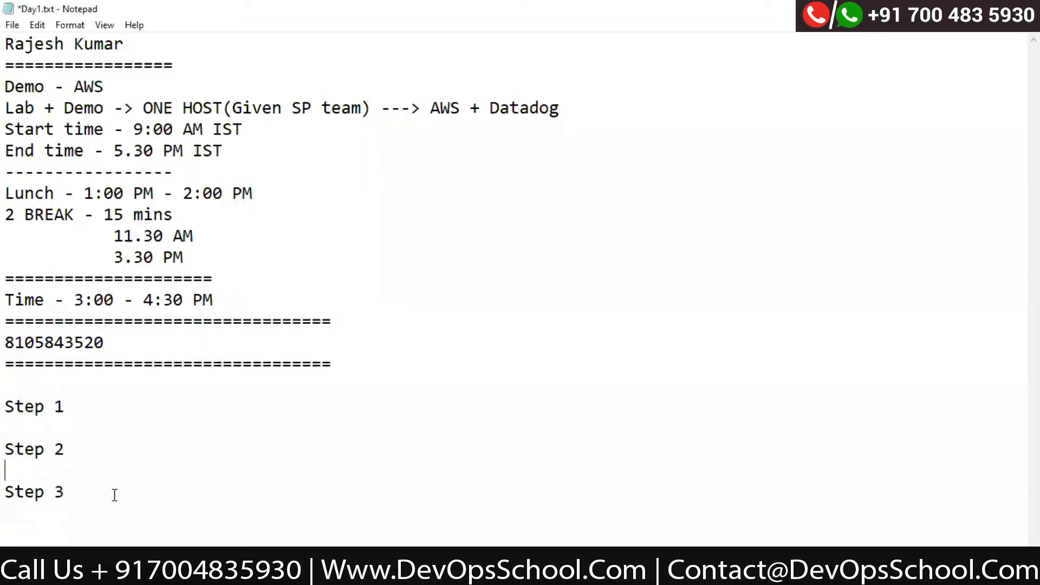
{"action": "key", "text": "ctrl+s"}
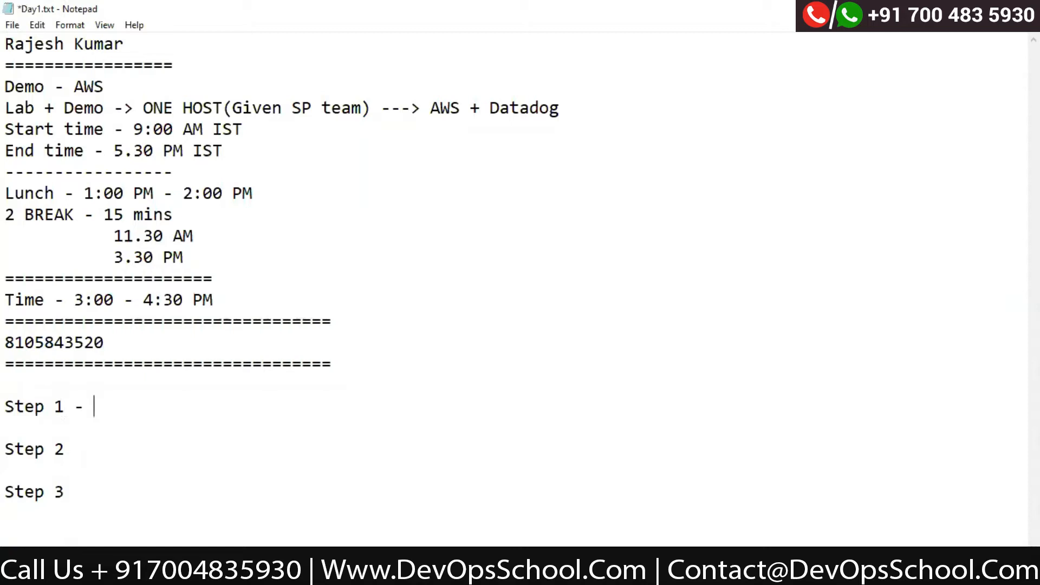
{"action": "type", "text": "Rr"}
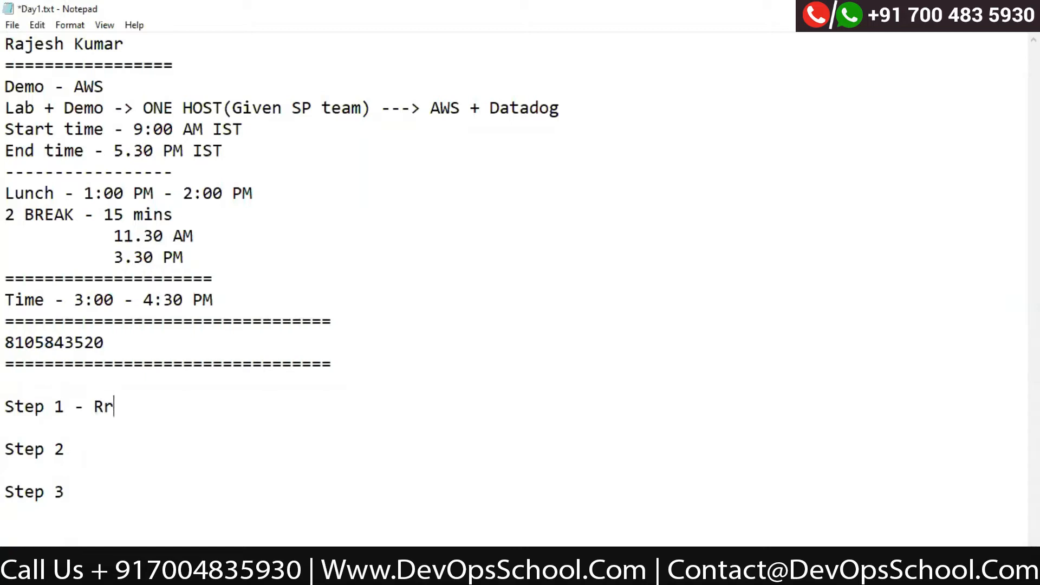
{"action": "type", "text": "egister at Datadog web"}
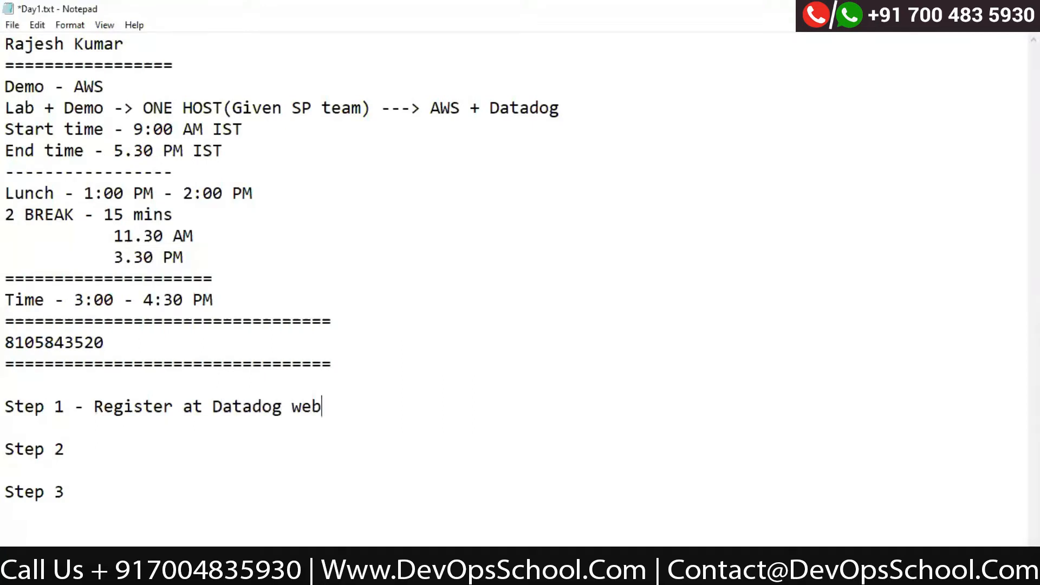
{"action": "type", "text": "site"}
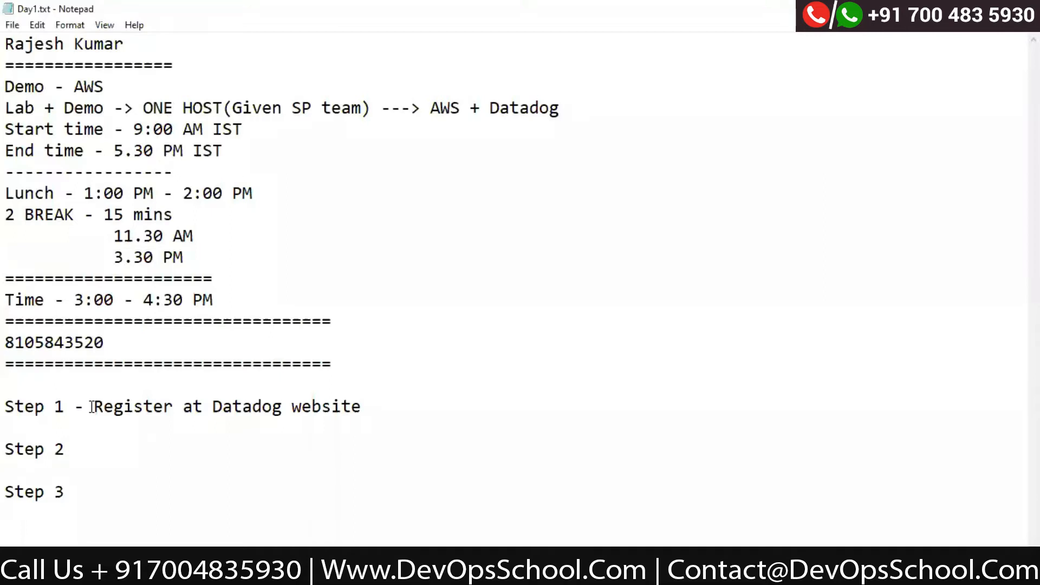
{"action": "type", "text": "-"}
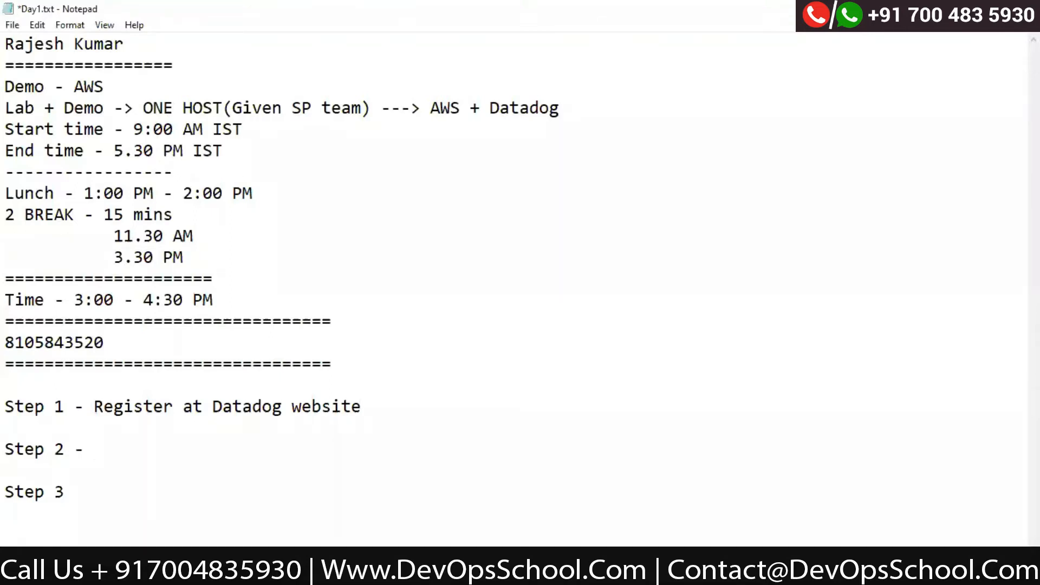
Write the step 'Install Agent in Linux Box (AWS)'.
{"action": "type", "text": "Instal"}
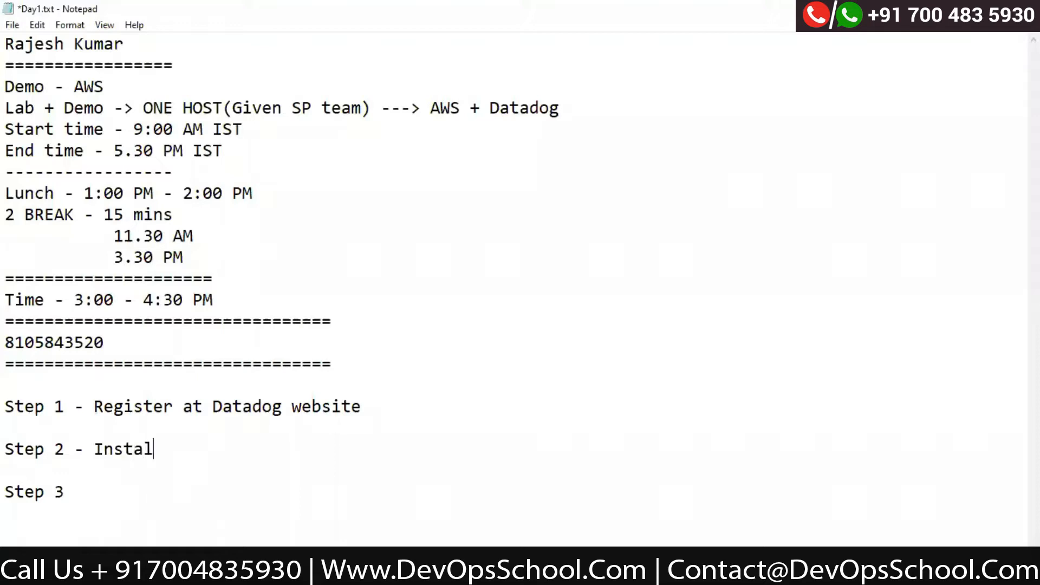
{"action": "type", "text": "l Agent i"}
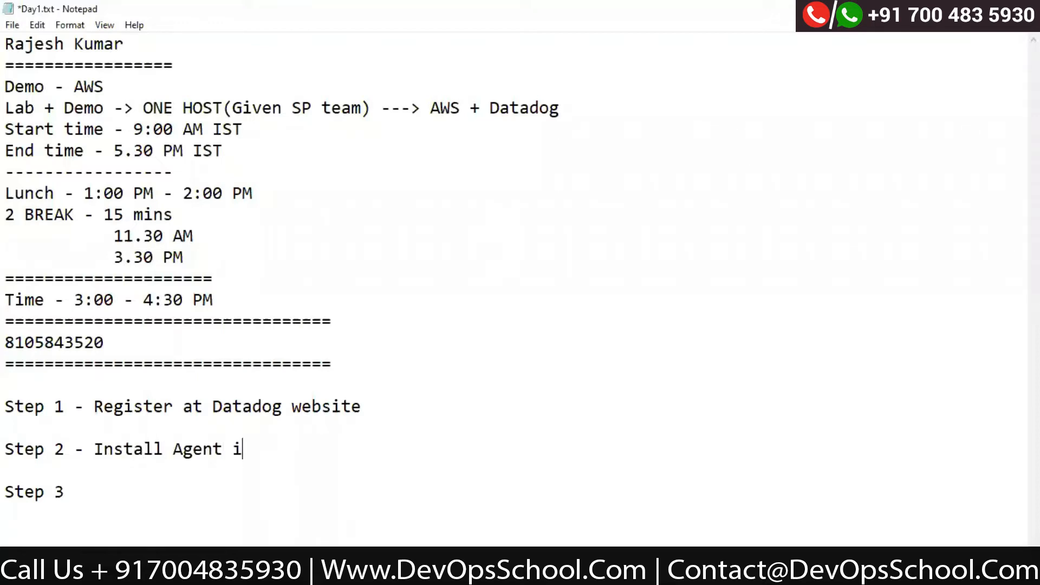
{"action": "type", "text": "n"}
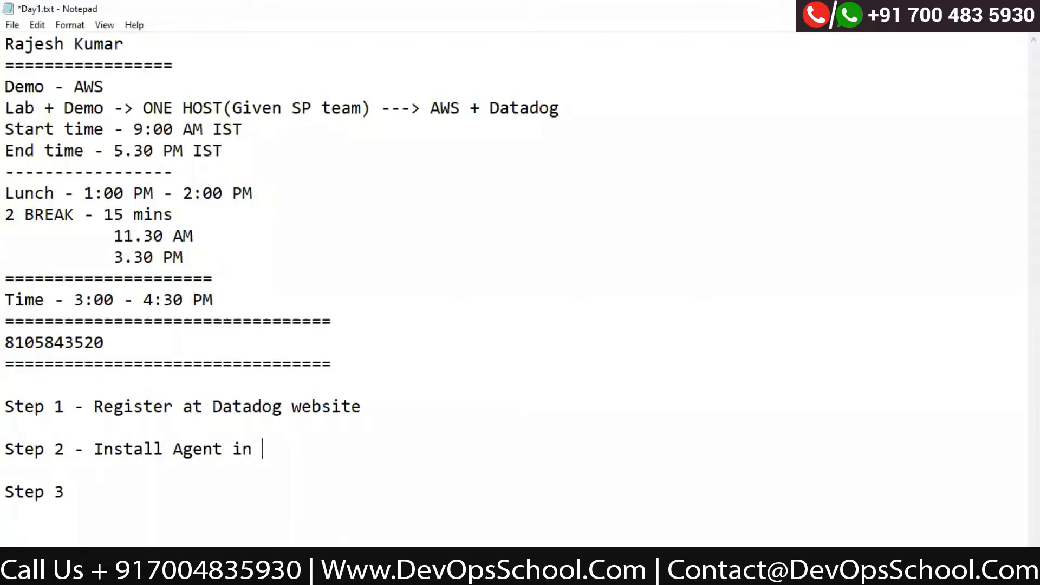
{"action": "type", "text": "Lin"}
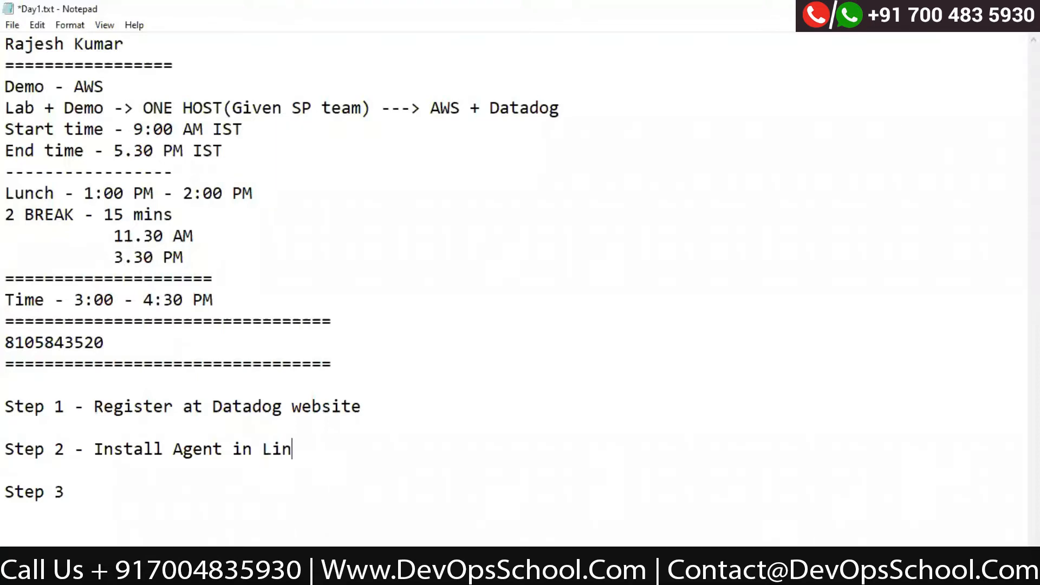
{"action": "type", "text": "ux Bo"}
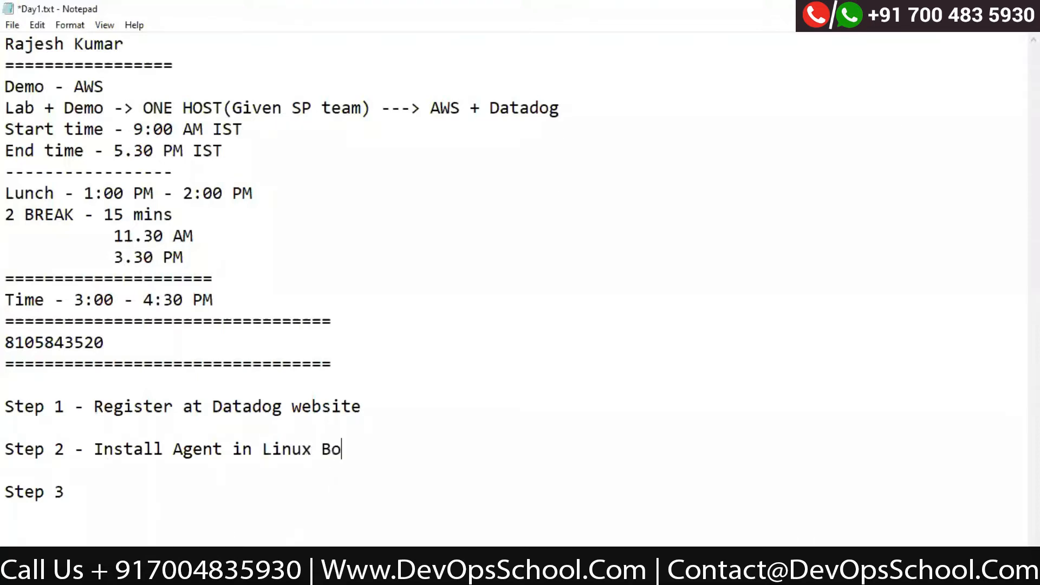
{"action": "type", "text": "x"}
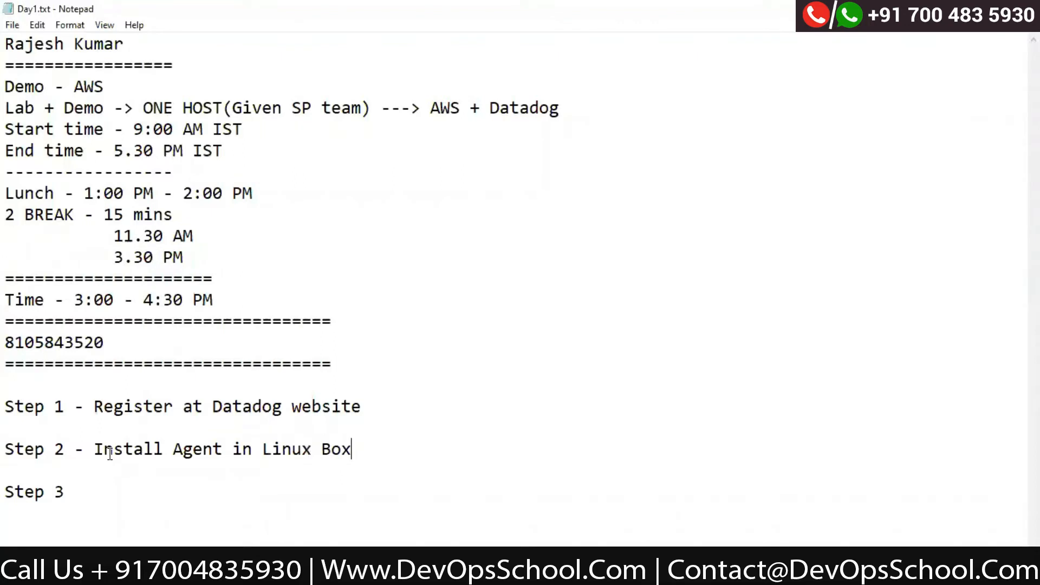
{"action": "type", "text": "("}
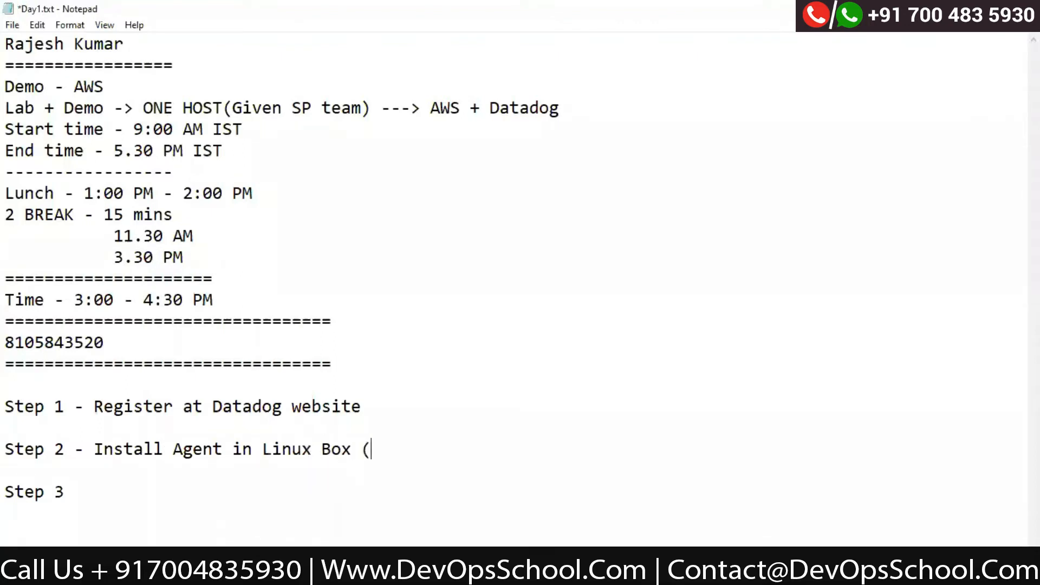
{"action": "type", "text": "AWS)"}
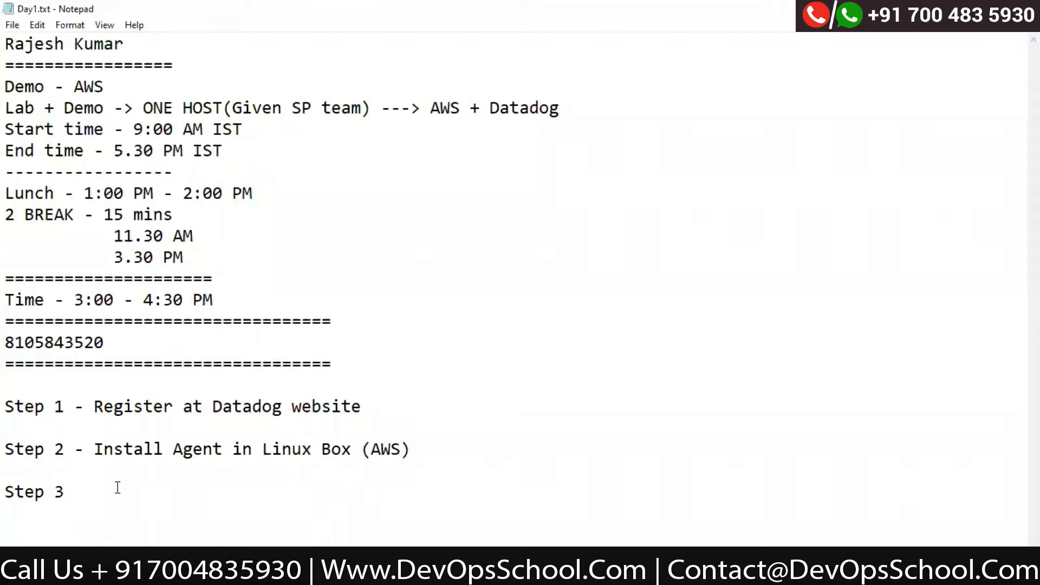
{"action": "type", "text": "-"}
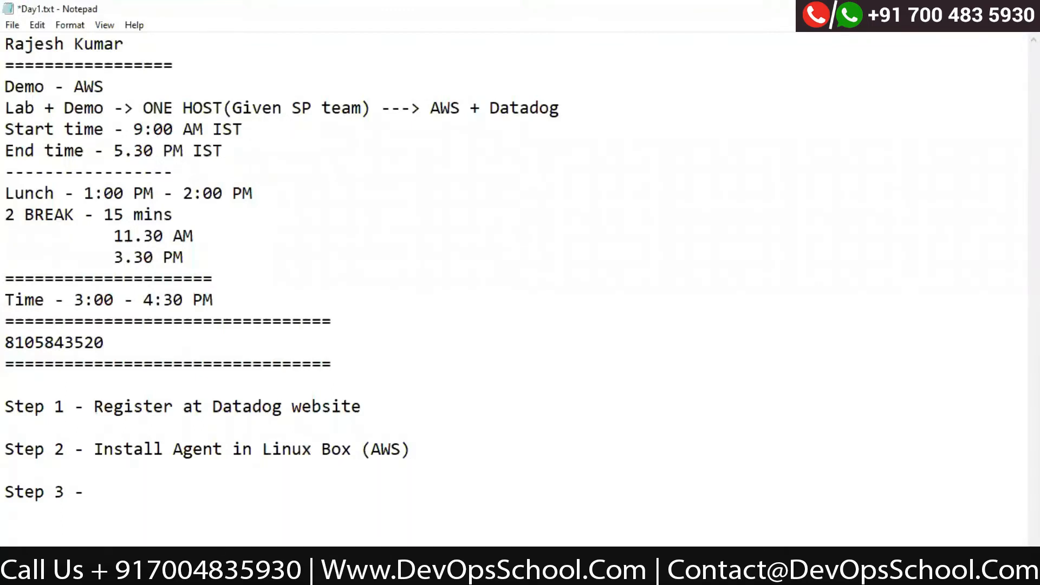
Write the Step 3 description 'Monitor through Datadog dashboard.'.
{"action": "left_click", "coordinate": [94, 492]}
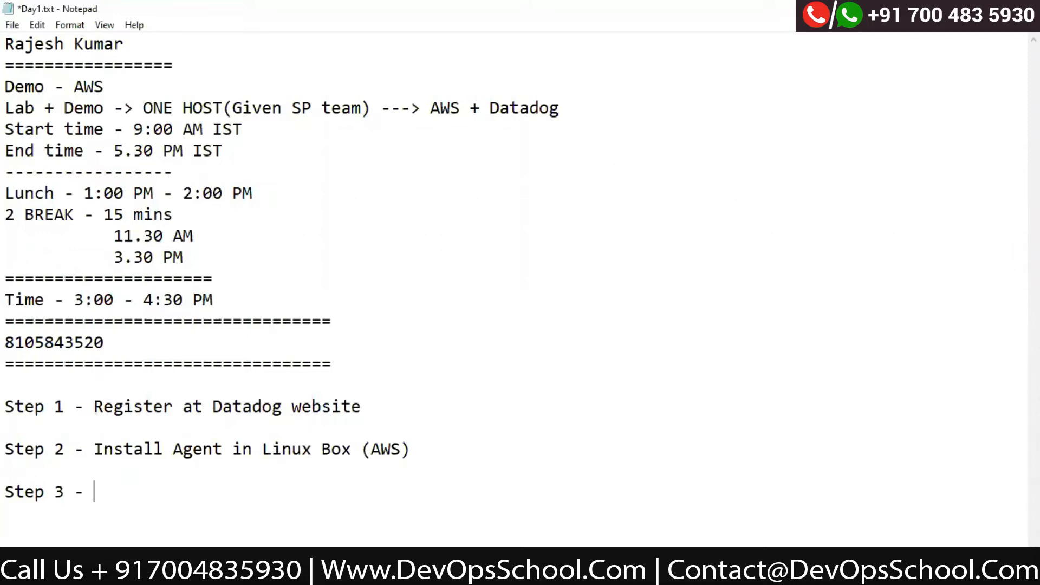
{"action": "type", "text": "Monit"}
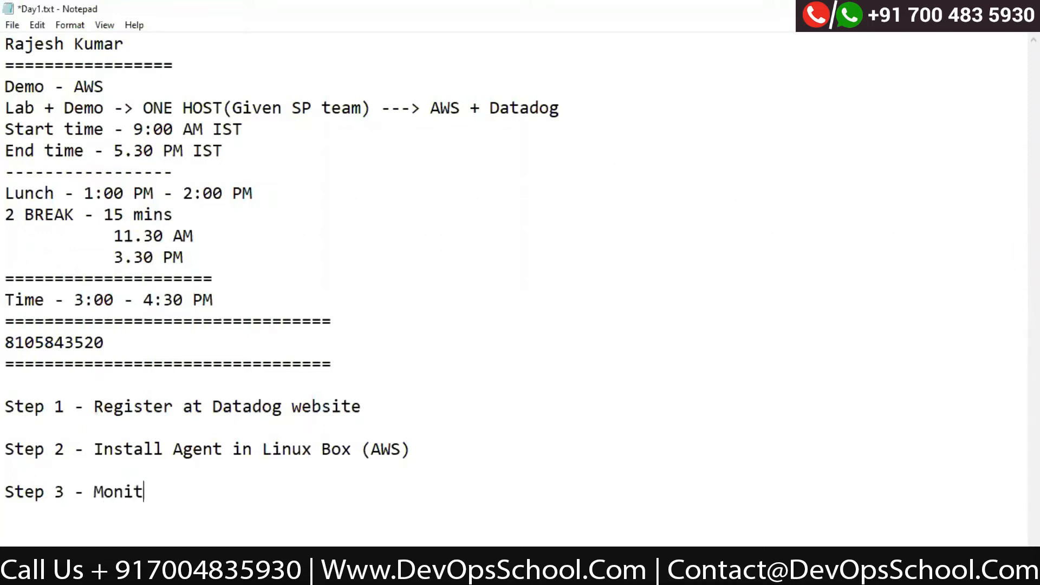
{"action": "type", "text": "or through"}
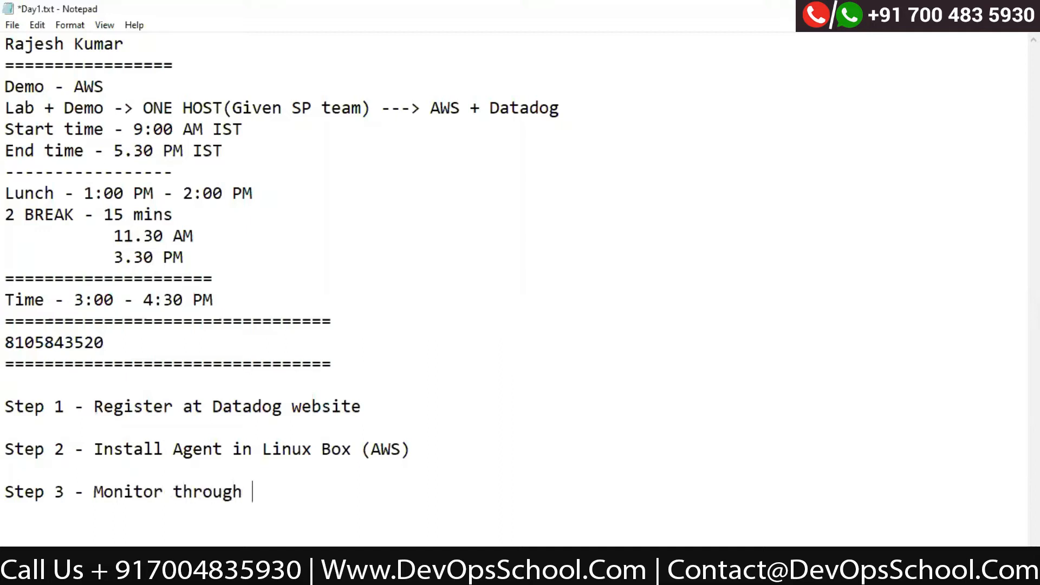
{"action": "type", "text": "D"}
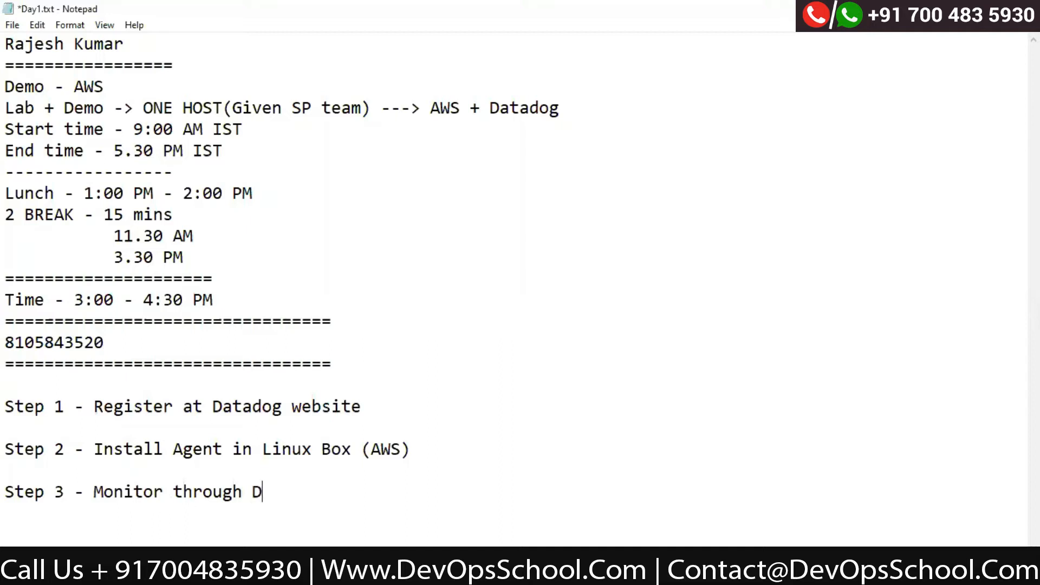
{"action": "type", "text": "ata"}
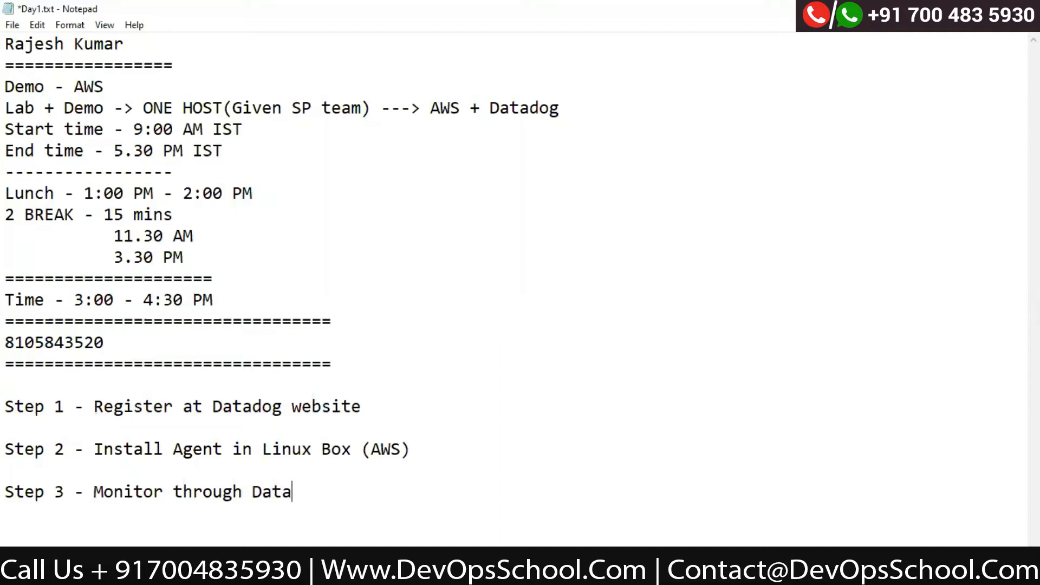
{"action": "type", "text": "dog"}
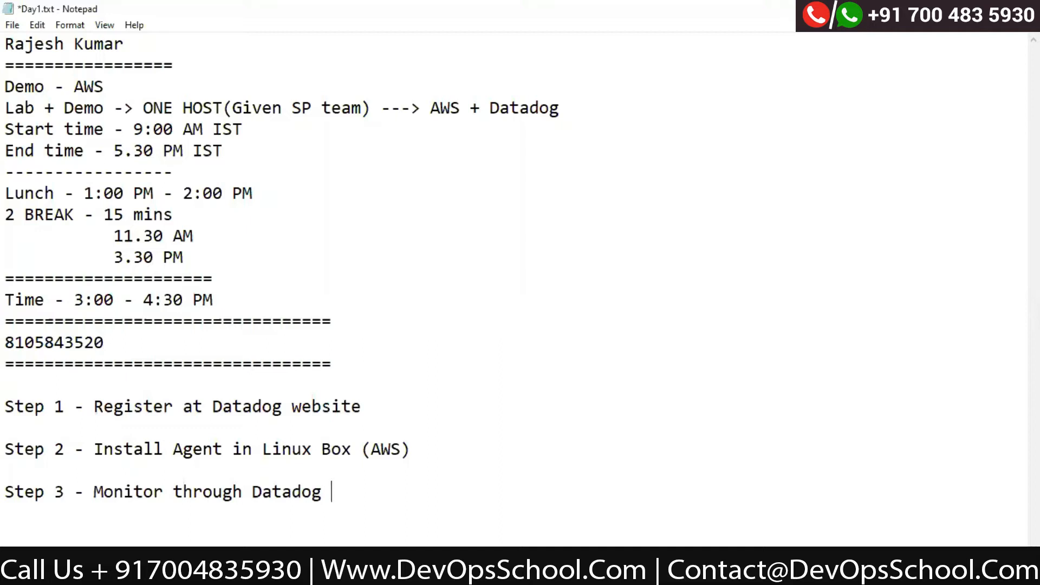
{"action": "type", "text": "dashboard."}
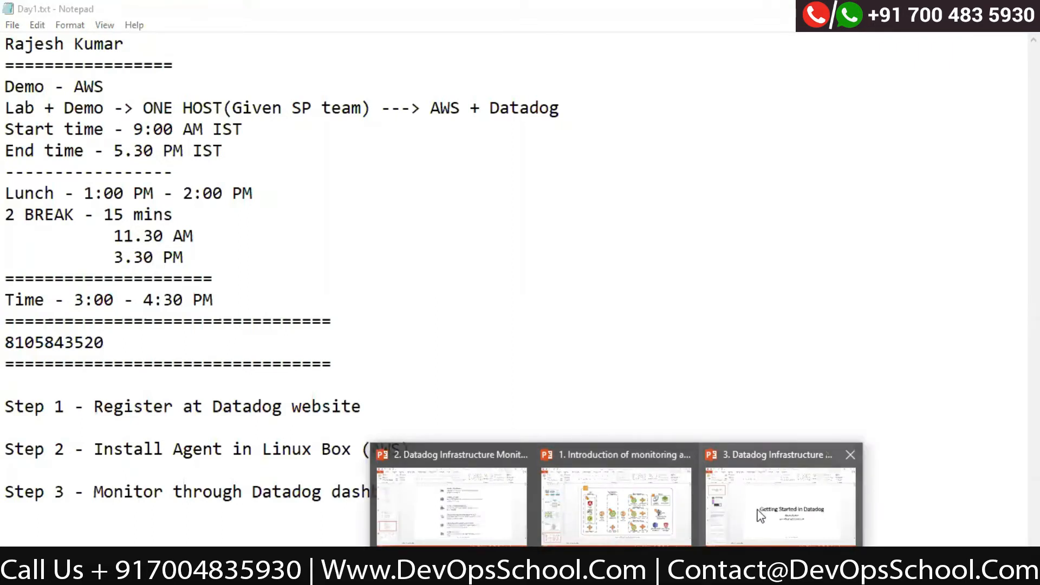
Switch to the Datadog Infrastructure presentation showing the setup checklist slide.
{"action": "left_click", "coordinate": [774, 511]}
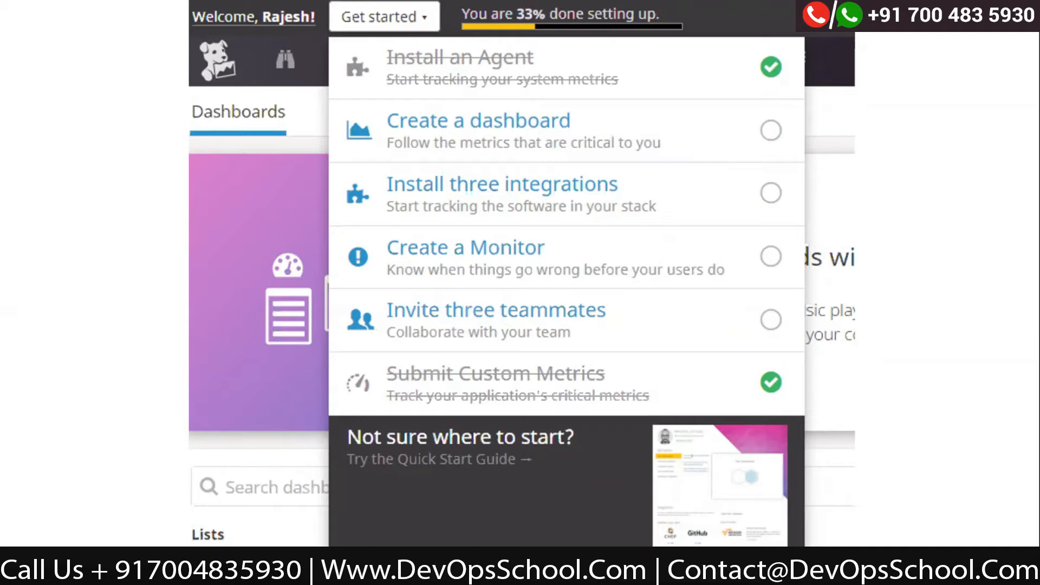
Leave PowerPoint for a blank new Firefox tab.
{"action": "left_click", "coordinate": [502, 183]}
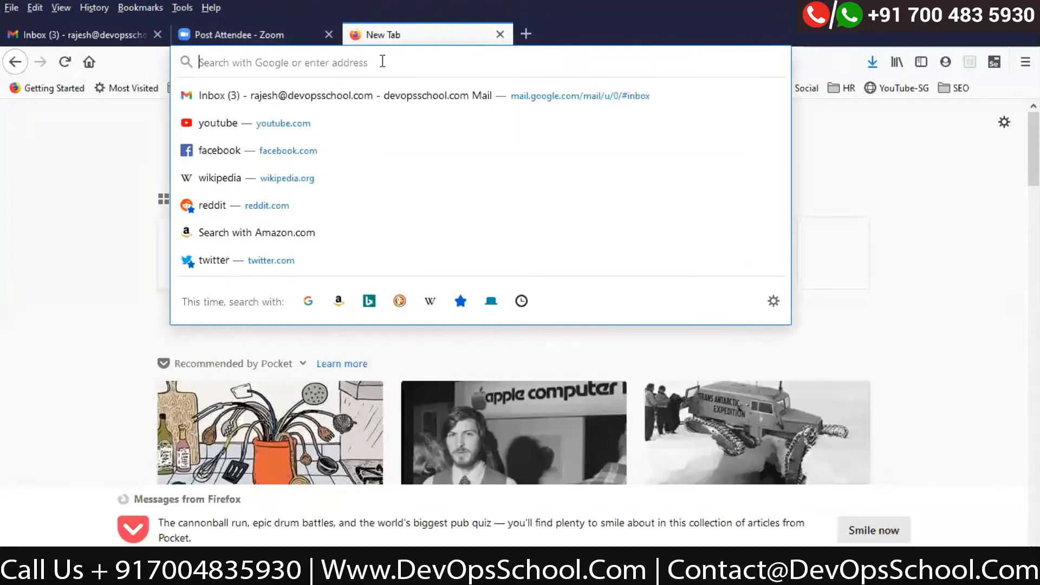
Search for 'datadog' and open the datadoghq.com homepage from the results.
{"action": "type", "text": "data"}
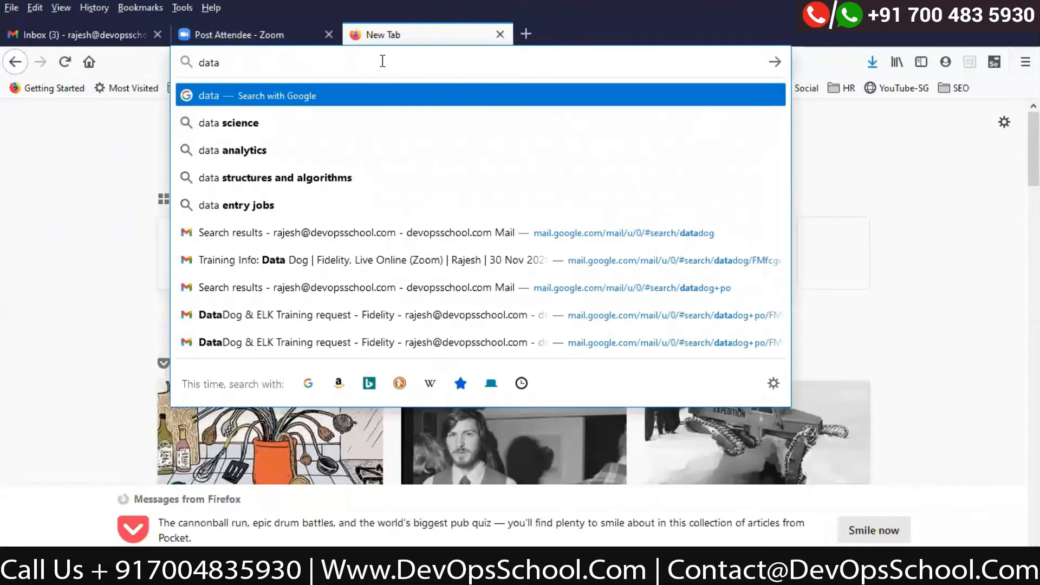
{"action": "type", "text": "dog"}
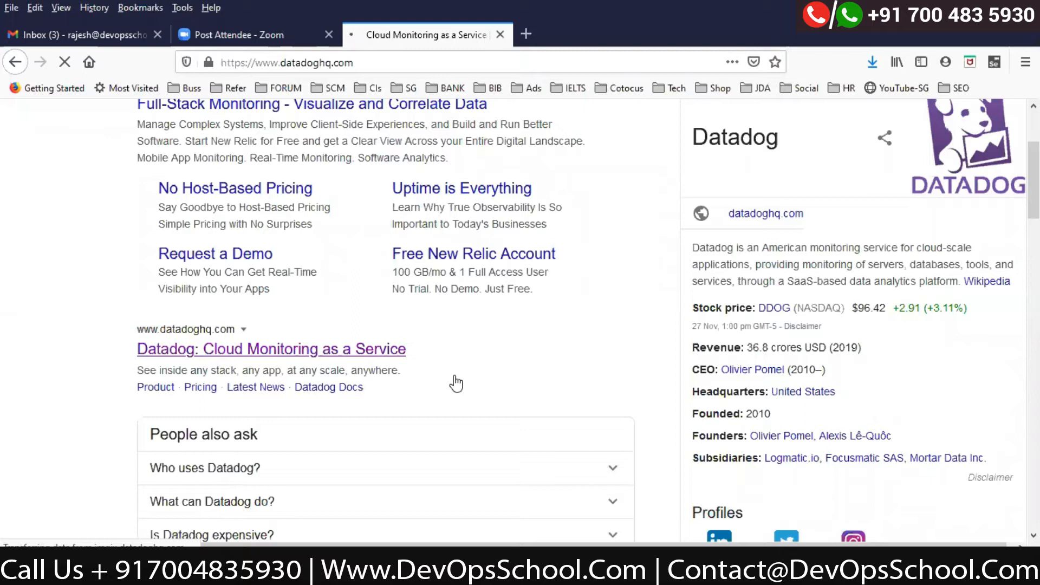
{"action": "mouse_move", "coordinate": [706, 327]}
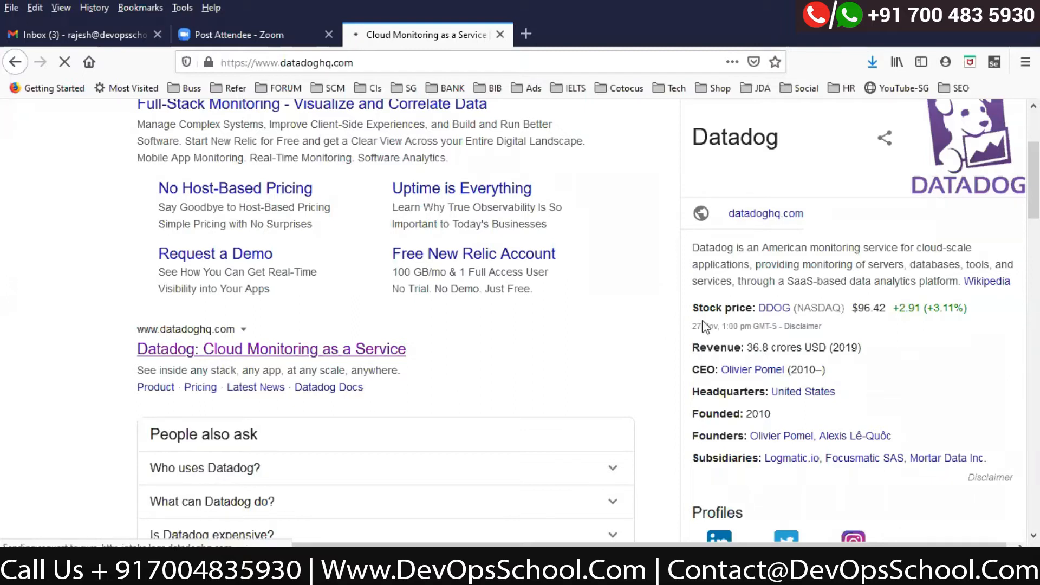
{"action": "left_click", "coordinate": [270, 349]}
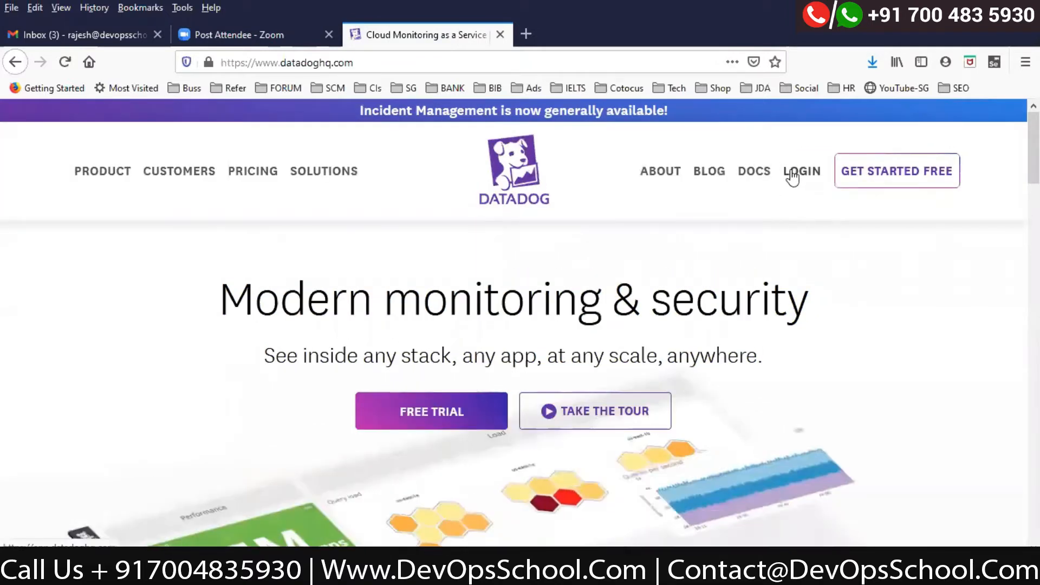
Open the Datadog login page, enter the account email and password, and log in.
{"action": "left_click", "coordinate": [802, 171]}
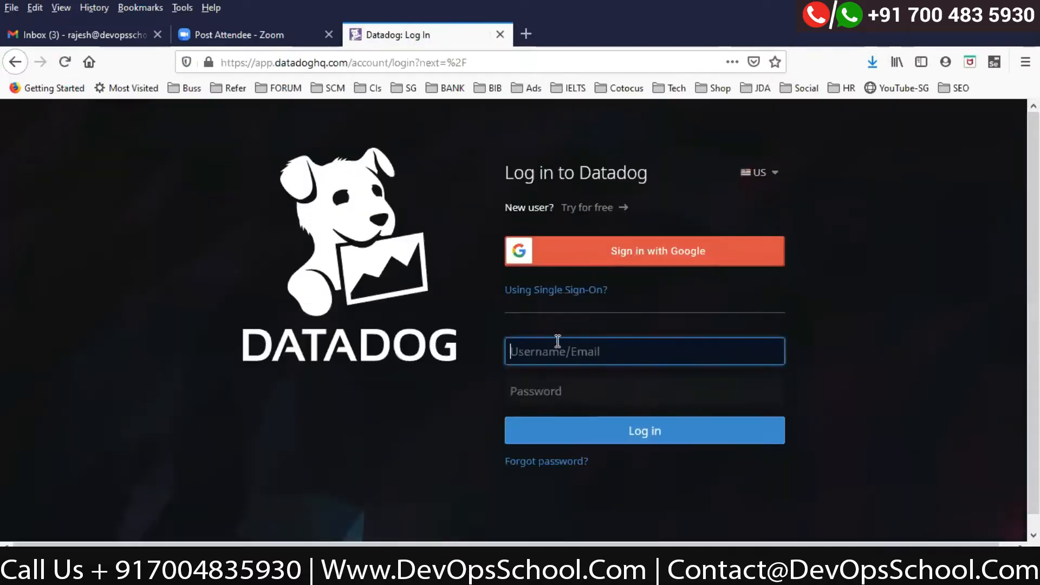
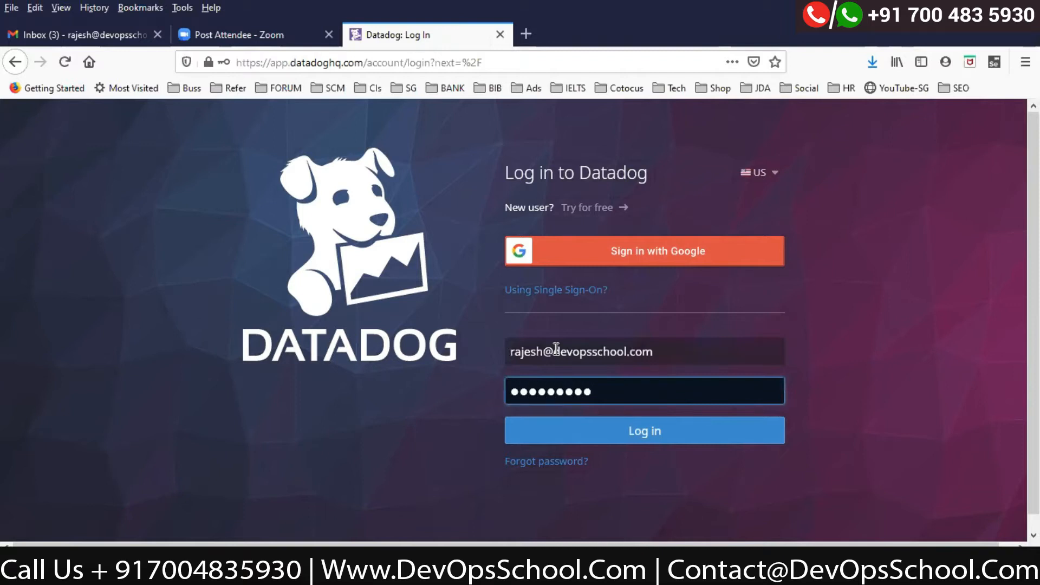
{"action": "left_click", "coordinate": [644, 431]}
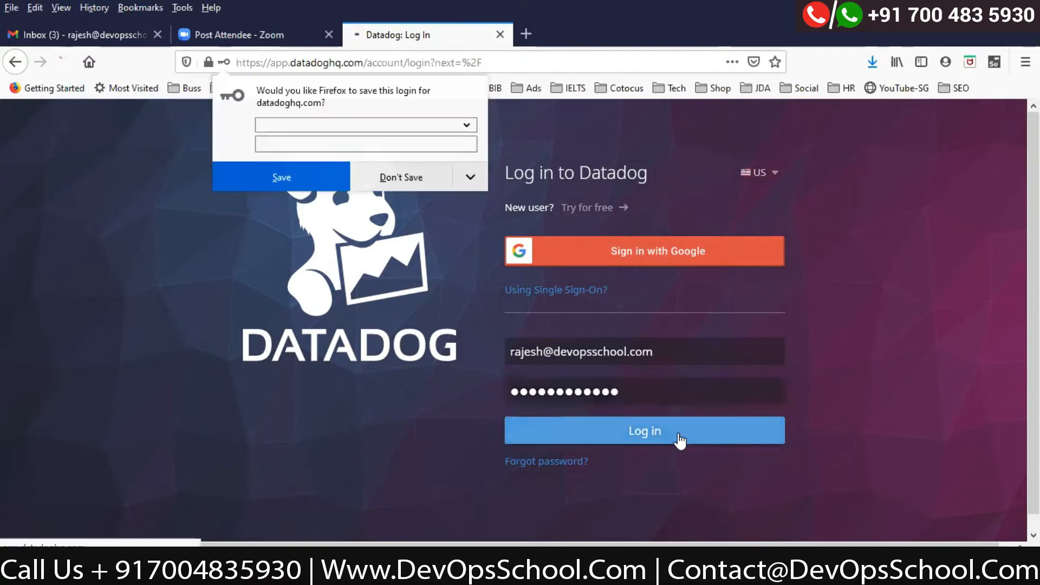
Dismiss the save-login prompt and browse the Agent 7 installation platform list.
{"action": "left_click", "coordinate": [645, 430]}
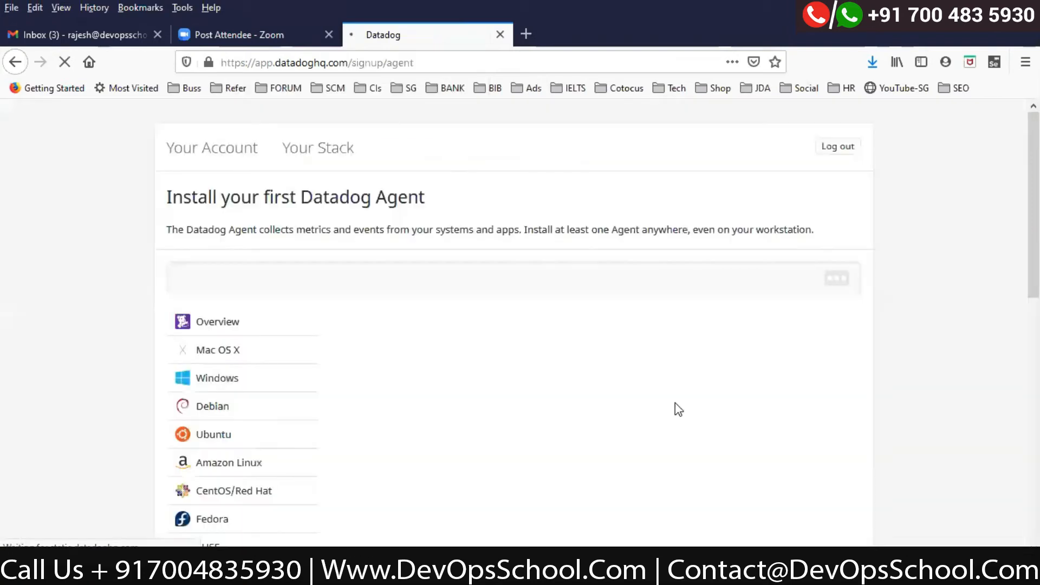
{"action": "left_click", "coordinate": [424, 148]}
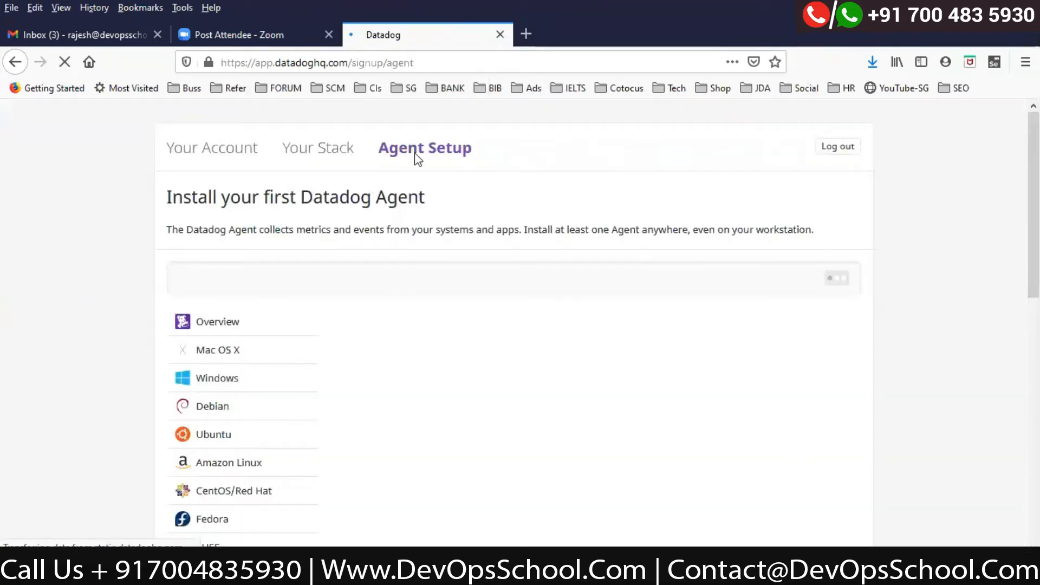
{"action": "mouse_move", "coordinate": [352, 168]}
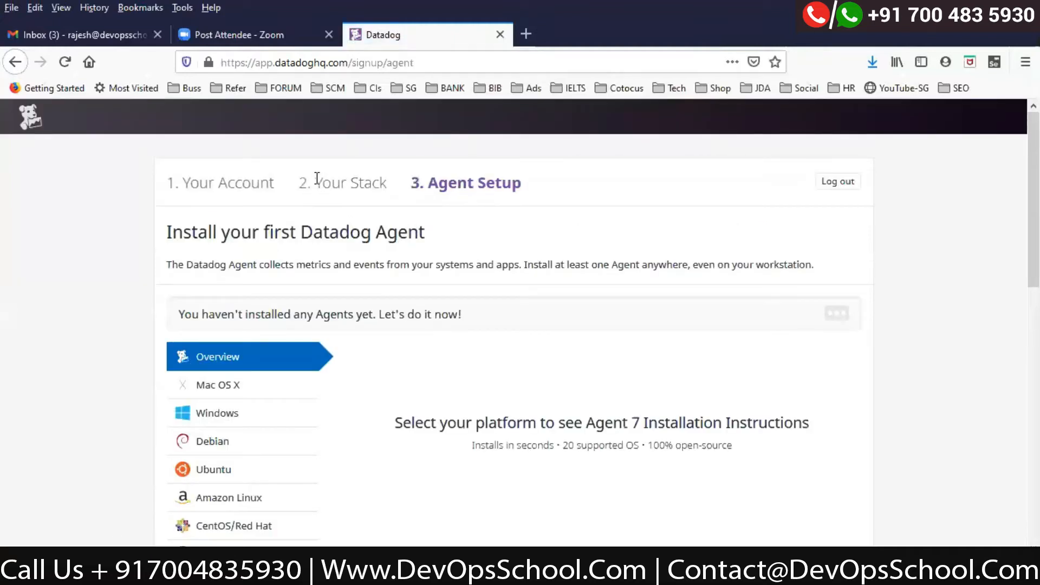
{"action": "scroll", "scroll_direction": "down", "scroll_amount": 3}
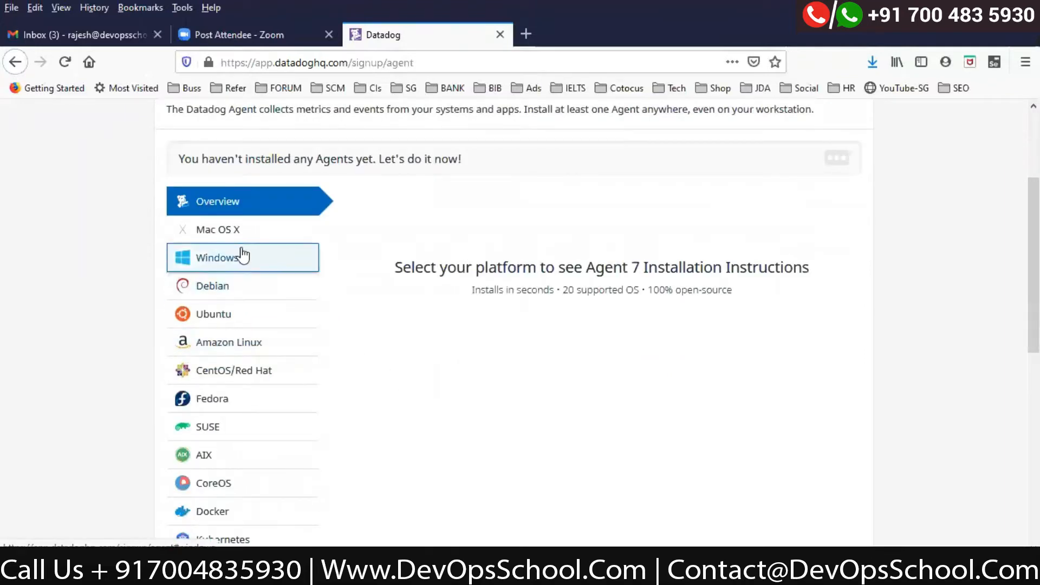
{"action": "mouse_move", "coordinate": [216, 282]}
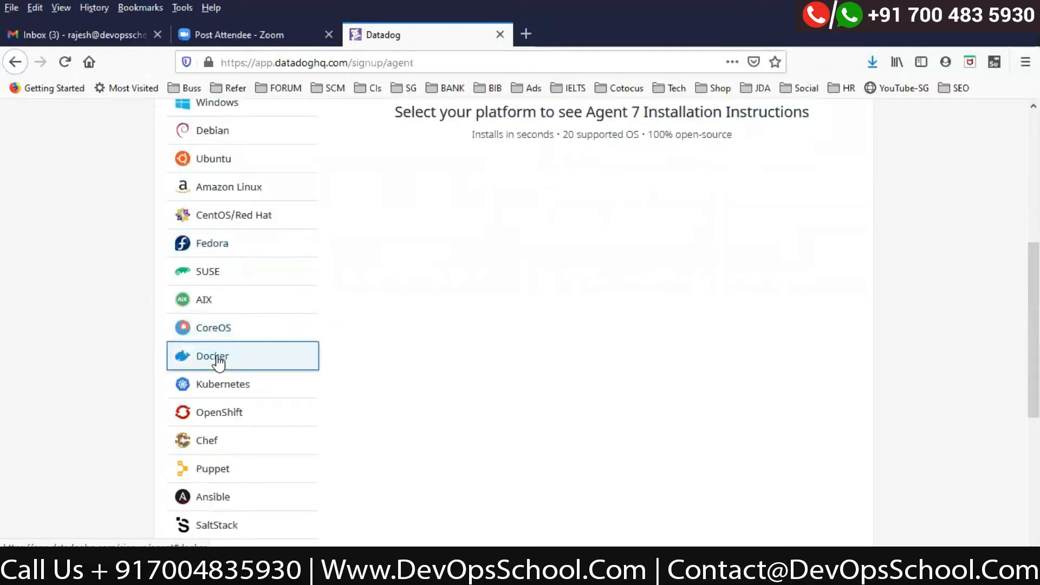
{"action": "scroll", "scroll_direction": "down", "scroll_amount": 3}
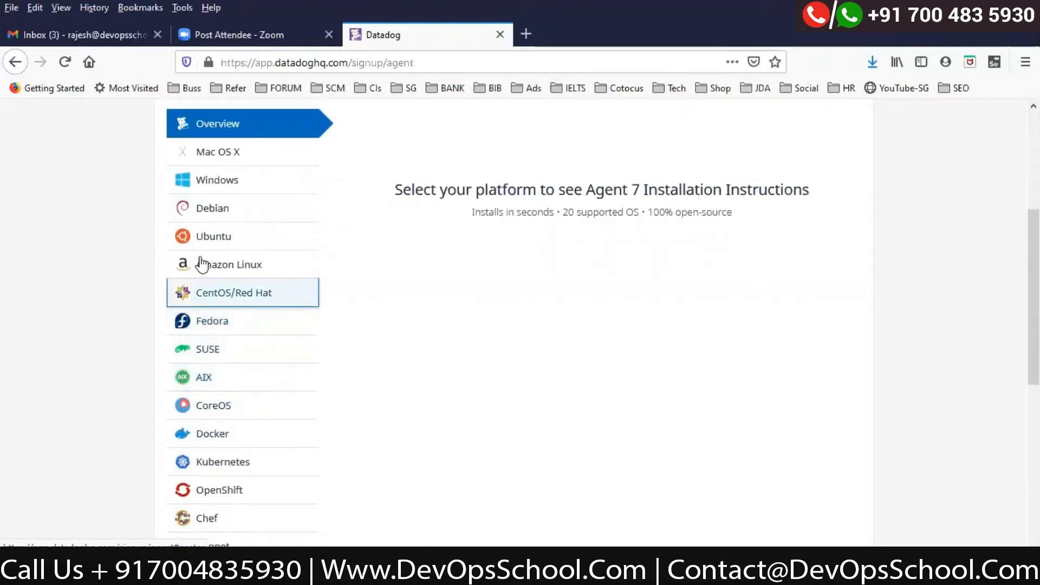
{"action": "mouse_move", "coordinate": [217, 433]}
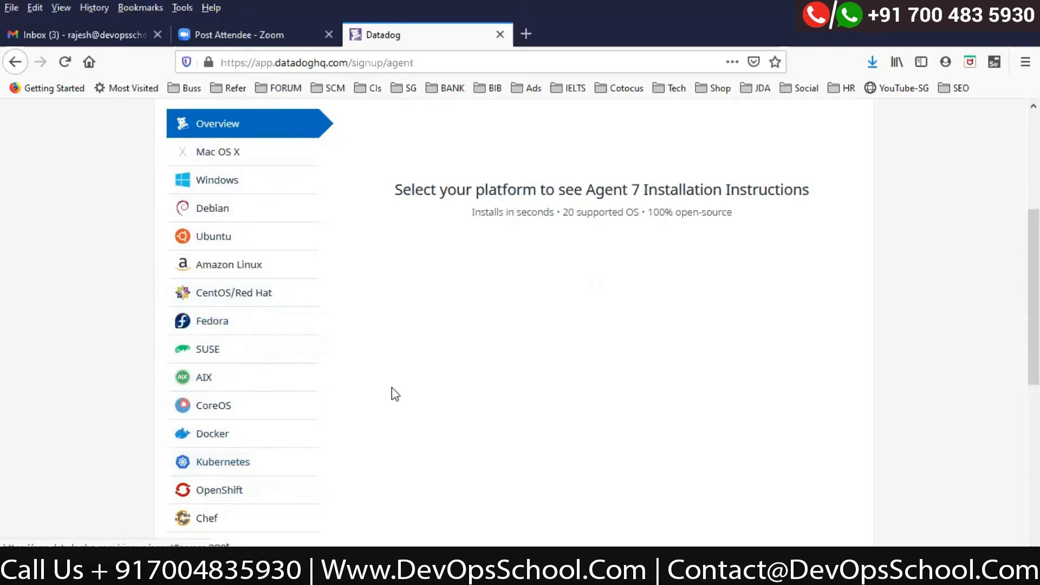
{"action": "scroll", "scroll_direction": "down", "scroll_amount": 3}
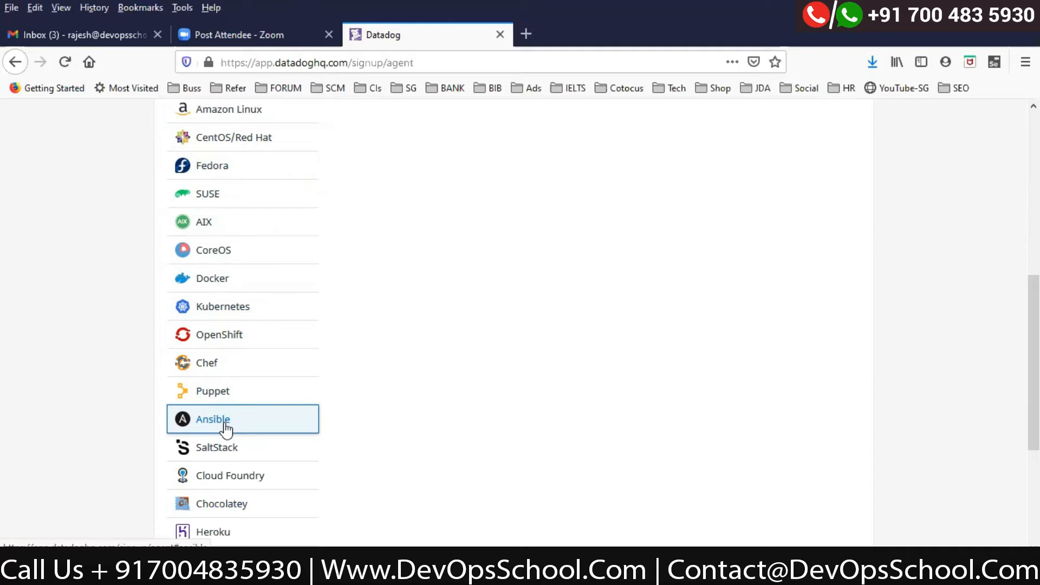
{"action": "mouse_move", "coordinate": [236, 430]}
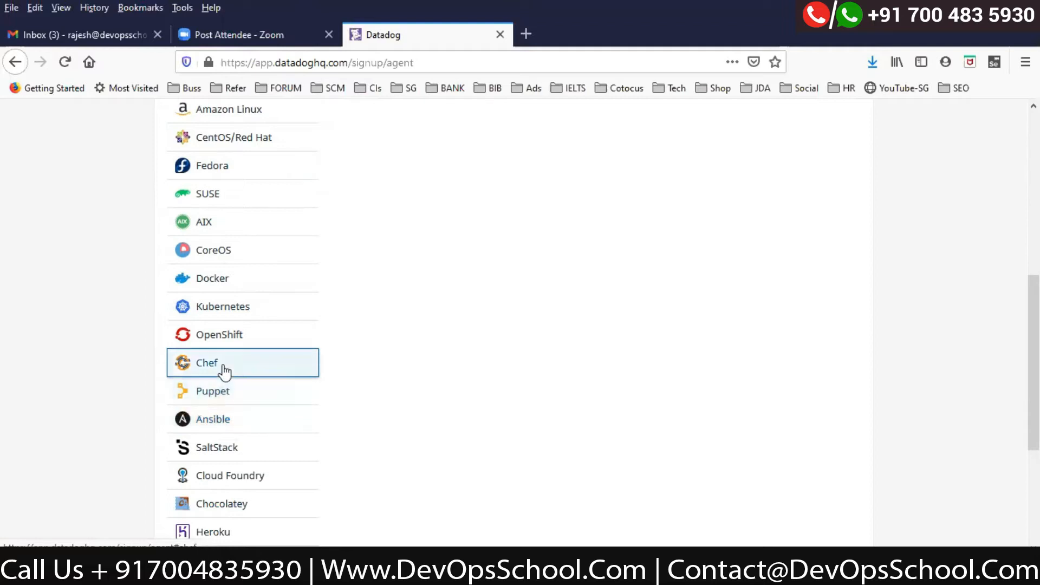
{"action": "mouse_move", "coordinate": [223, 342]}
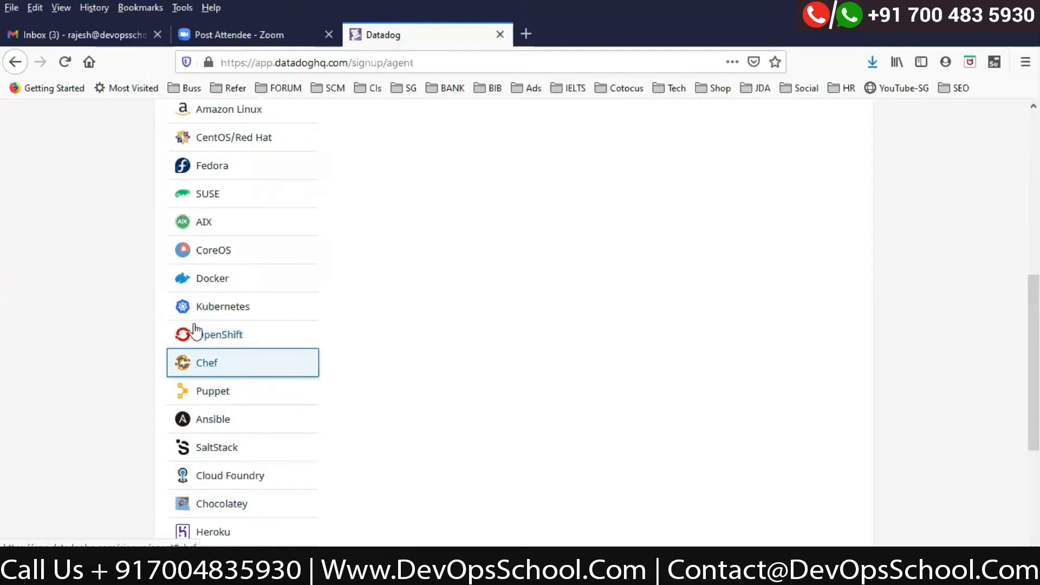
{"action": "scroll", "scroll_direction": "down", "scroll_amount": 3}
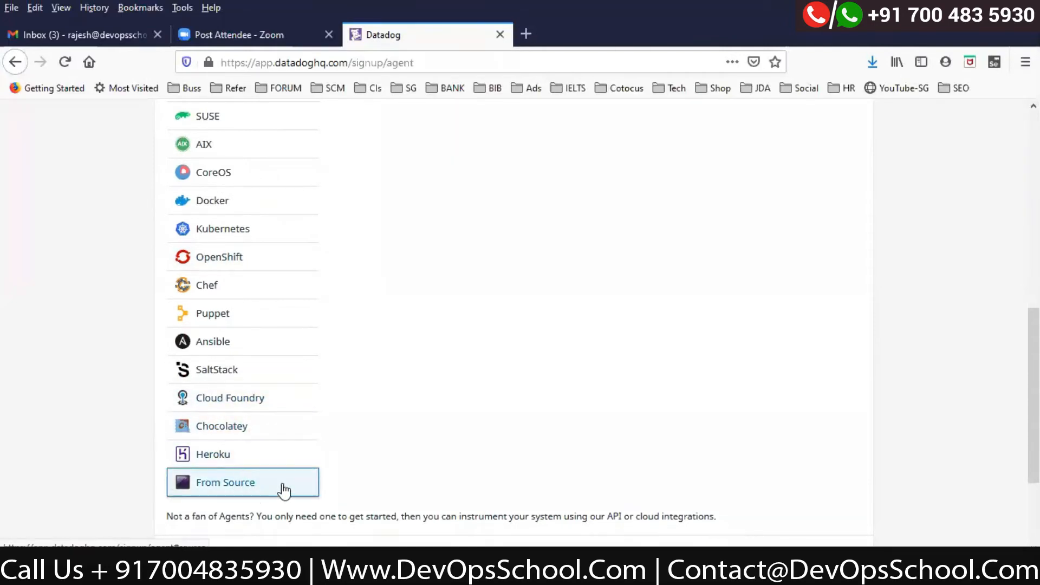
{"action": "scroll", "scroll_direction": "up", "scroll_amount": 3}
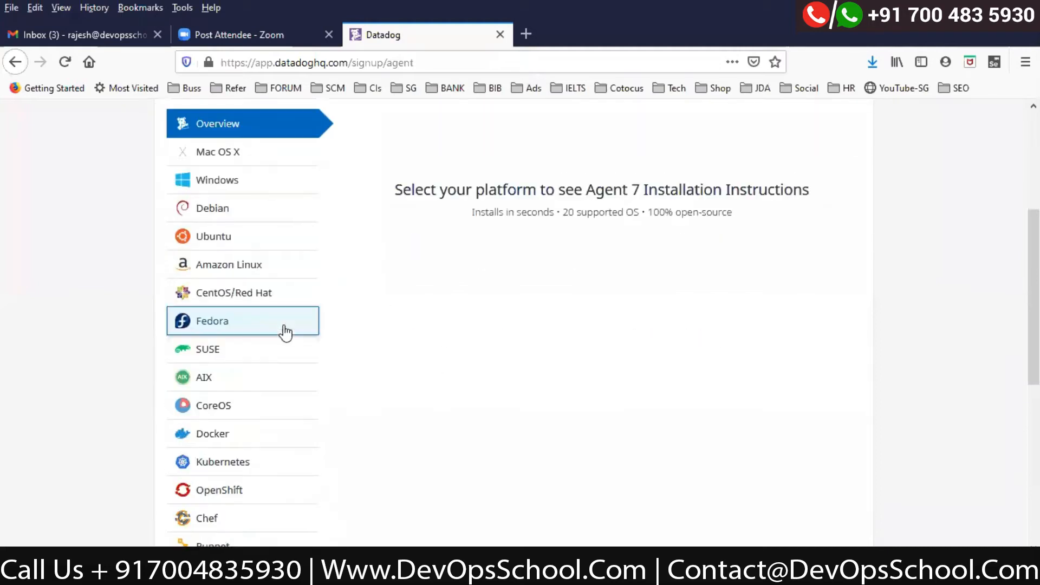
{"action": "mouse_move", "coordinate": [498, 386]}
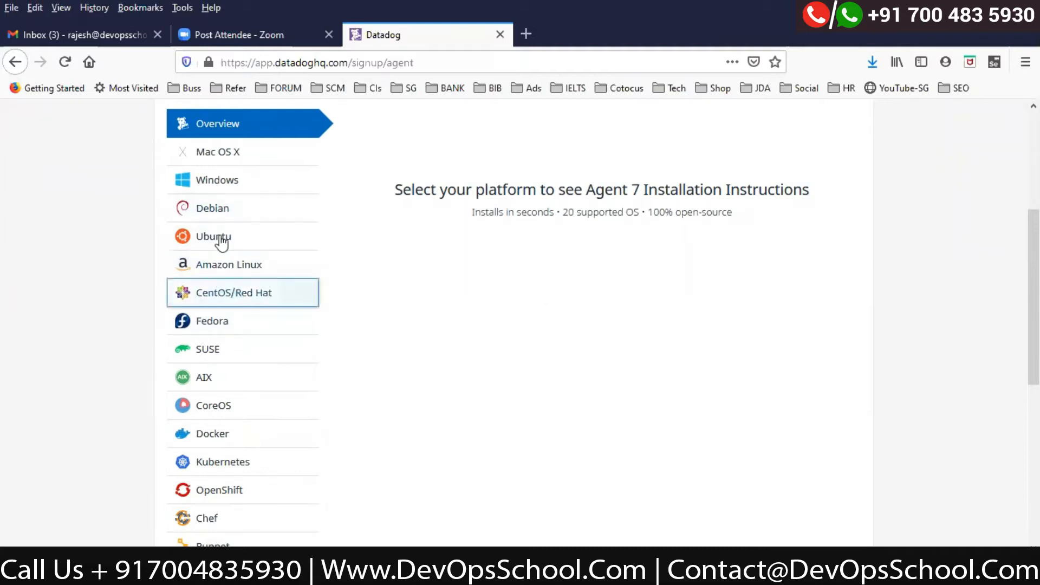
{"action": "mouse_move", "coordinate": [705, 309]}
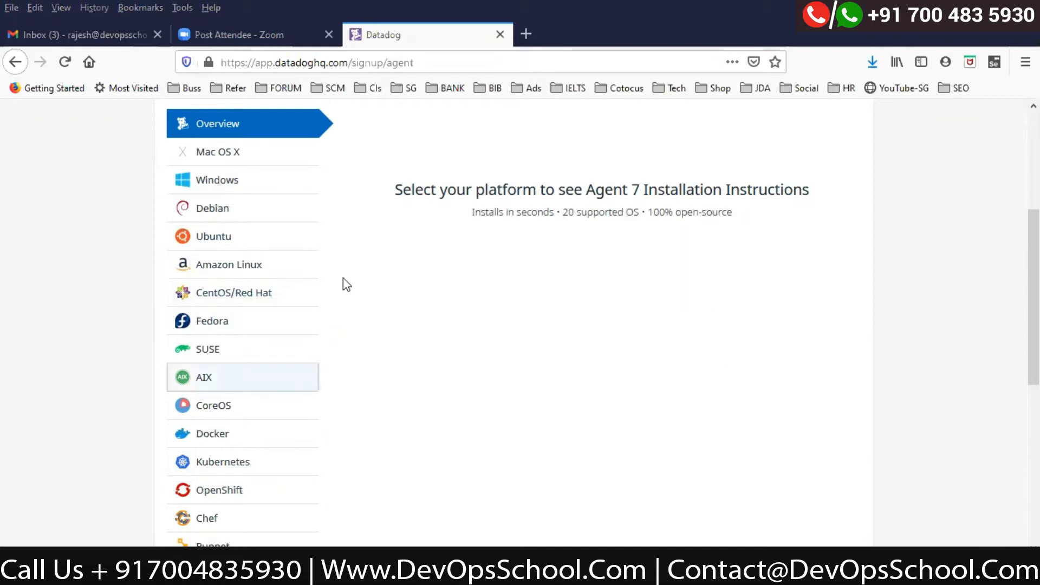
{"action": "mouse_move", "coordinate": [622, 500]}
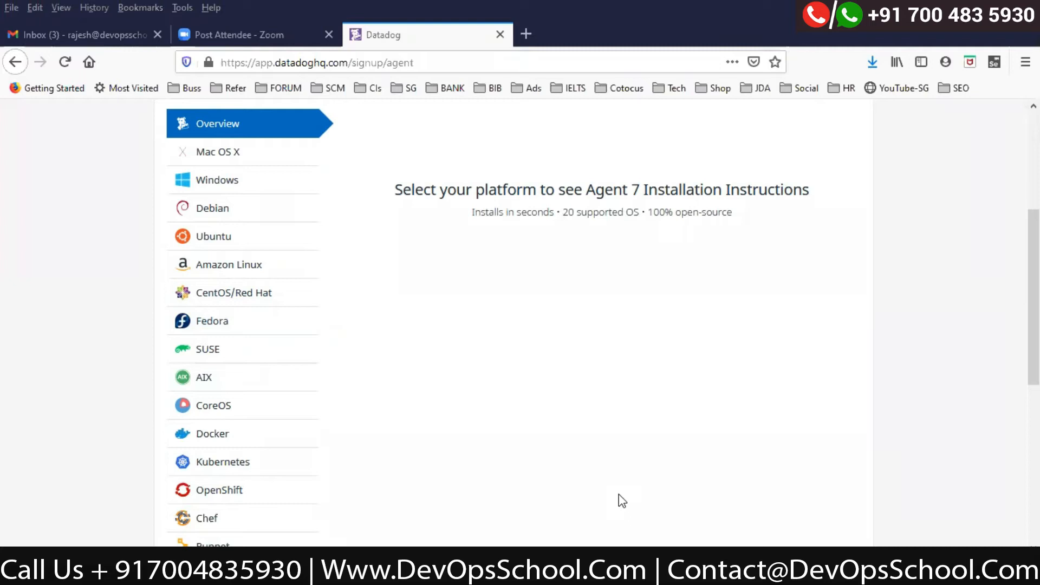
{"action": "mouse_move", "coordinate": [694, 400]}
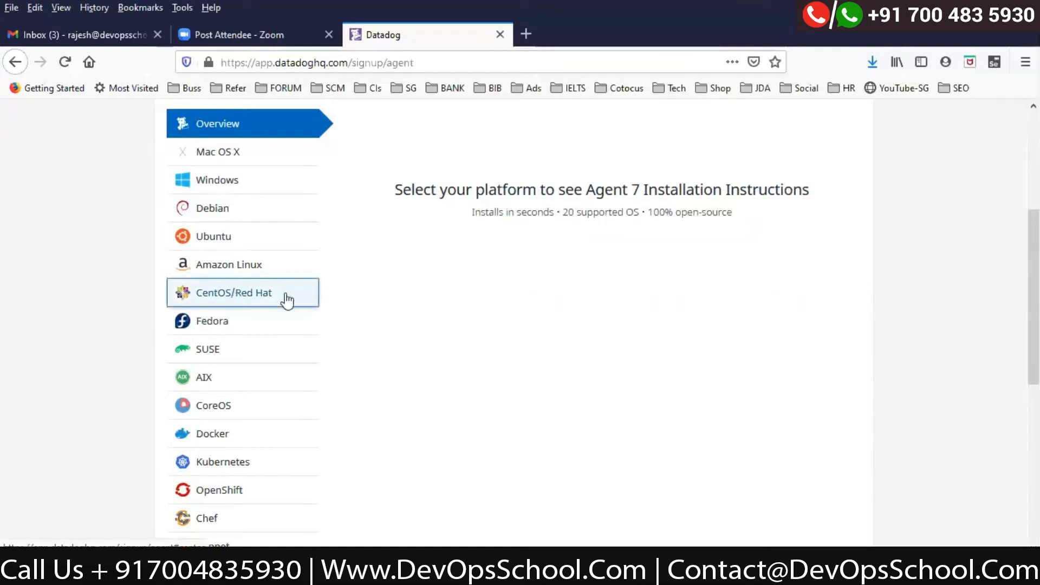
{"action": "mouse_move", "coordinate": [500, 369]}
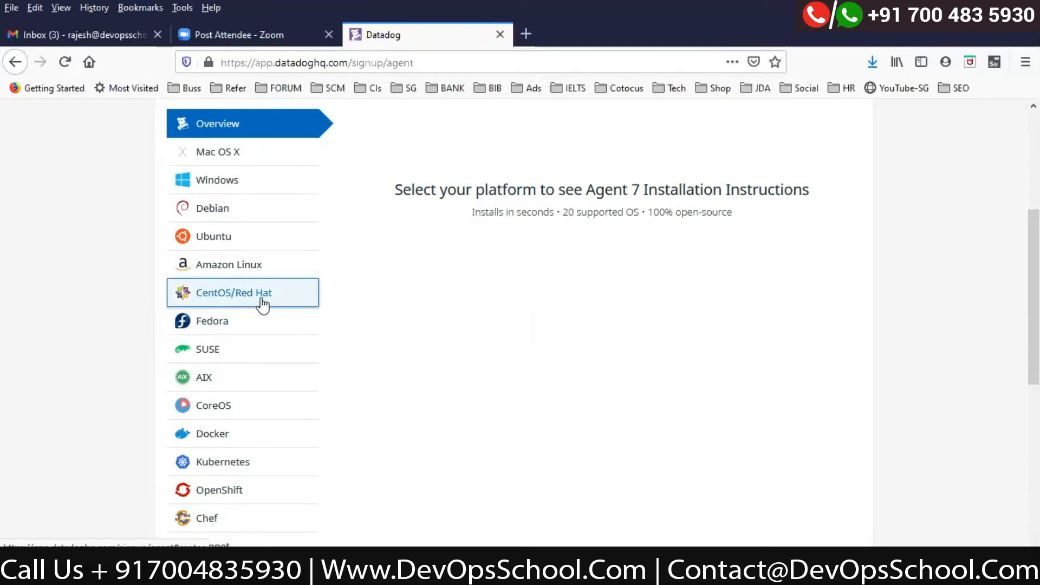
{"action": "mouse_move", "coordinate": [468, 326]}
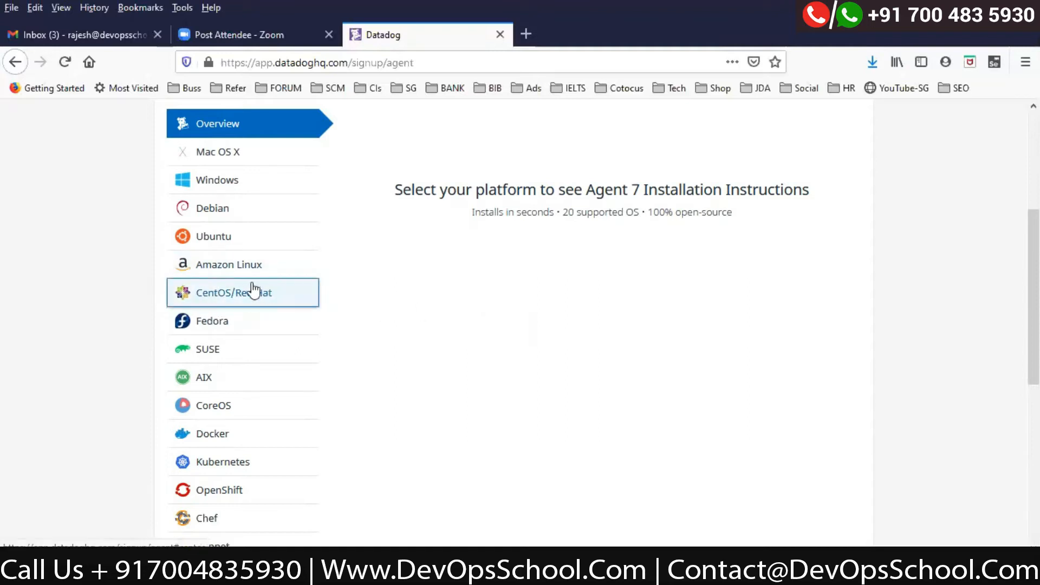
{"action": "mouse_move", "coordinate": [401, 341]}
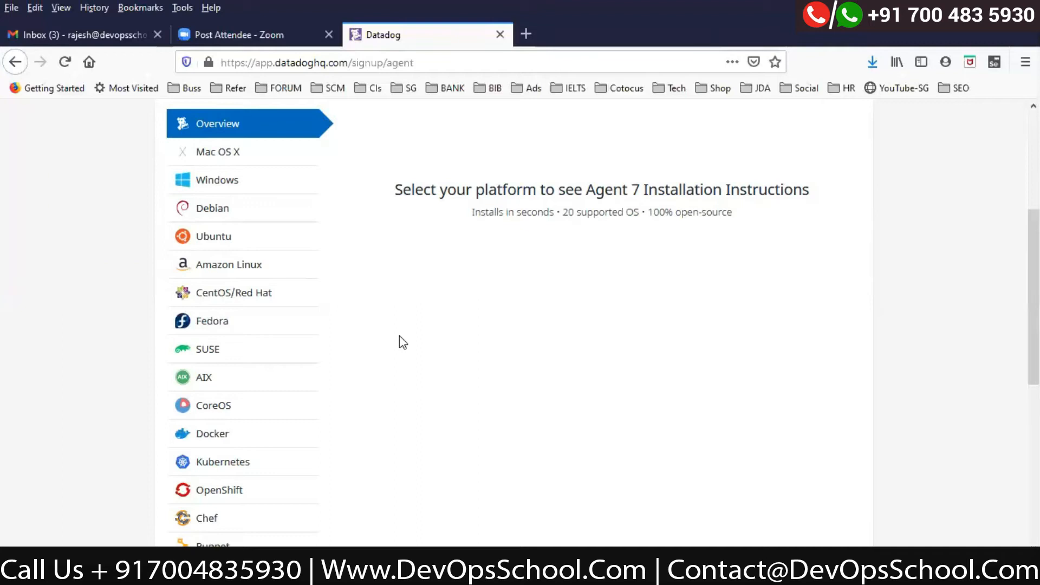
{"action": "mouse_move", "coordinate": [235, 301]}
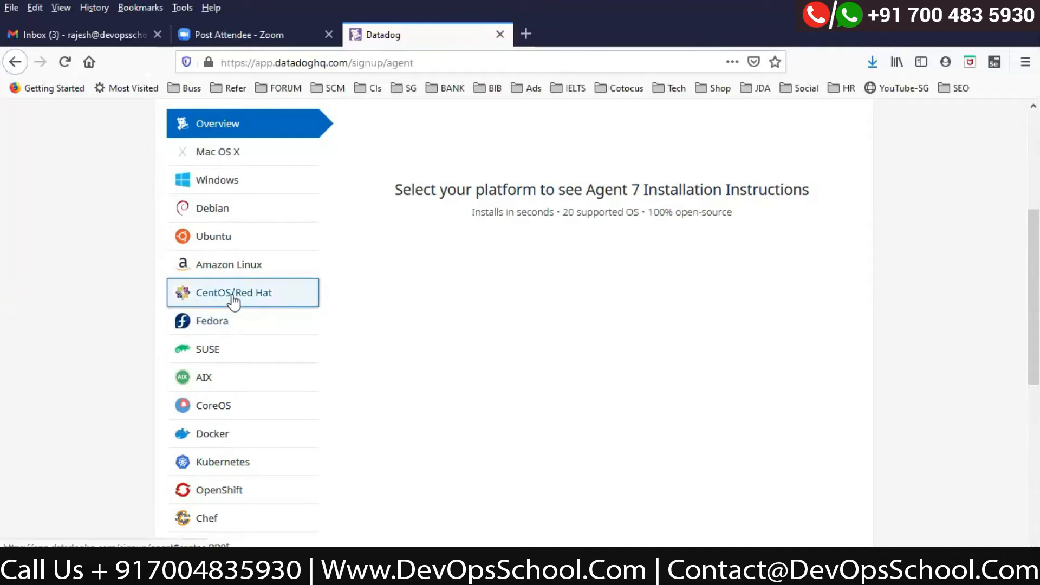
{"action": "mouse_move", "coordinate": [502, 123]}
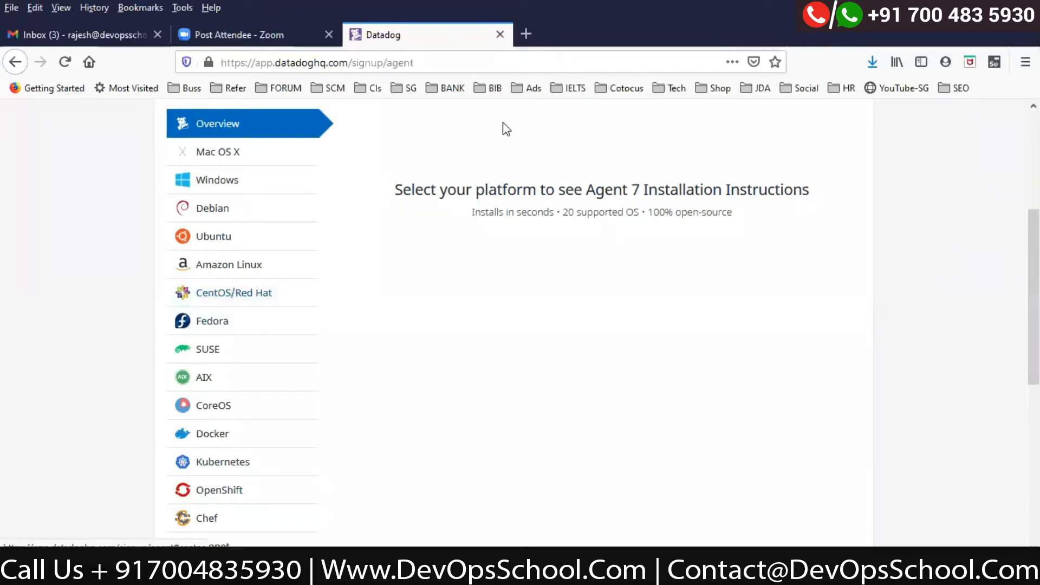
In a new tab, search Google for 'aws console' and reach the AWS sign-in page.
{"action": "left_click", "coordinate": [526, 34]}
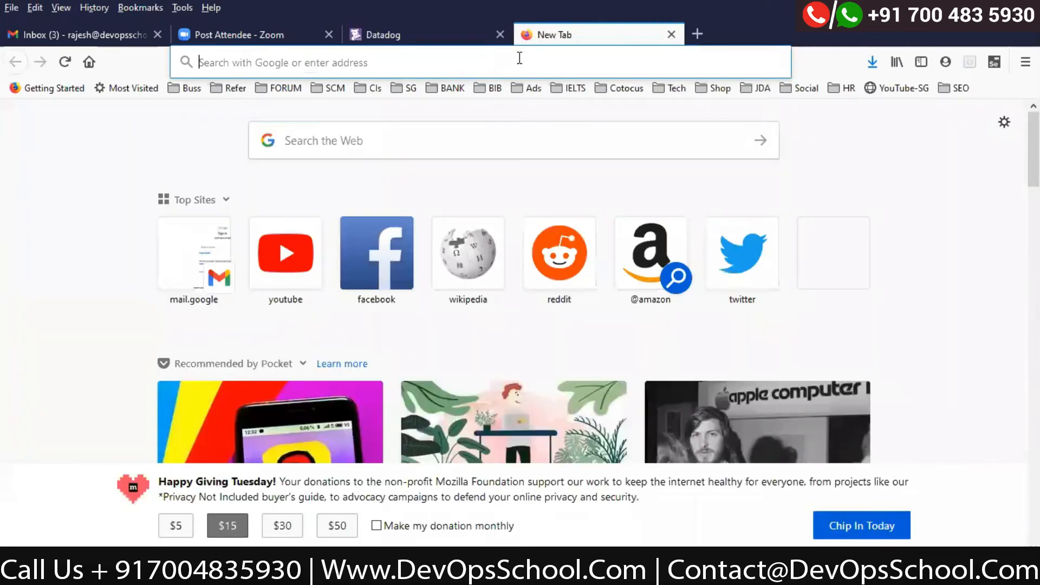
{"action": "type", "text": "aws"}
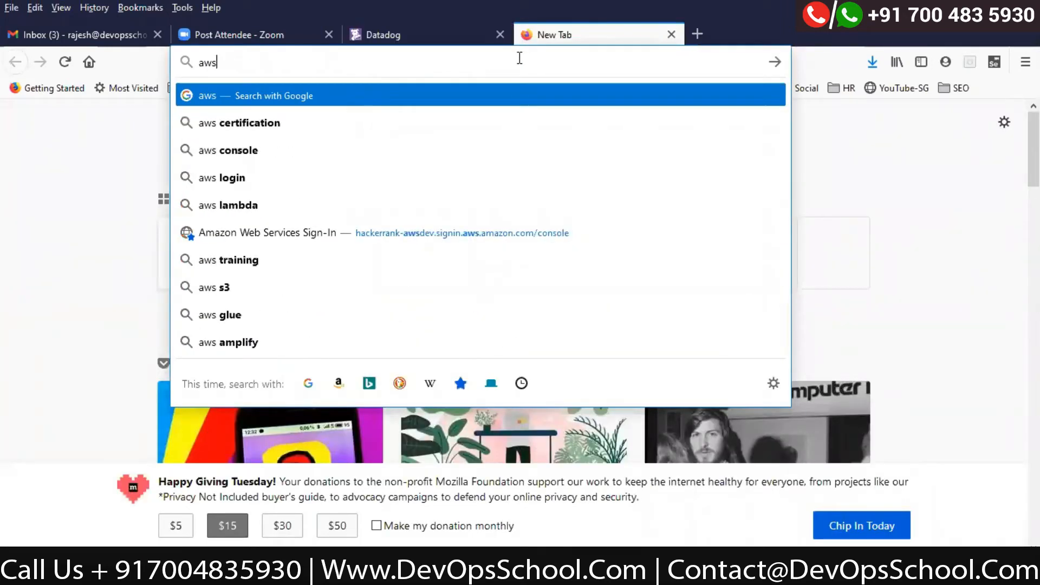
{"action": "left_click", "coordinate": [231, 150]}
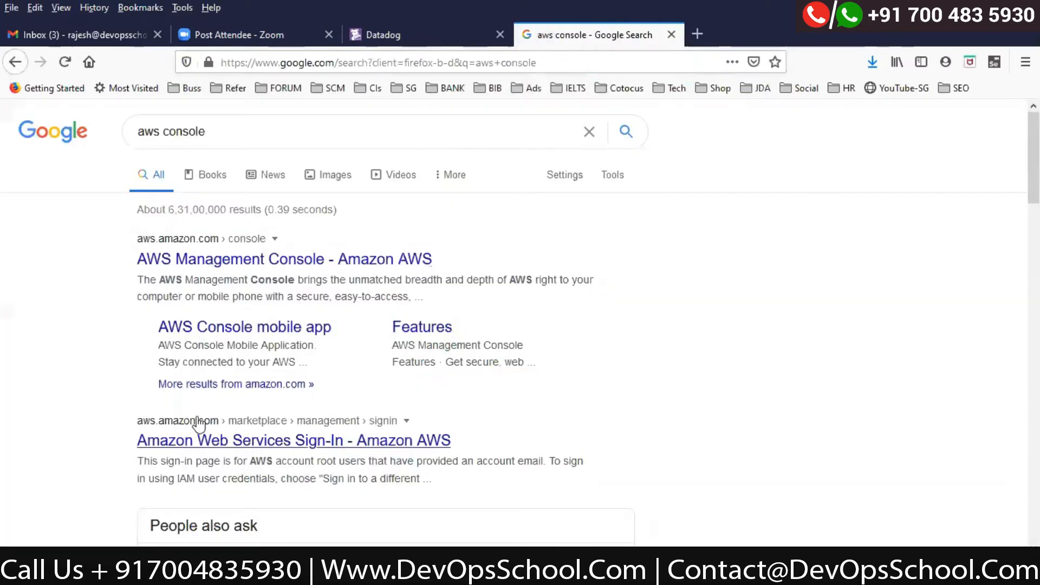
{"action": "scroll", "scroll_direction": "down", "scroll_amount": 3}
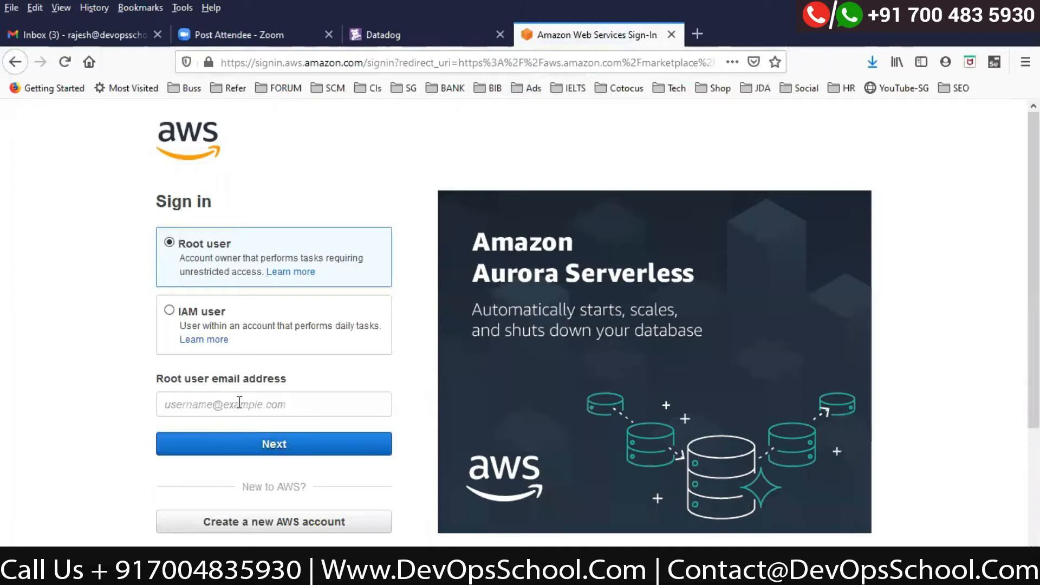
Sign in to AWS as root user, retyping the password after one rejected attempt.
{"action": "type", "text": "ra"}
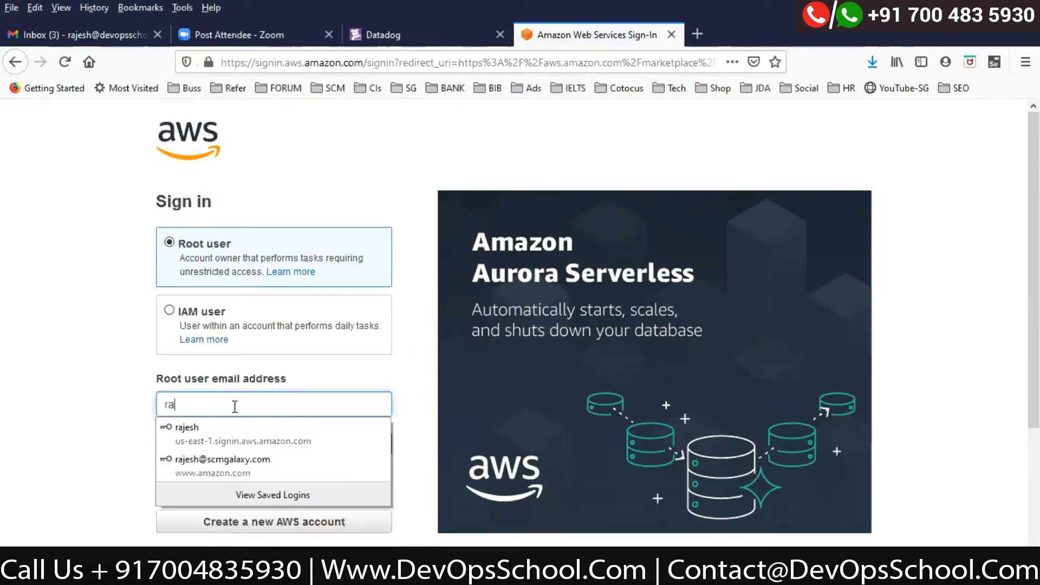
{"action": "left_click", "coordinate": [218, 459]}
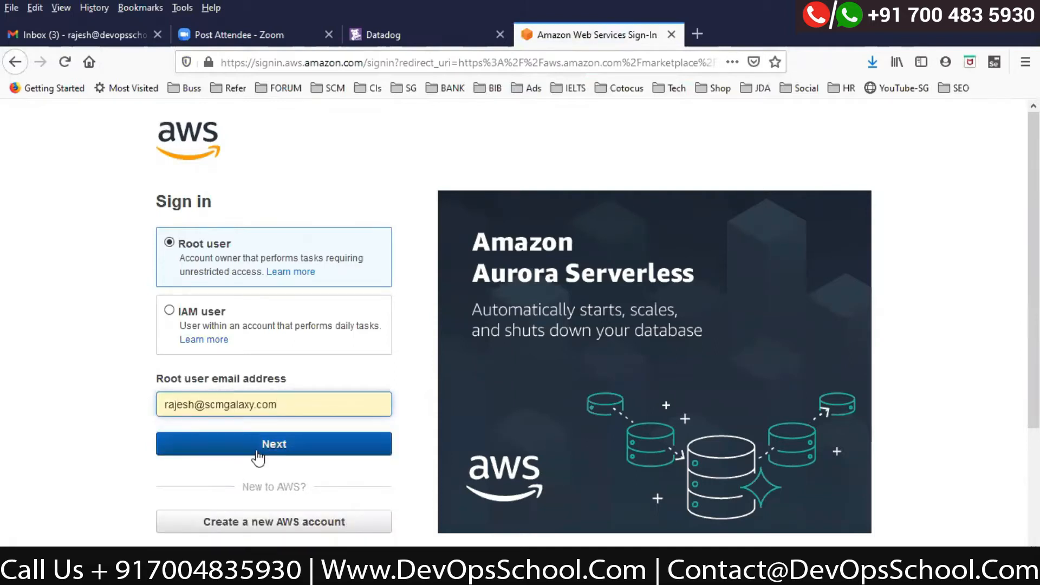
{"action": "left_click", "coordinate": [274, 444]}
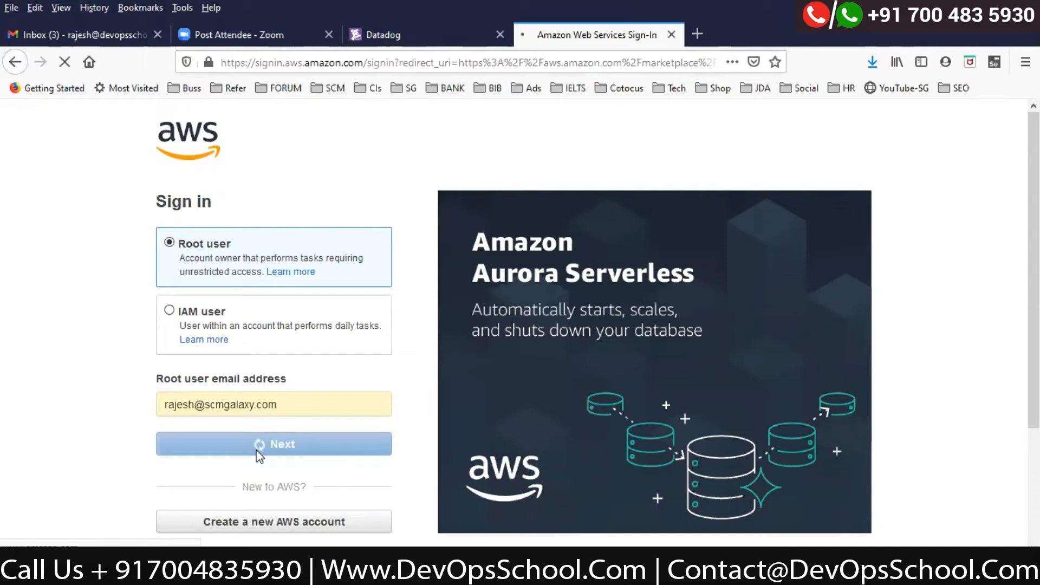
{"action": "left_click", "coordinate": [273, 444]}
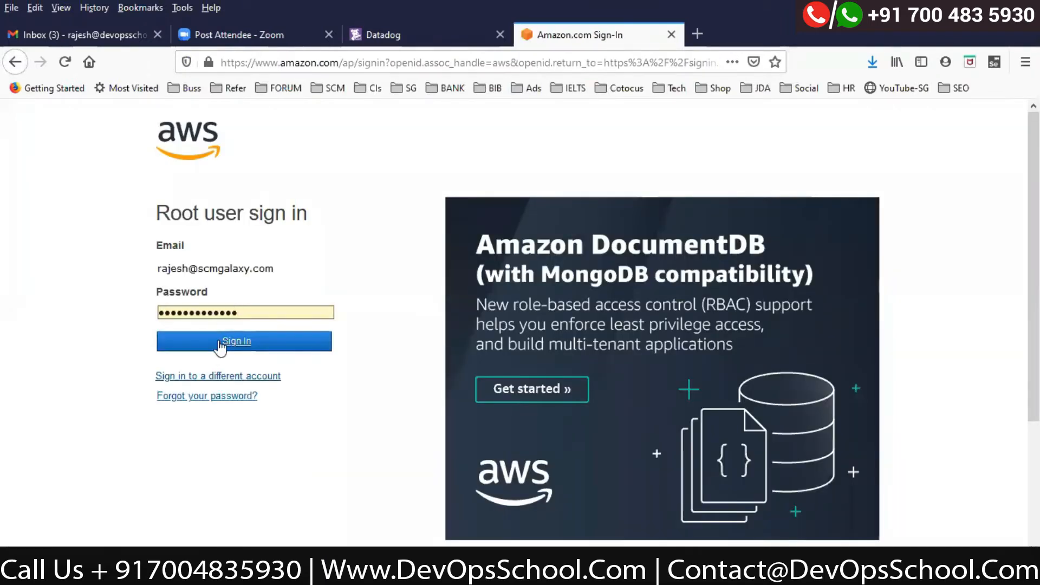
{"action": "left_click", "coordinate": [237, 341]}
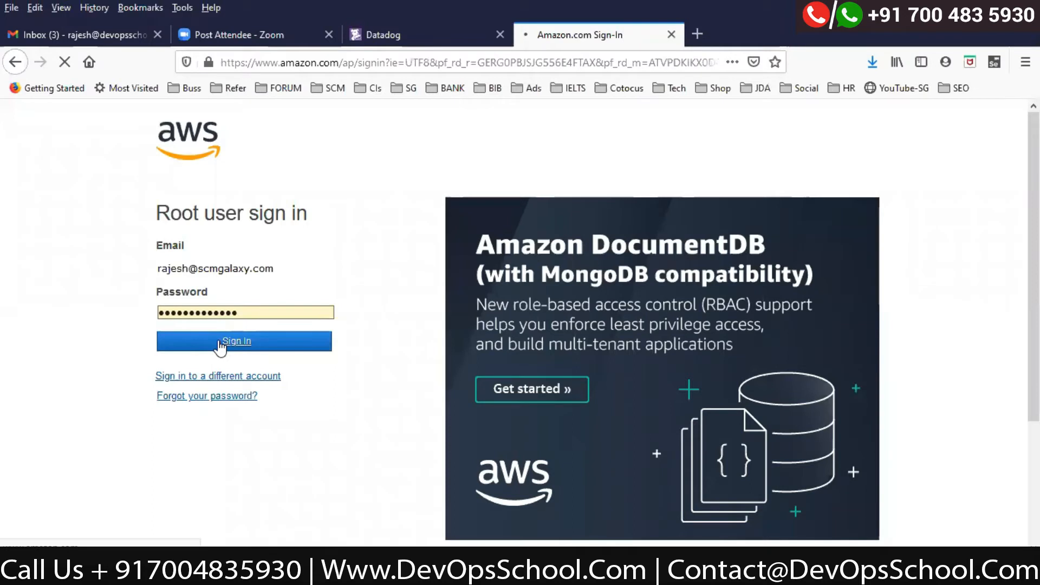
{"action": "left_click", "coordinate": [244, 341]}
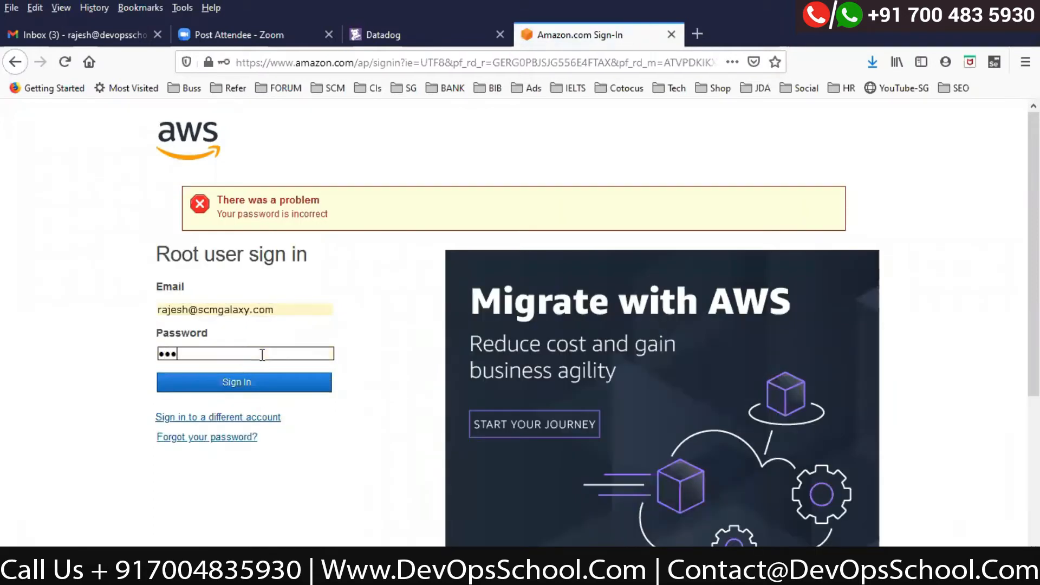
{"action": "type", "text": "****"}
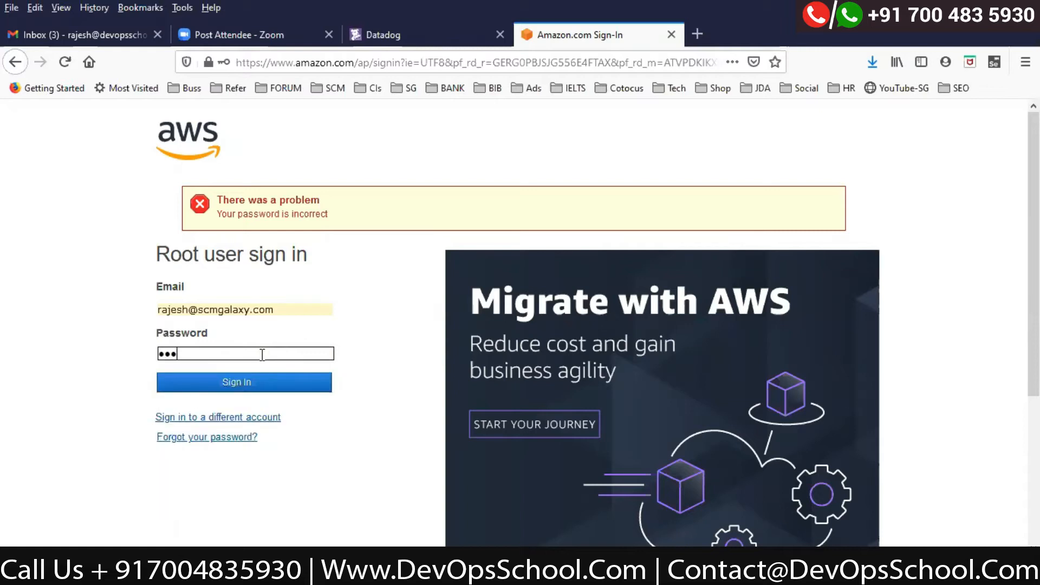
{"action": "type", "text": "••••••"}
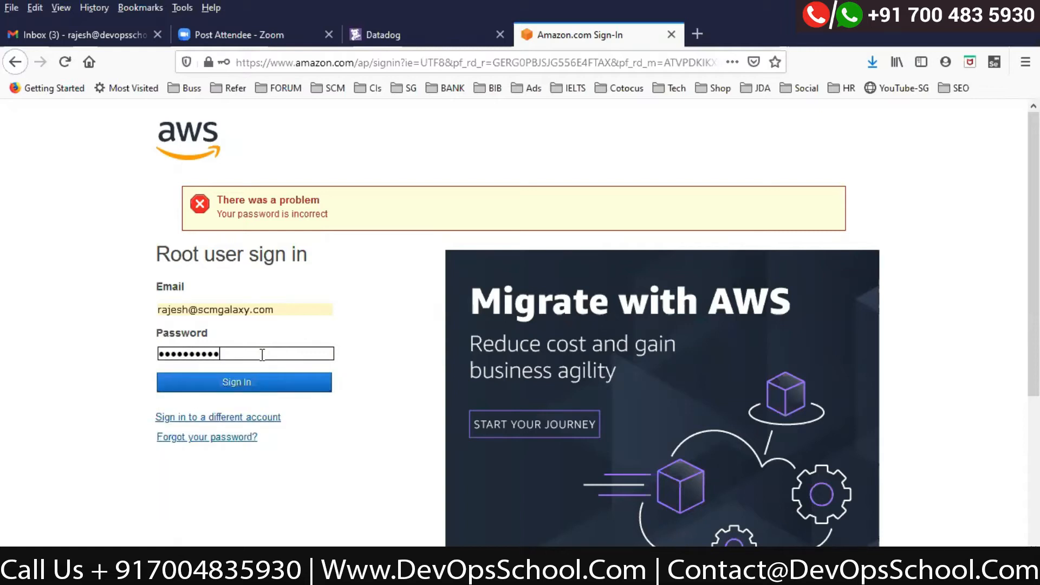
{"action": "left_click", "coordinate": [244, 382]}
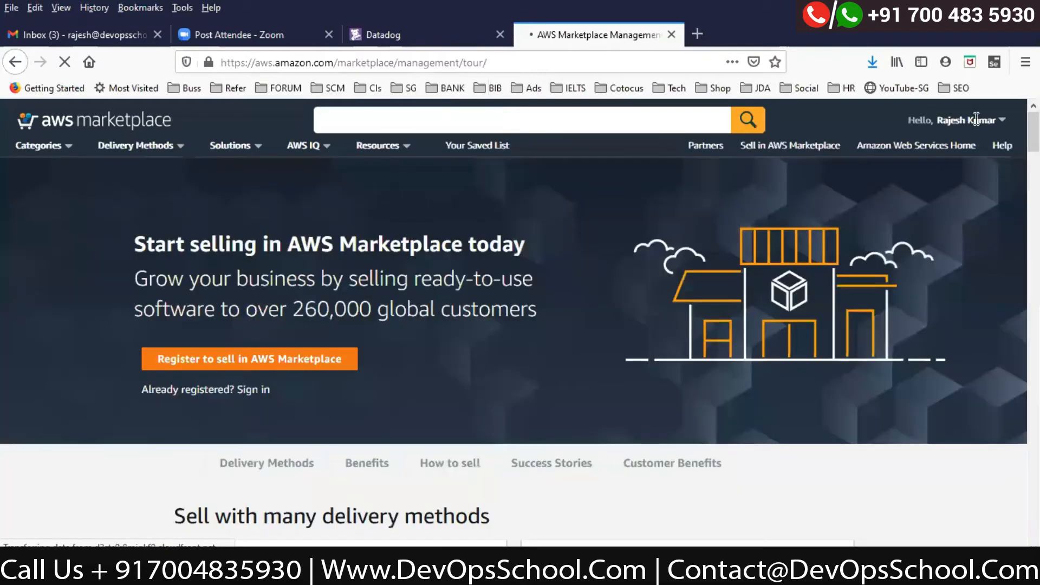
{"action": "mouse_move", "coordinate": [939, 155]}
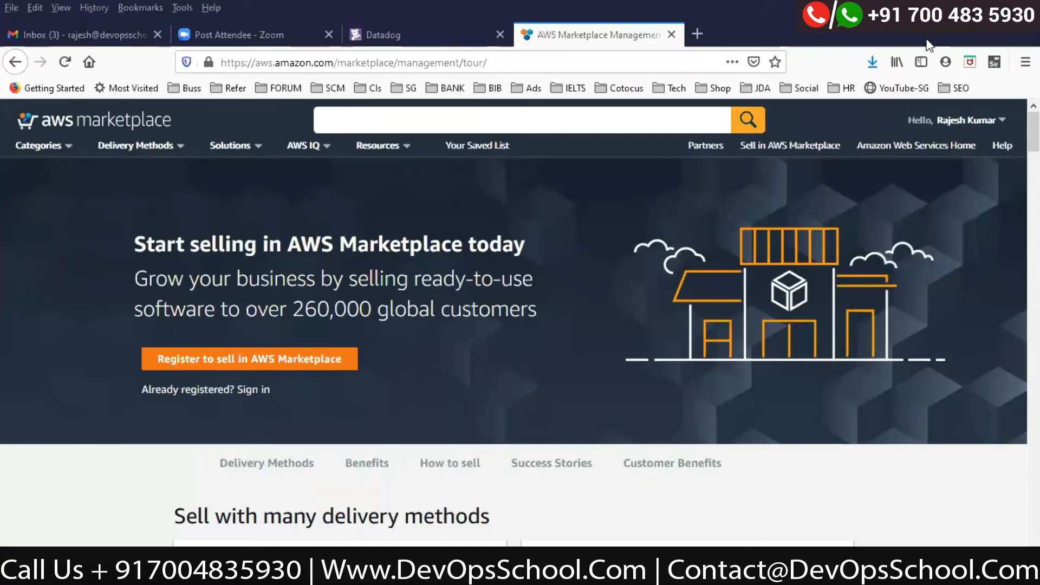
Open the AWS Management Console home in Mumbai and head to the EC2 dashboard.
{"action": "left_click", "coordinate": [966, 120]}
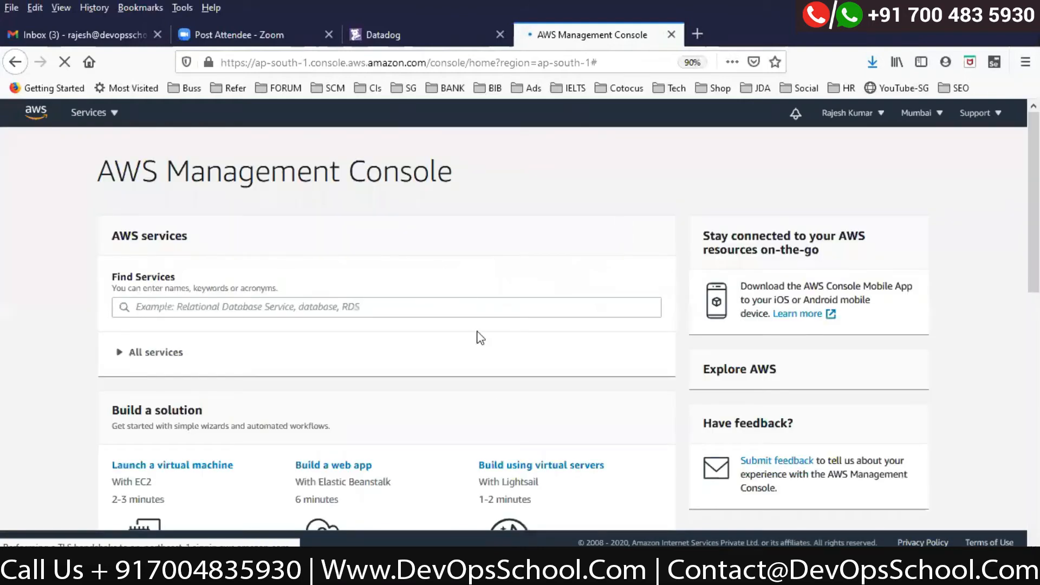
{"action": "scroll", "scroll_direction": "down", "scroll_amount": 3}
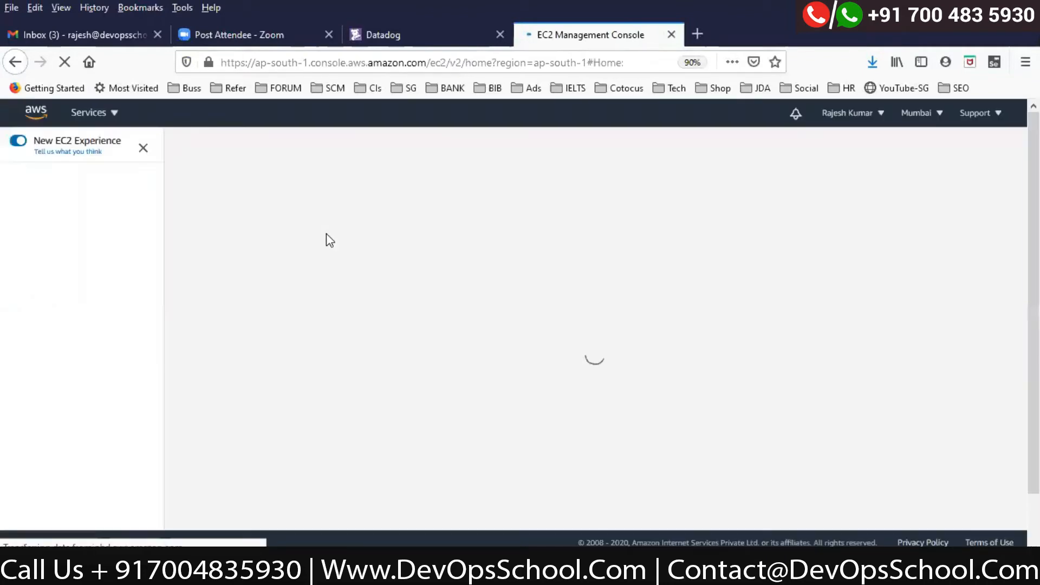
{"action": "mouse_move", "coordinate": [264, 299]}
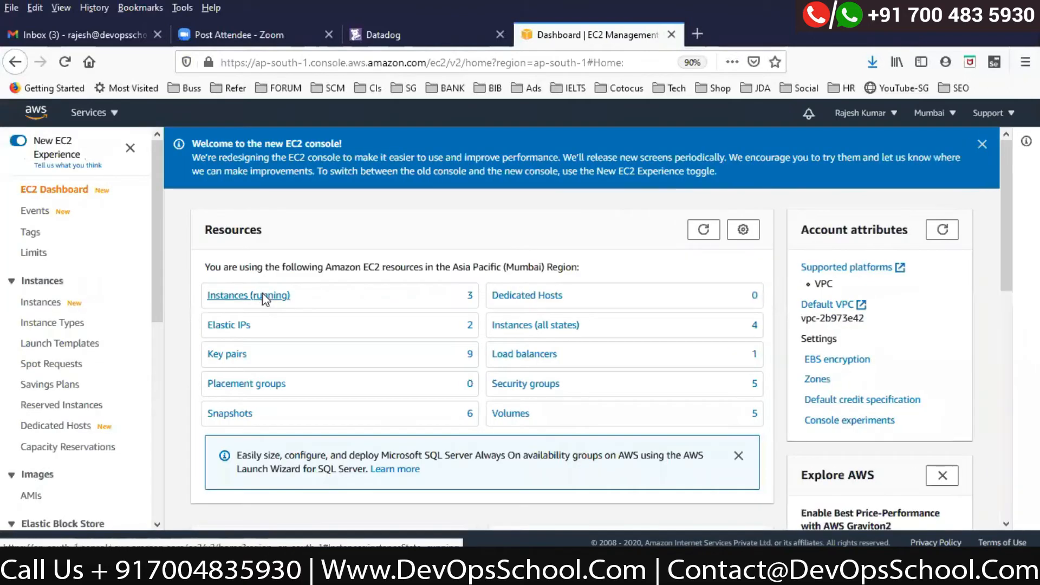
List the running EC2 instances, then start the Launch instances wizard.
{"action": "left_click", "coordinate": [248, 295]}
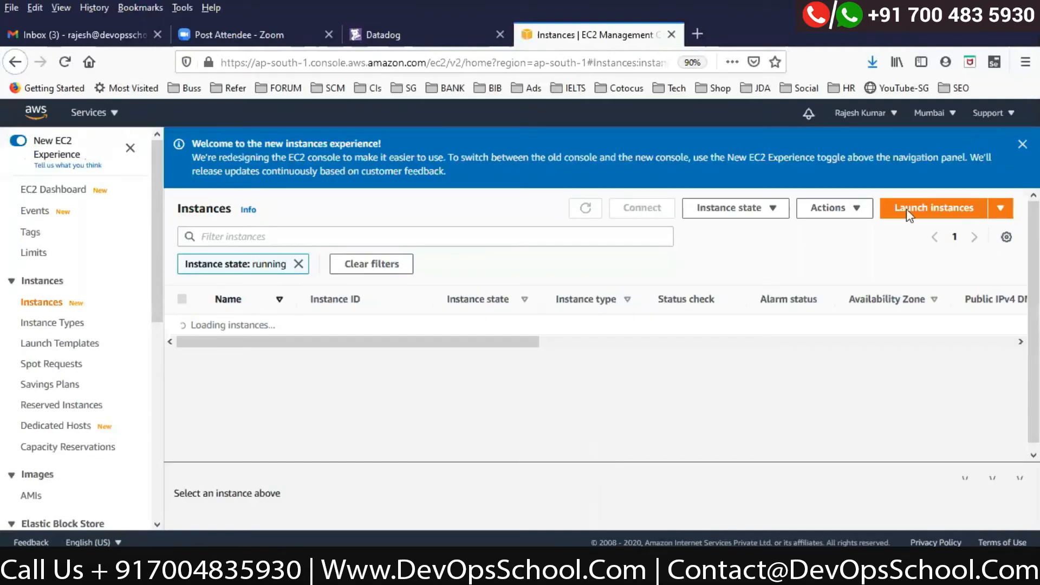
{"action": "left_click", "coordinate": [933, 208]}
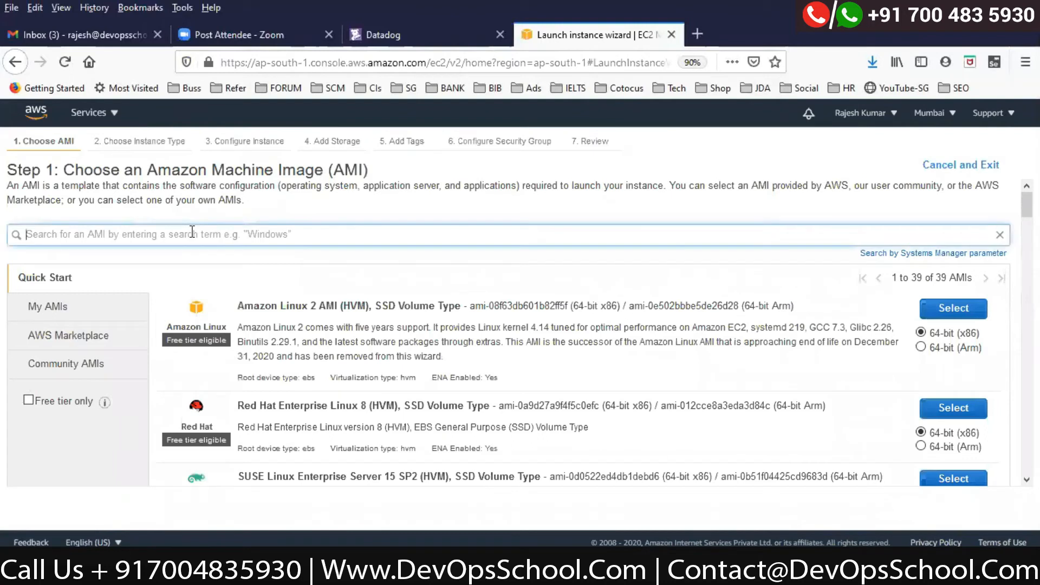
Search AMIs for CentOS and pick 'CentOS 7 (x86_64) - with Updates HVM', accepting its pricing.
{"action": "type", "text": "centos7"}
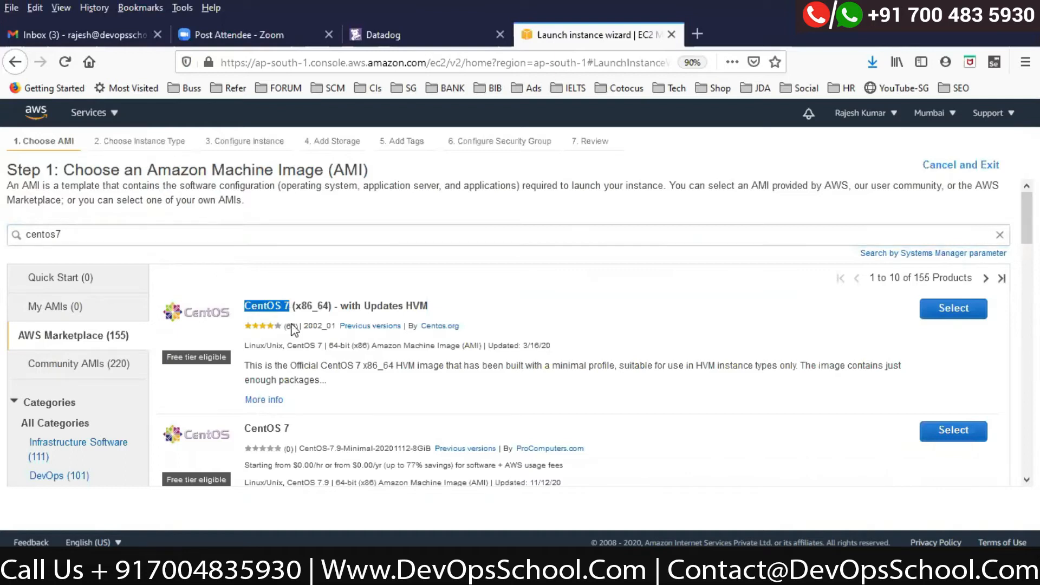
{"action": "left_click", "coordinate": [65, 236]}
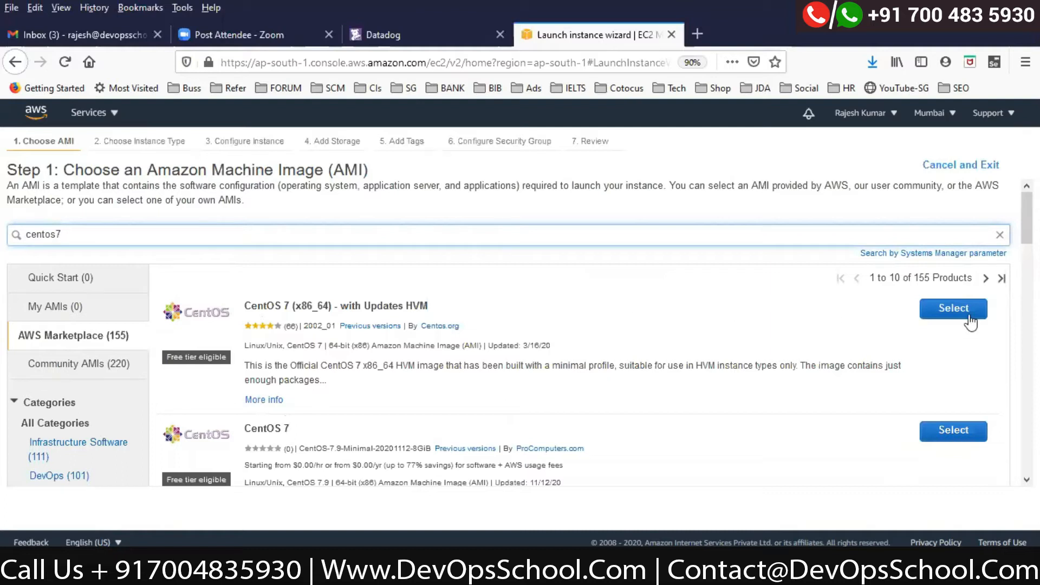
{"action": "left_click", "coordinate": [953, 309]}
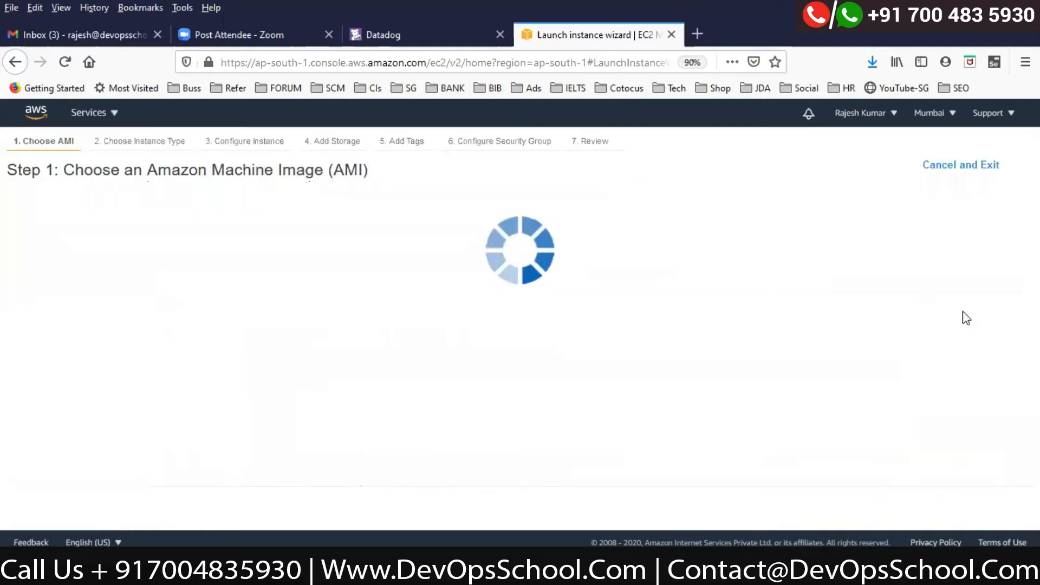
{"action": "mouse_move", "coordinate": [584, 277]}
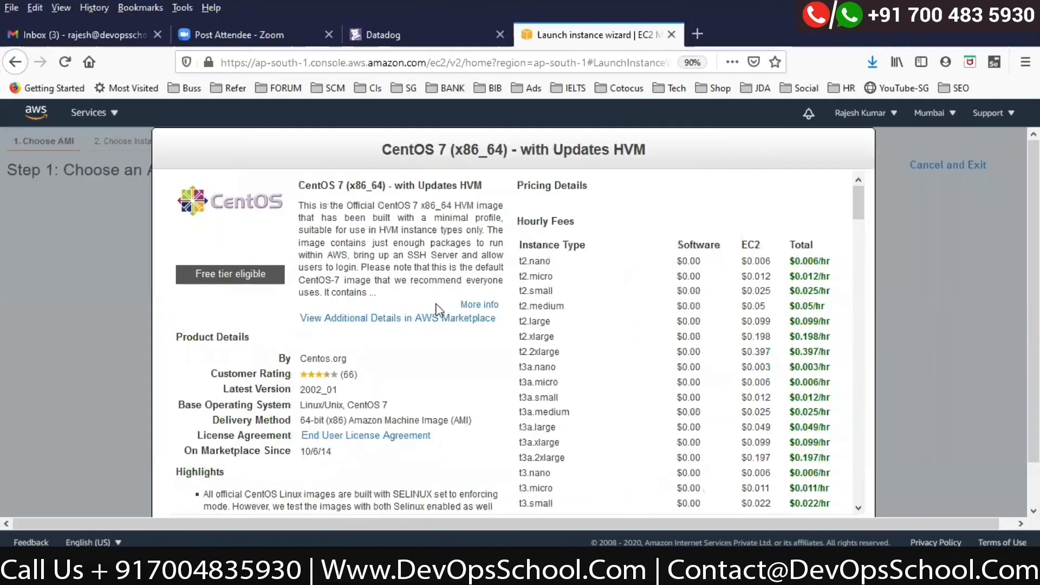
{"action": "scroll", "scroll_direction": "down", "scroll_amount": 3}
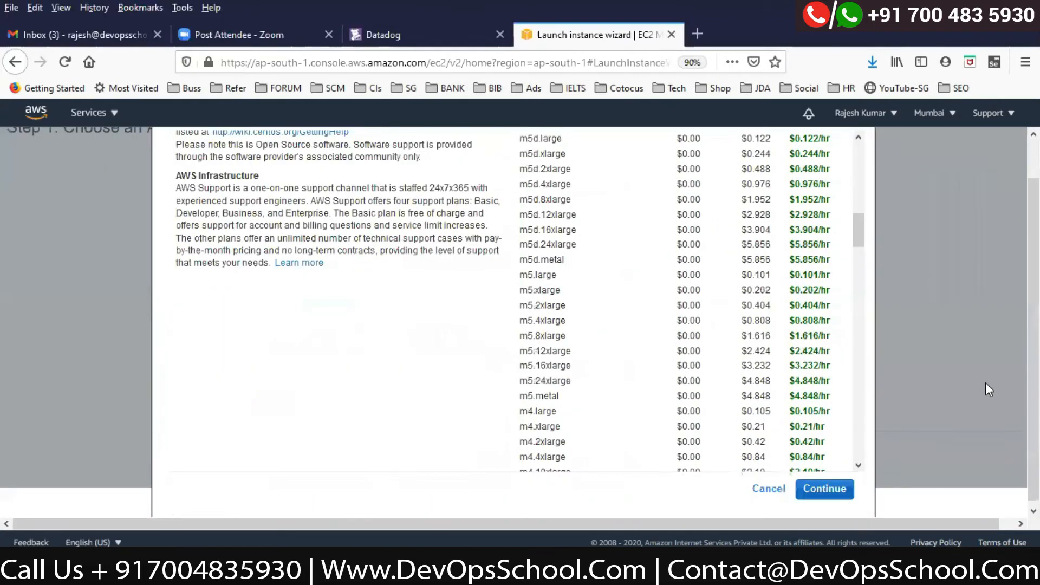
{"action": "left_click", "coordinate": [825, 489]}
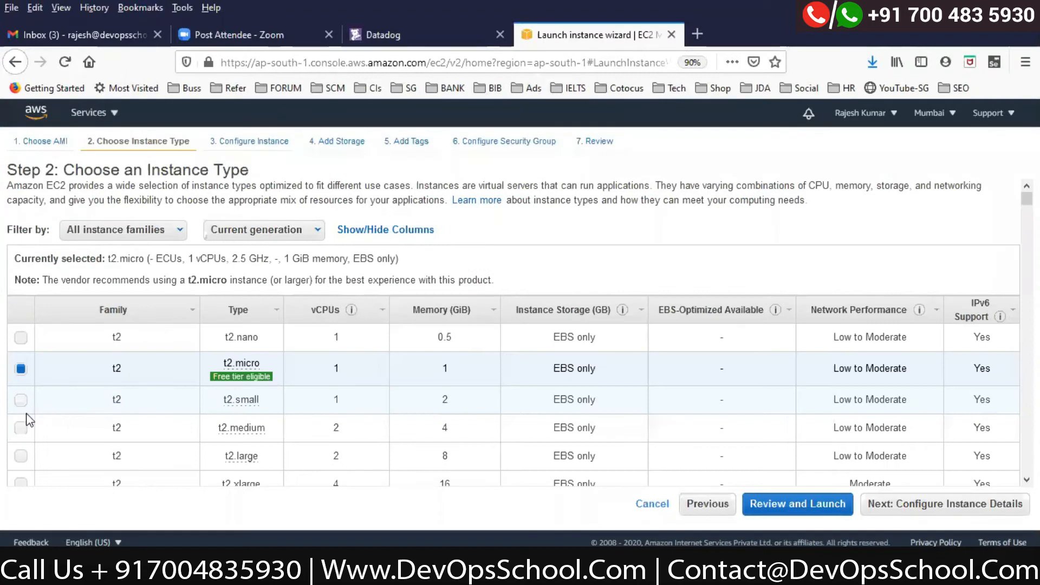
Choose the t2.small instance type and advance past instance details and storage.
{"action": "left_click", "coordinate": [20, 399]}
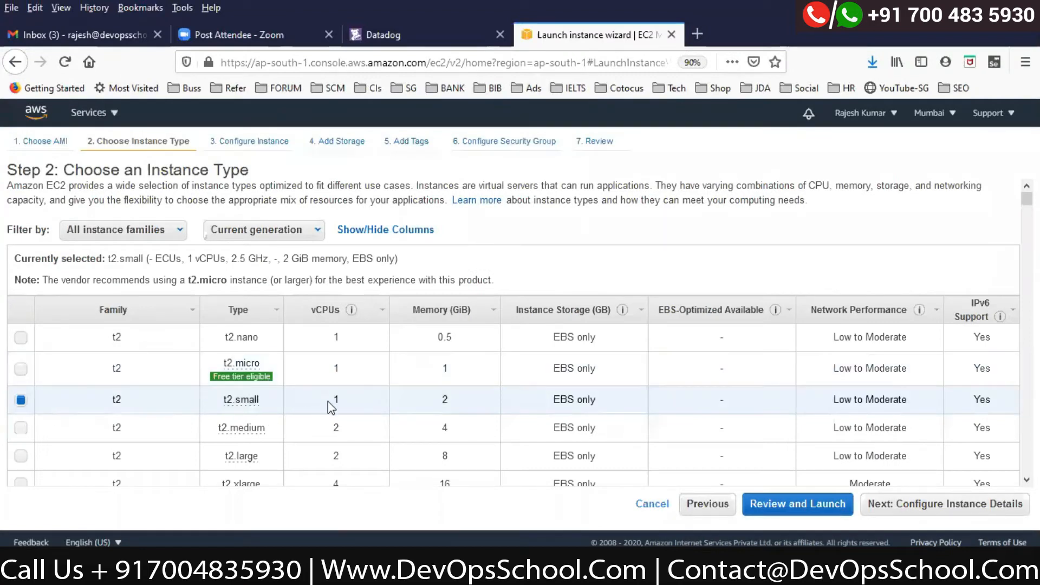
{"action": "mouse_move", "coordinate": [458, 404]}
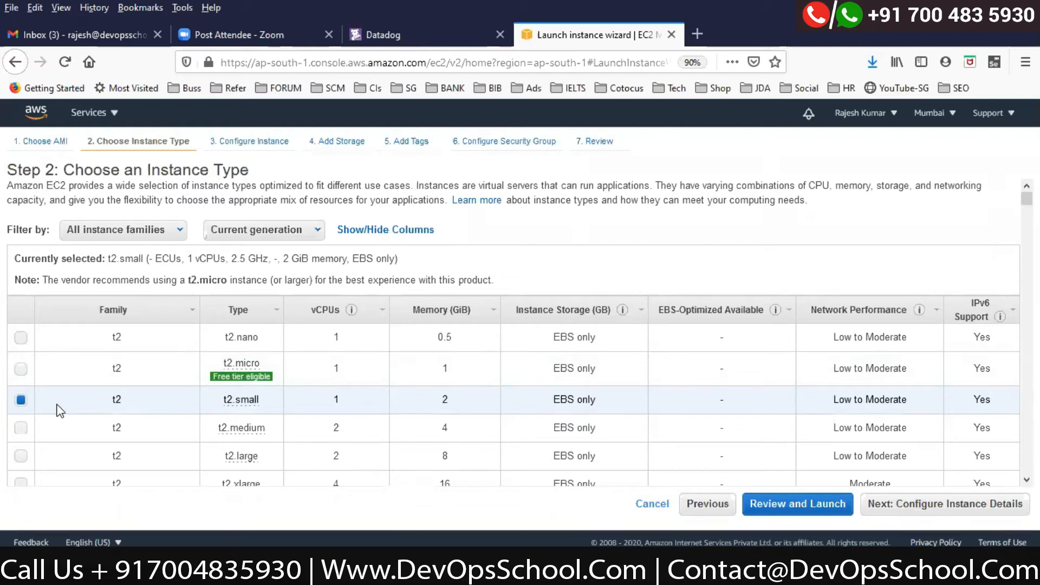
{"action": "mouse_move", "coordinate": [373, 298]}
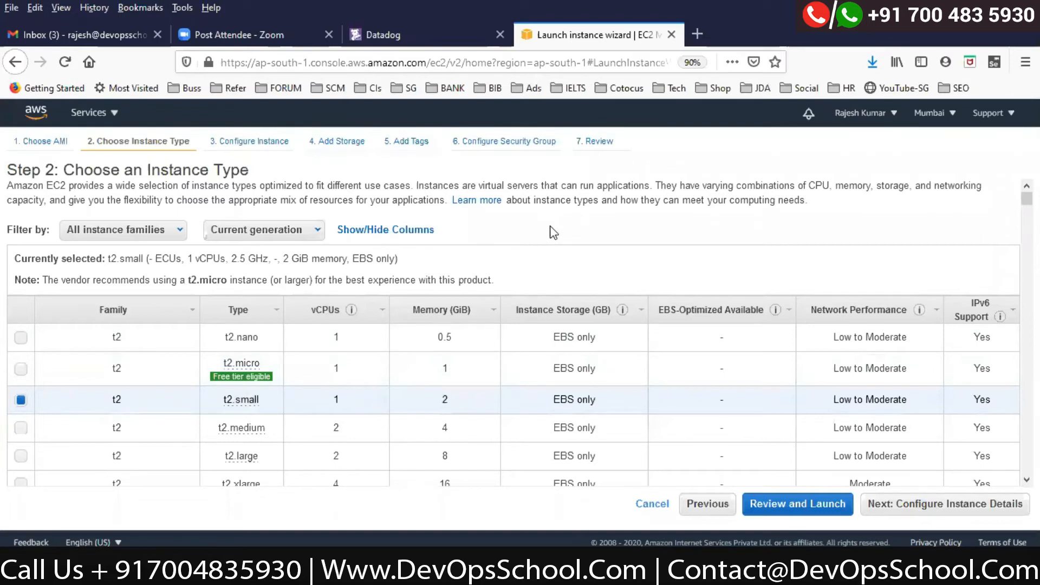
{"action": "left_click", "coordinate": [944, 504]}
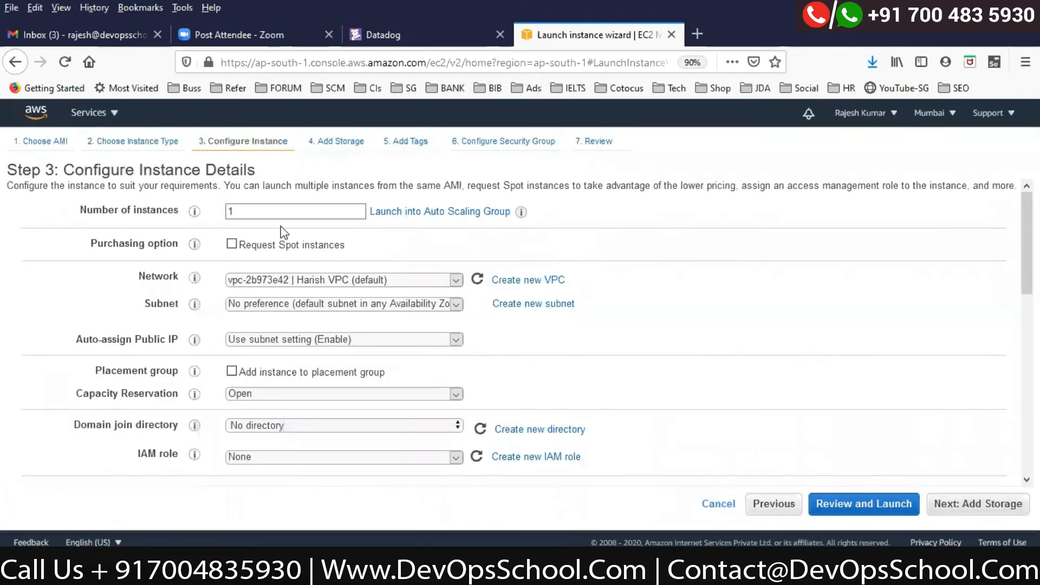
{"action": "left_click", "coordinate": [977, 504]}
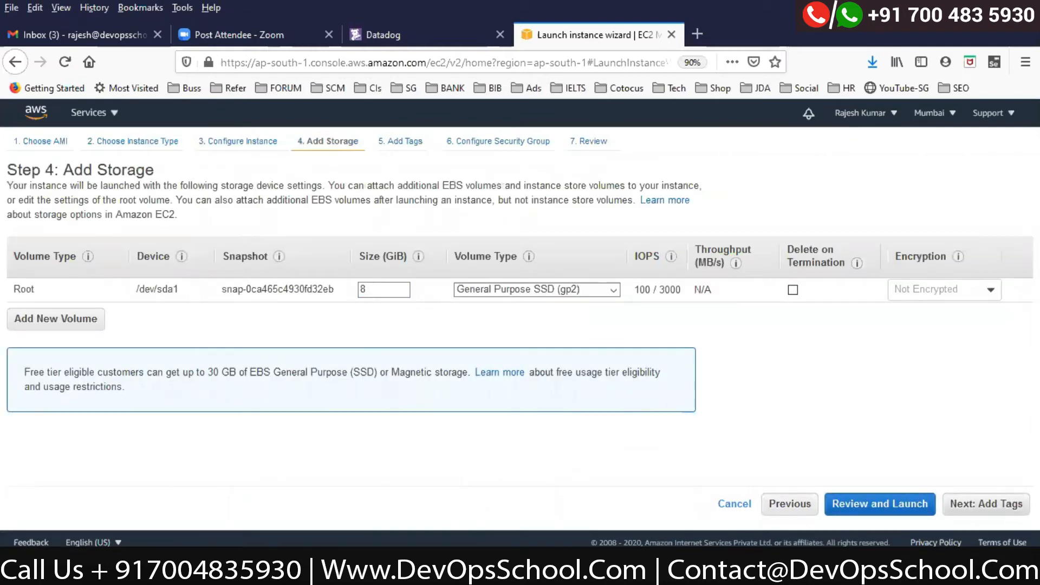
{"action": "left_click", "coordinate": [985, 503]}
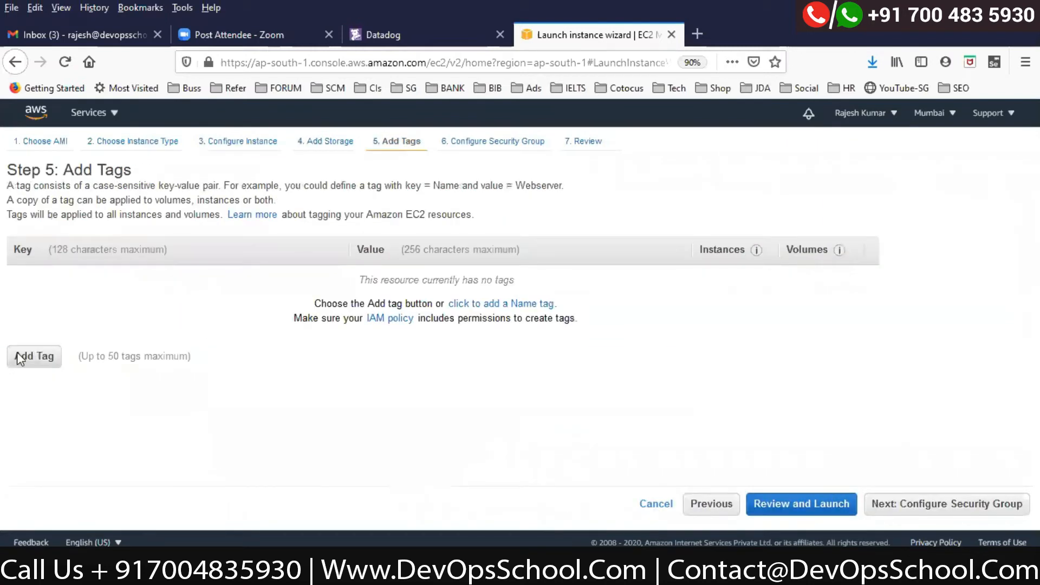
Add a Name tag, reuse the existing default security group, and reach Review.
{"action": "type", "text": "RAJESH"}
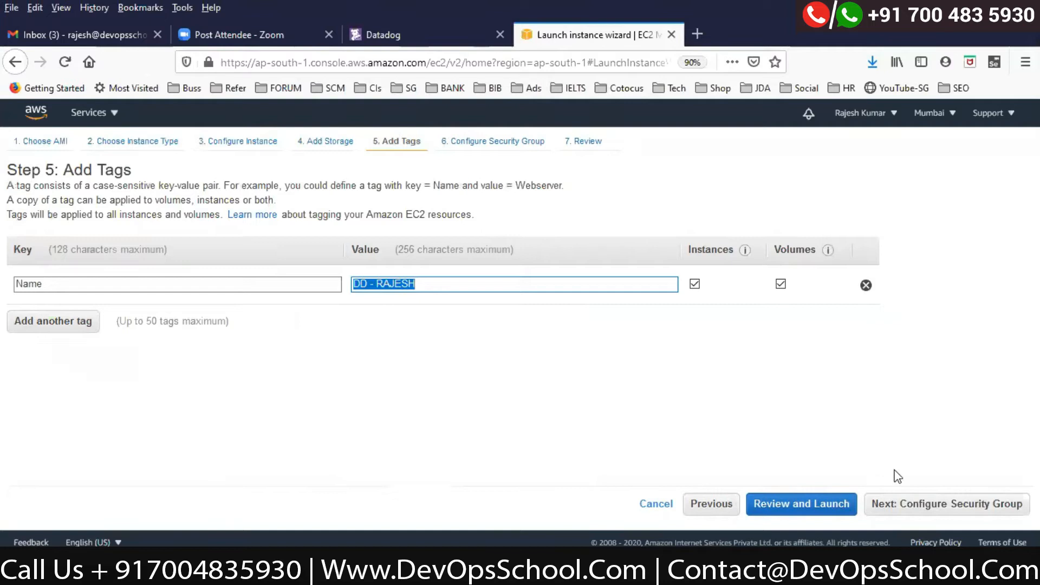
{"action": "left_click", "coordinate": [946, 503]}
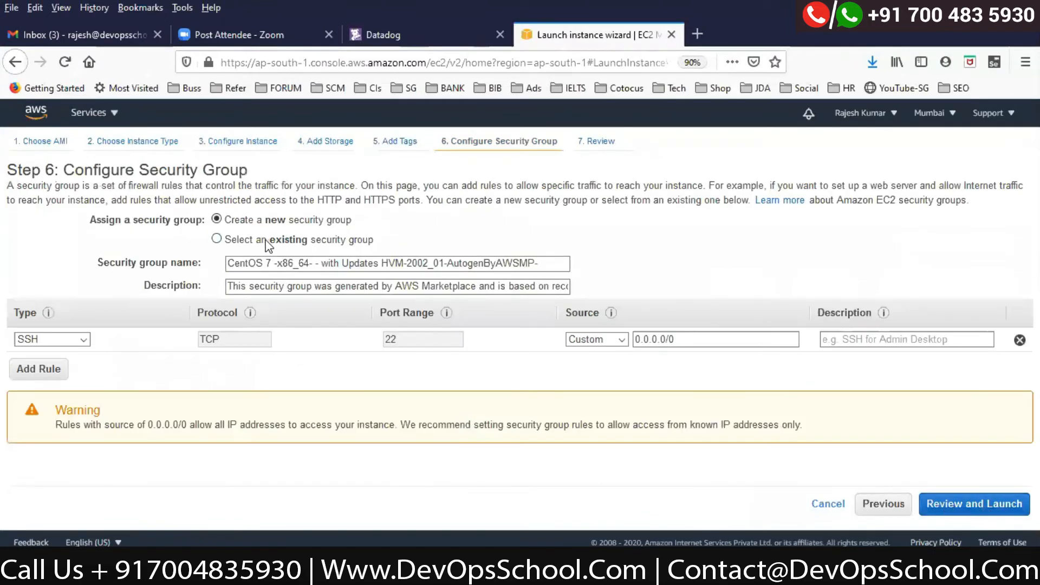
{"action": "left_click", "coordinate": [216, 239]}
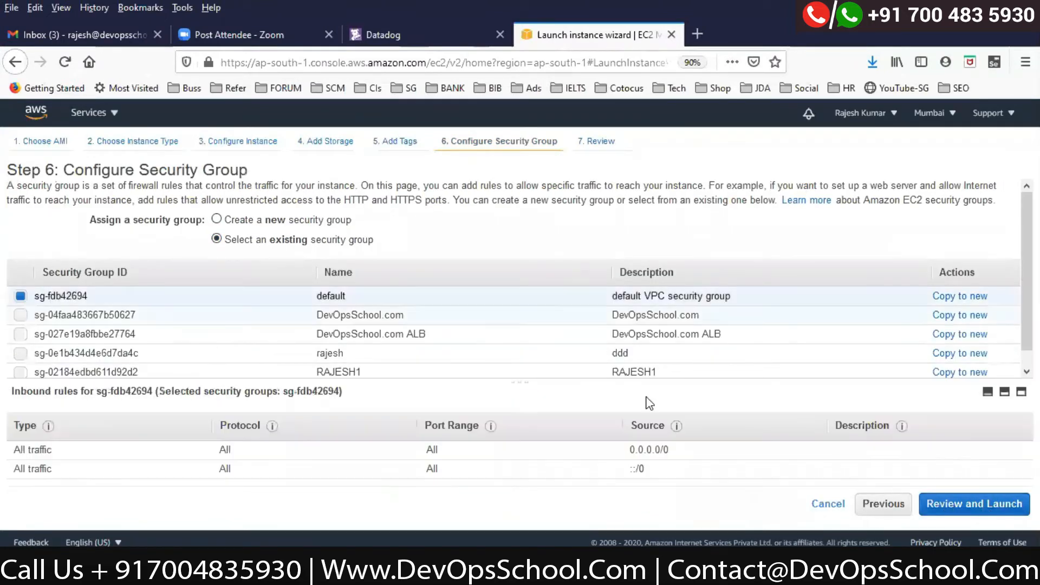
{"action": "left_click", "coordinate": [973, 504]}
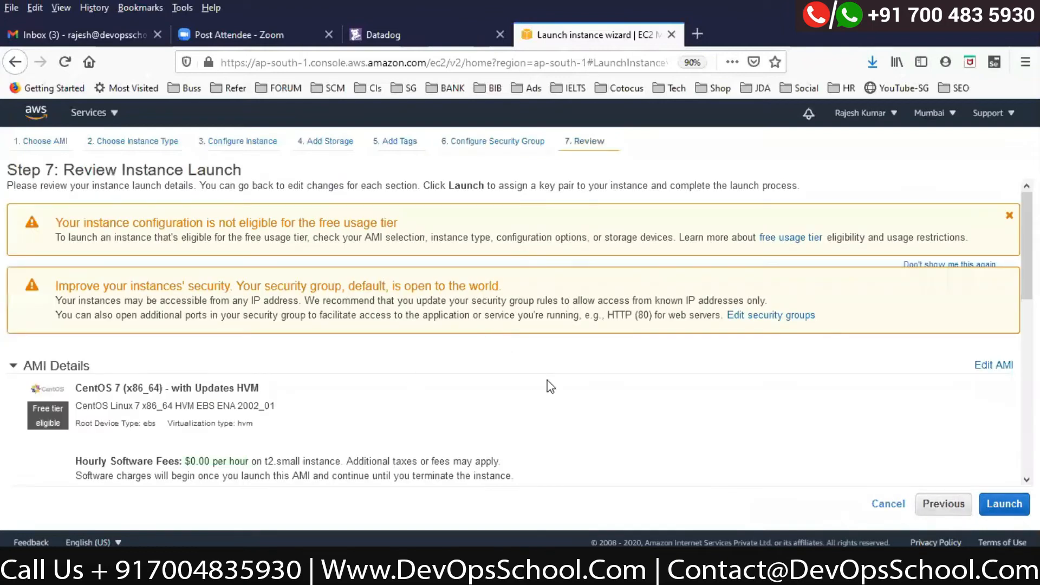
Launch the t2.small instance with the rajesh-mumbai key pair and view the instances list.
{"action": "left_click", "coordinate": [1004, 503]}
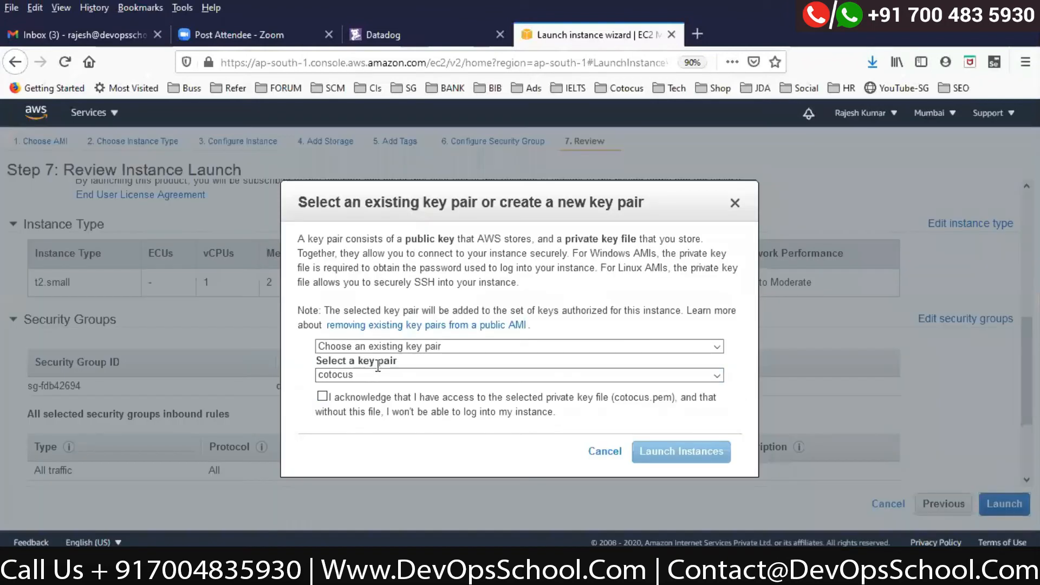
{"action": "left_click", "coordinate": [519, 374]}
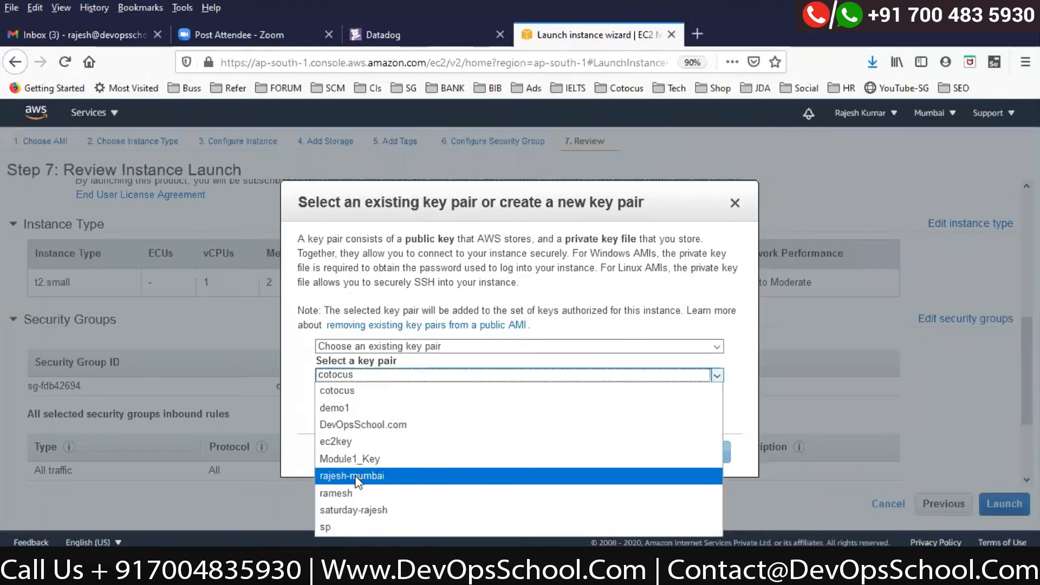
{"action": "left_click", "coordinate": [351, 475]}
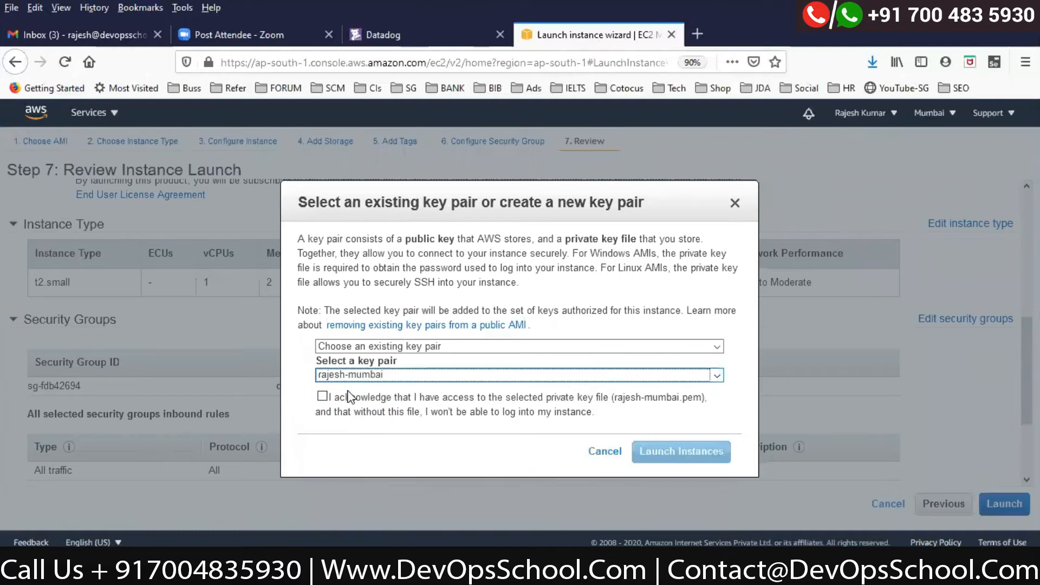
{"action": "left_click", "coordinate": [322, 396]}
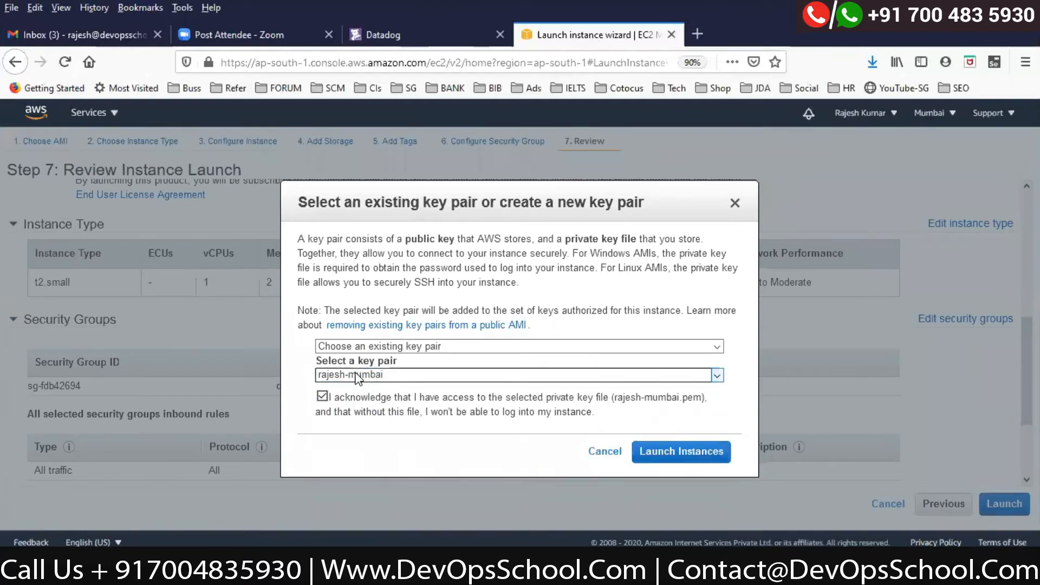
{"action": "mouse_move", "coordinate": [669, 458]}
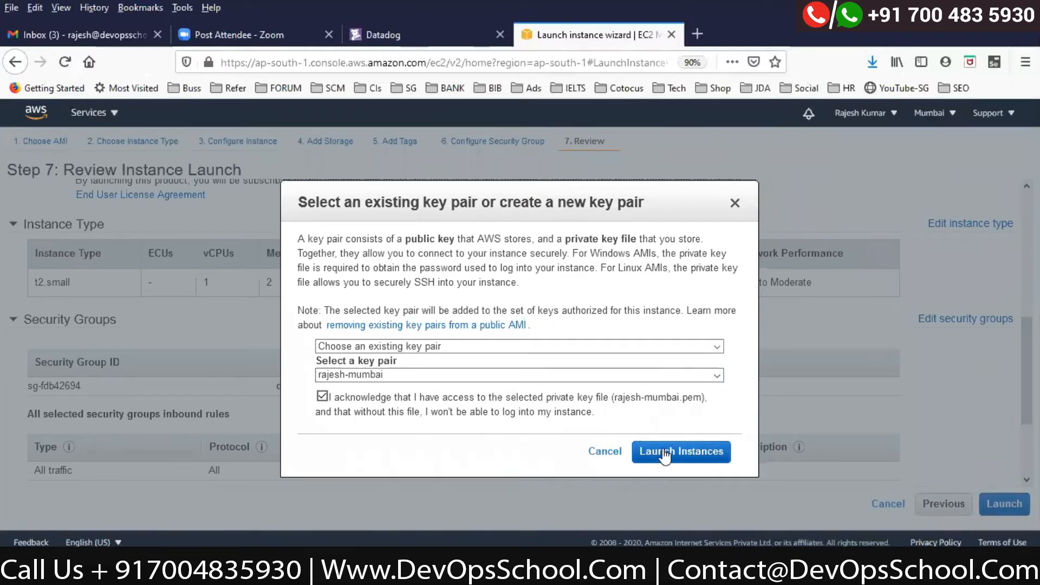
{"action": "left_click", "coordinate": [681, 451]}
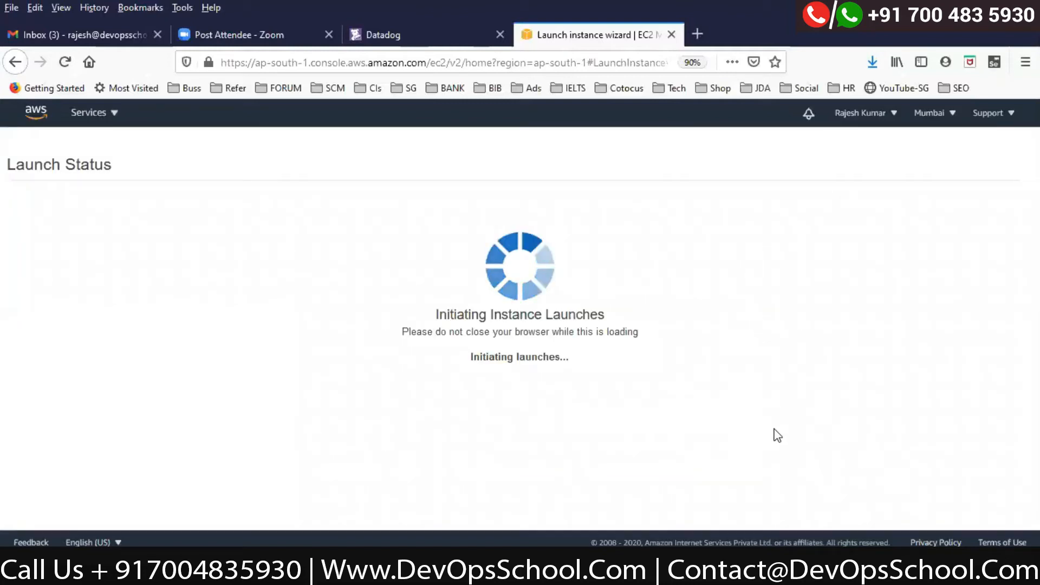
{"action": "mouse_move", "coordinate": [933, 457]}
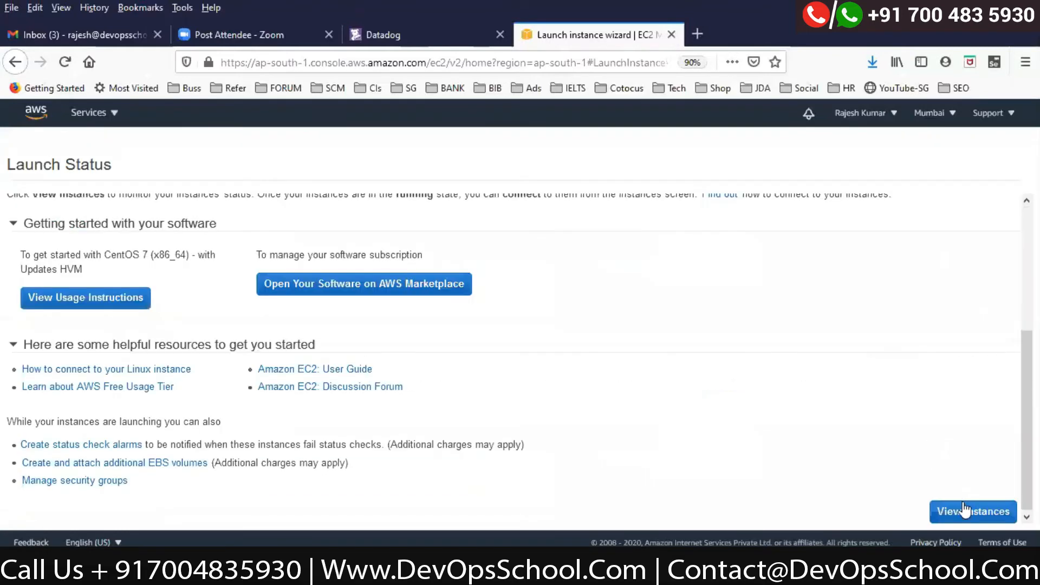
{"action": "left_click", "coordinate": [972, 511]}
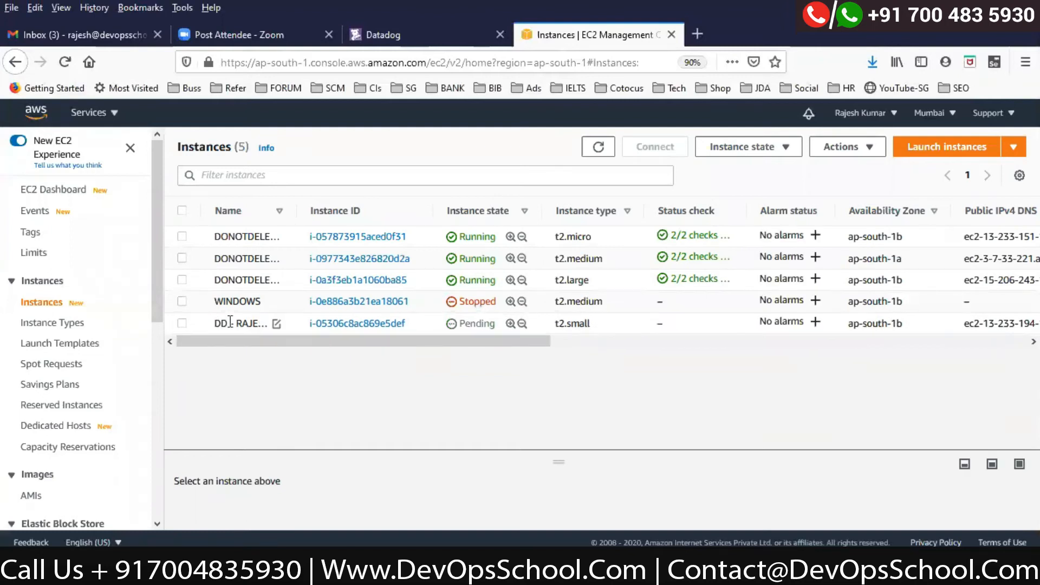
Select the DD - RAJESH instance and copy its public IP 13.233.194.184.
{"action": "left_click", "coordinate": [182, 323]}
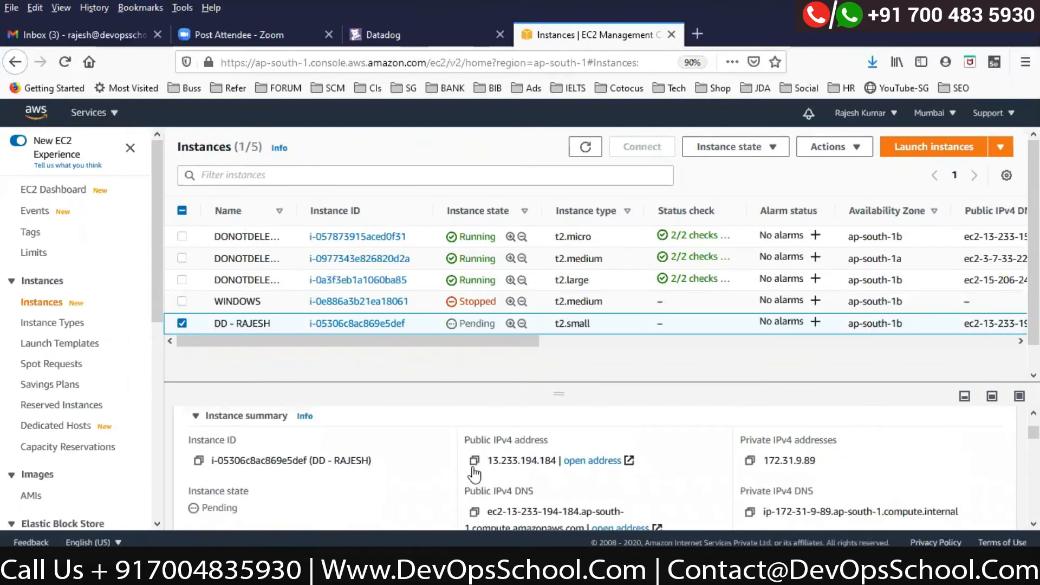
{"action": "left_click", "coordinate": [474, 460]}
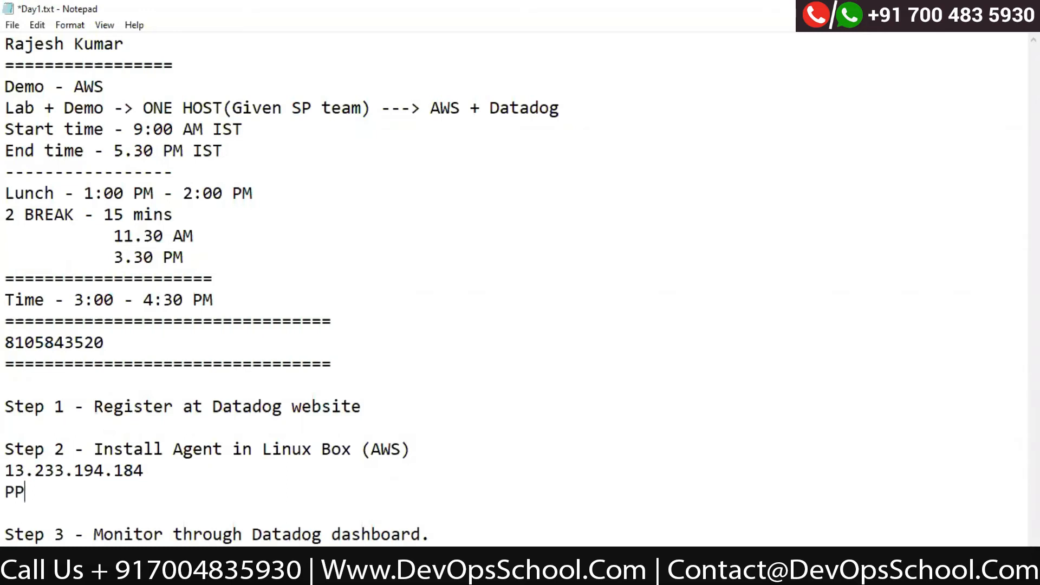
Add 'PUTTY - PPK' and 'SSH - PEM' key notes under Step 2.
{"action": "key", "text": "Backspace"}
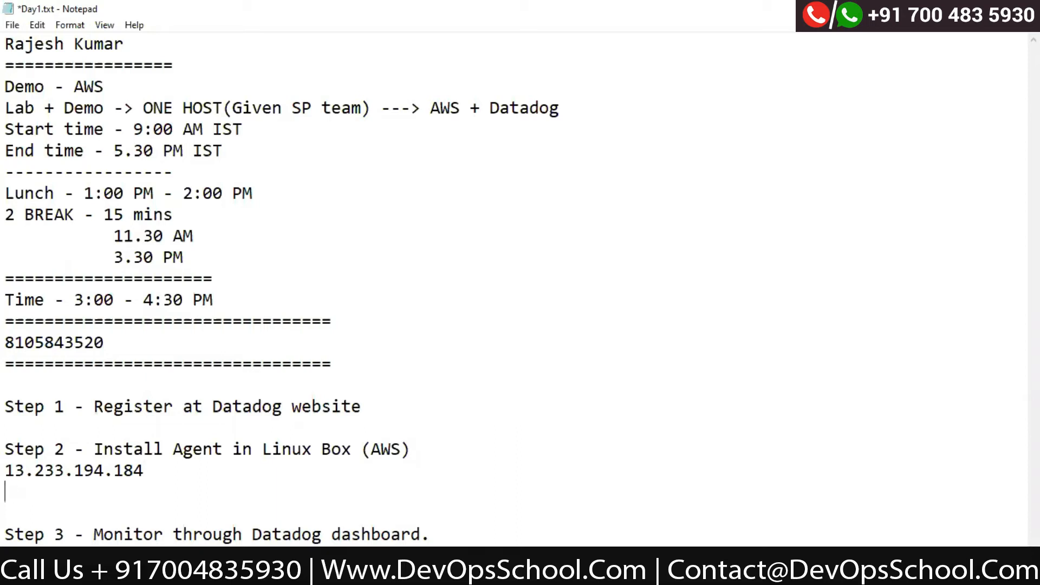
{"action": "type", "text": "PUTTY -"}
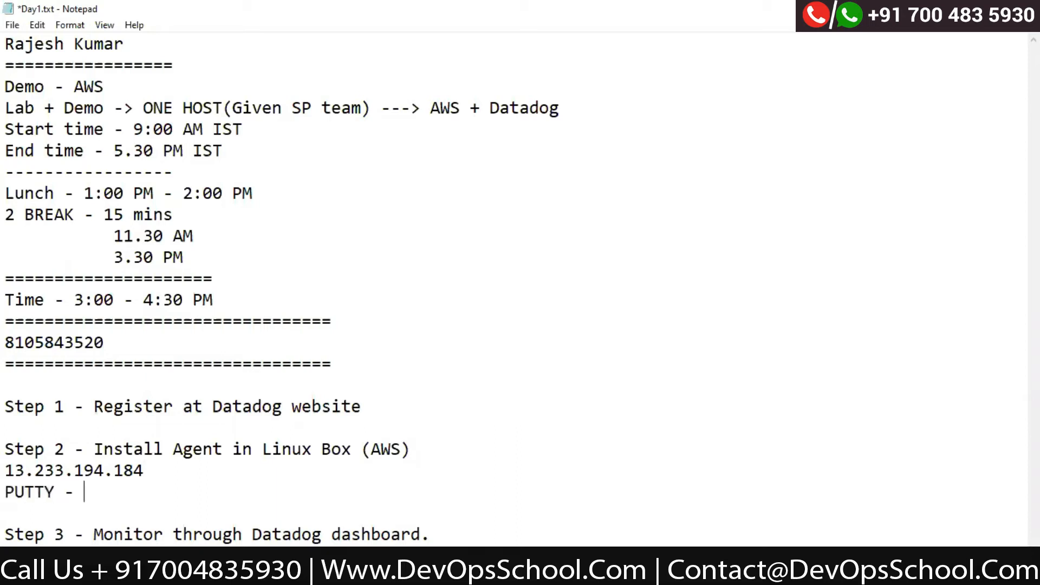
{"action": "type", "text": "PPK"}
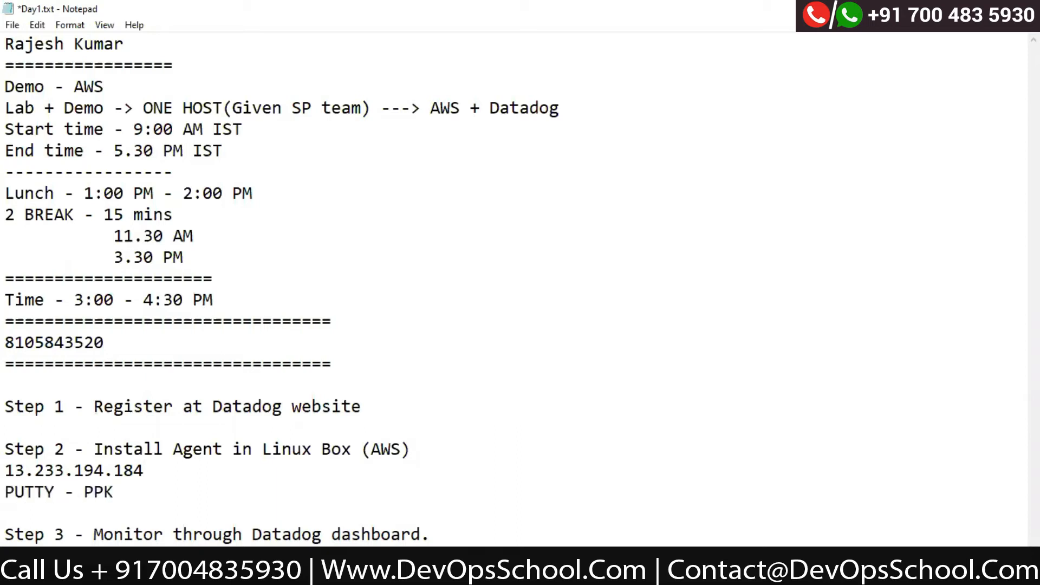
{"action": "type", "text": "SSh -"}
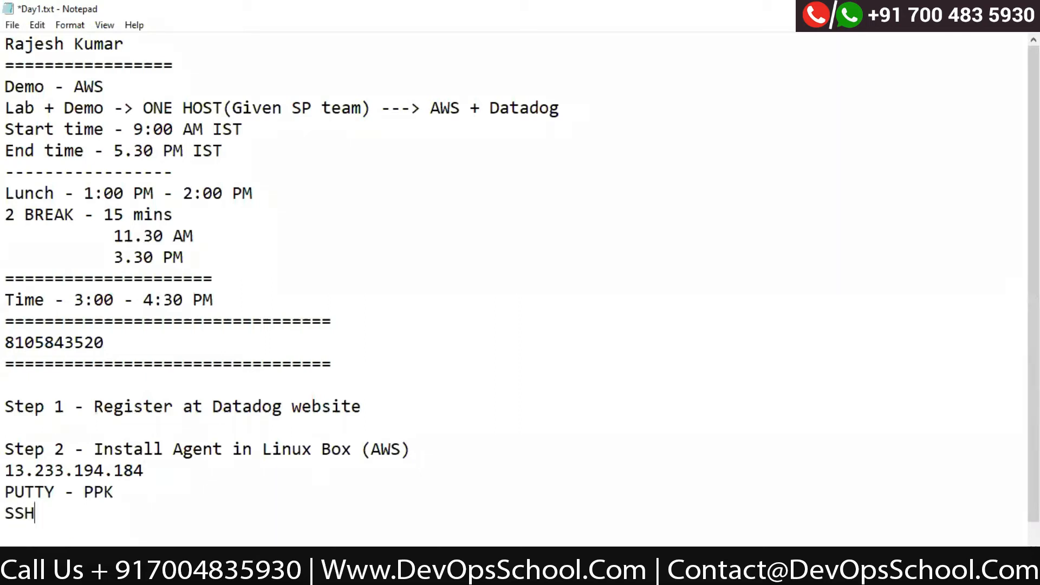
{"action": "type", "text": "- E"}
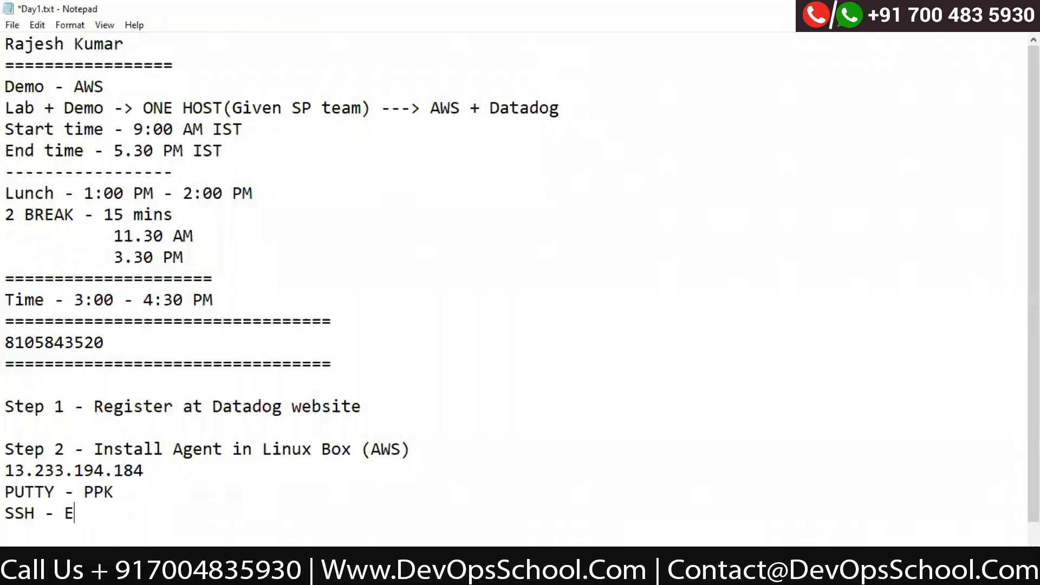
{"action": "type", "text": "PEM"}
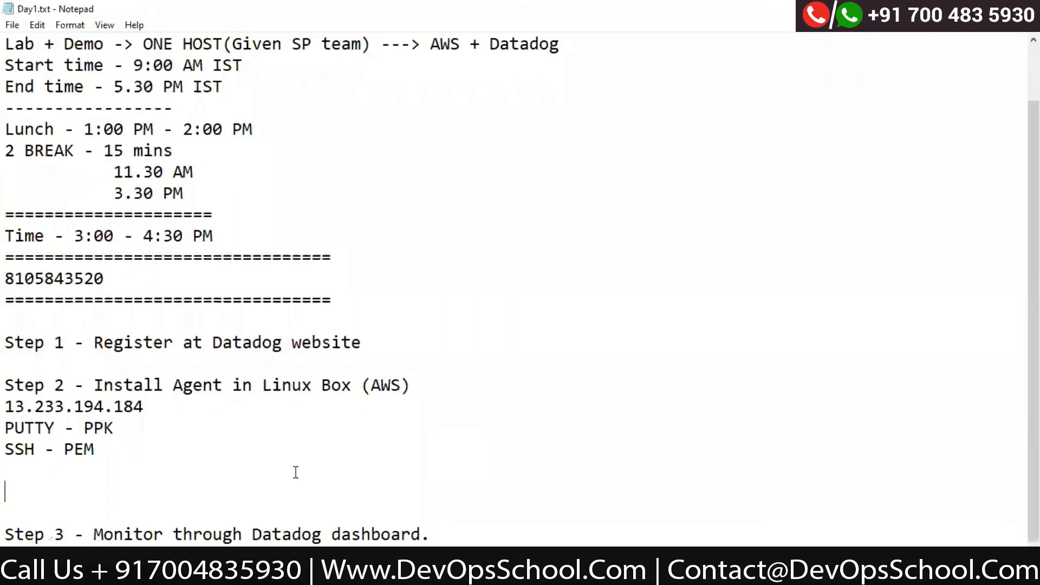
Add the centos username and select the IP 13.233.194.184 for copying.
{"action": "double_click", "coordinate": [71, 406]}
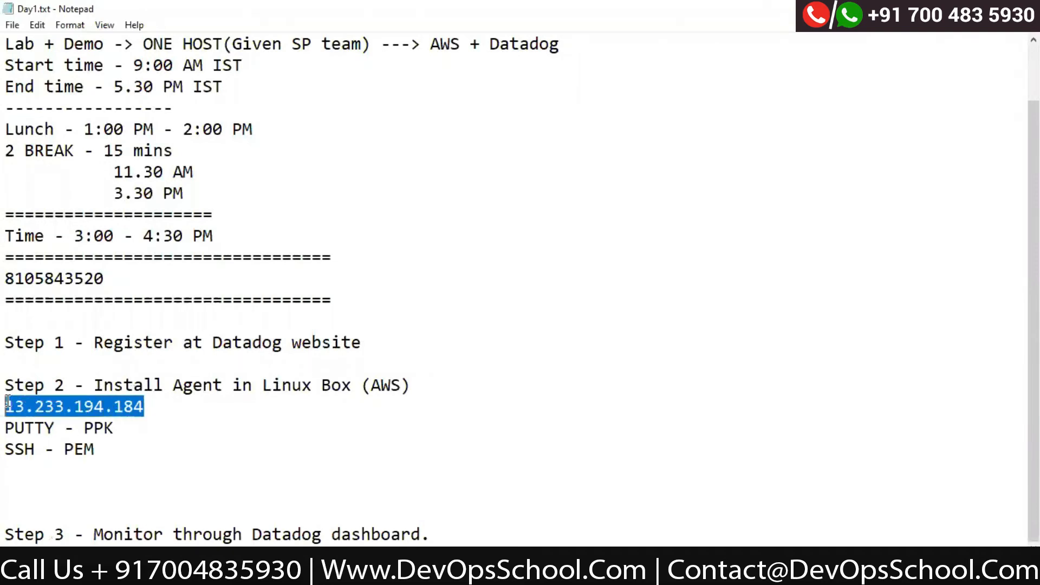
{"action": "mouse_move", "coordinate": [99, 468]}
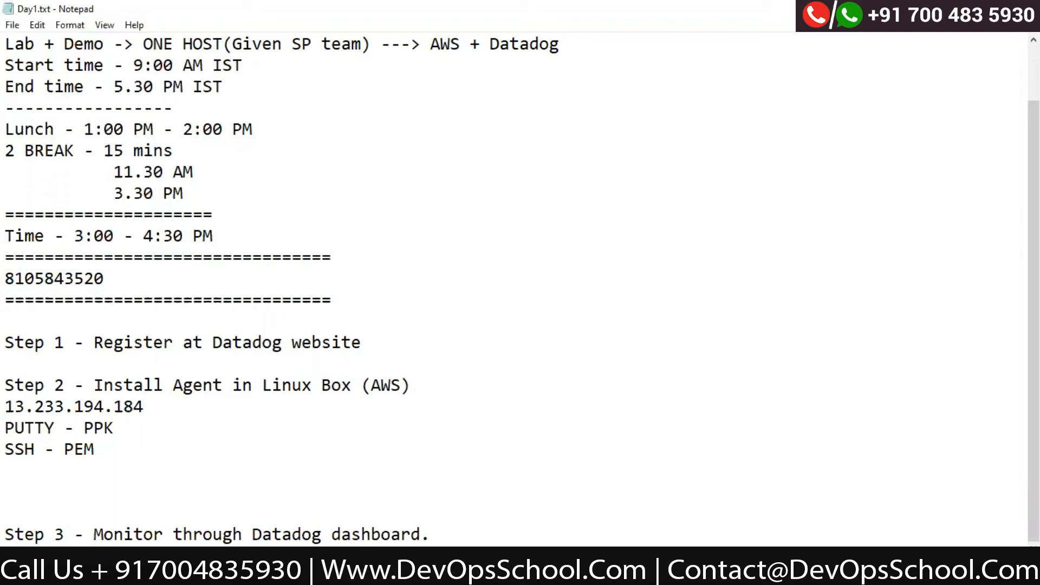
{"action": "type", "text": "centos"}
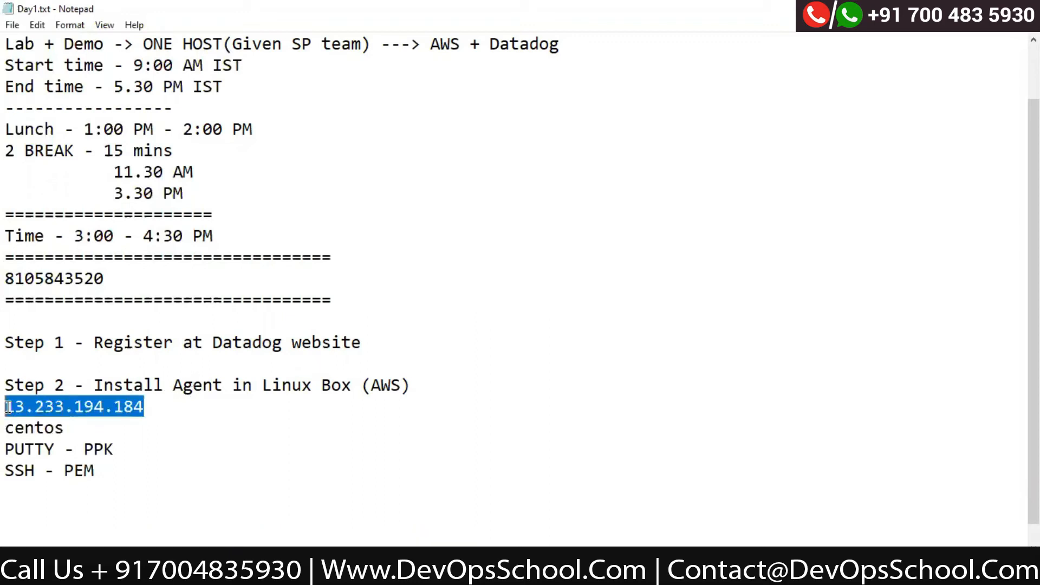
{"action": "double_click", "coordinate": [34, 428]}
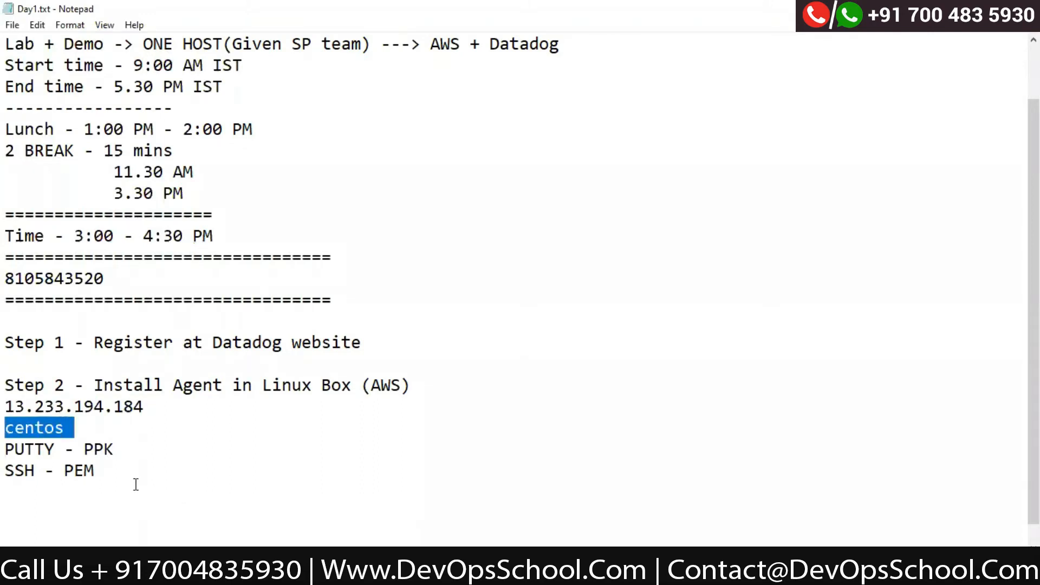
{"action": "left_click", "coordinate": [46, 448]}
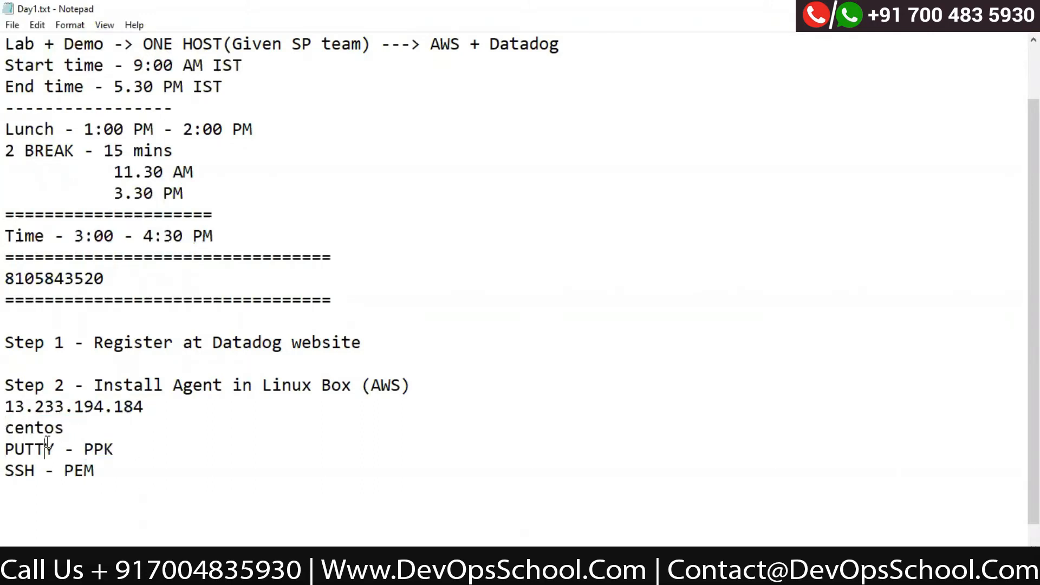
{"action": "double_click", "coordinate": [98, 449]}
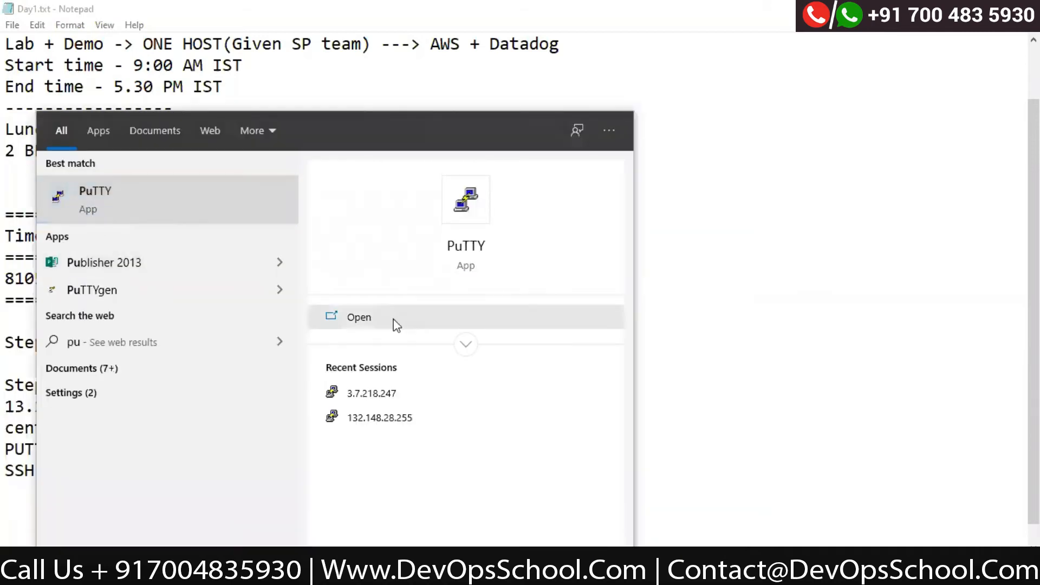
Start a PuTTY session to 13.233.194.184 authenticated with rajesh-mumbai.ppk.
{"action": "left_click", "coordinate": [358, 317]}
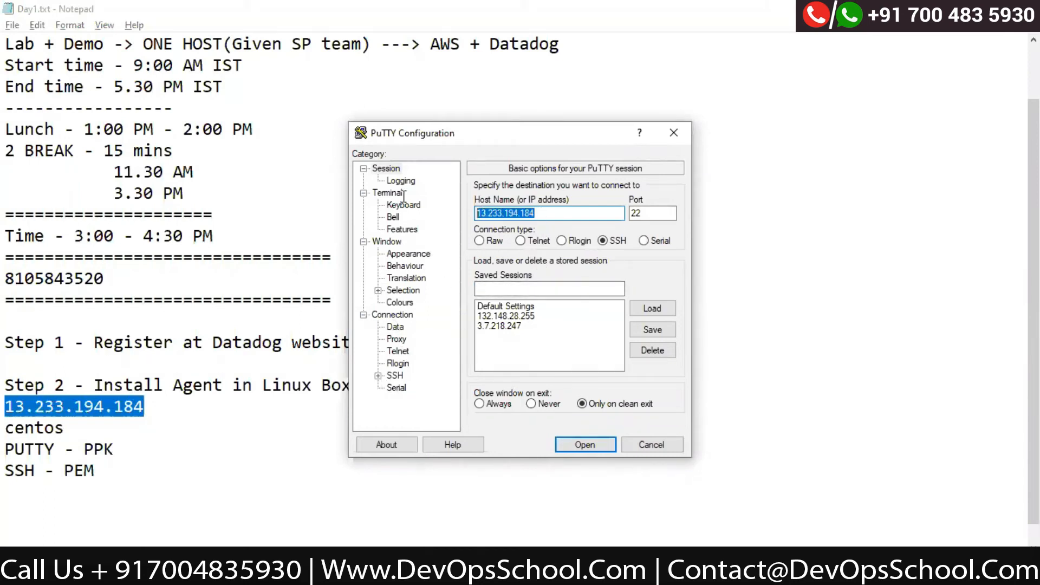
{"action": "left_click", "coordinate": [408, 363]}
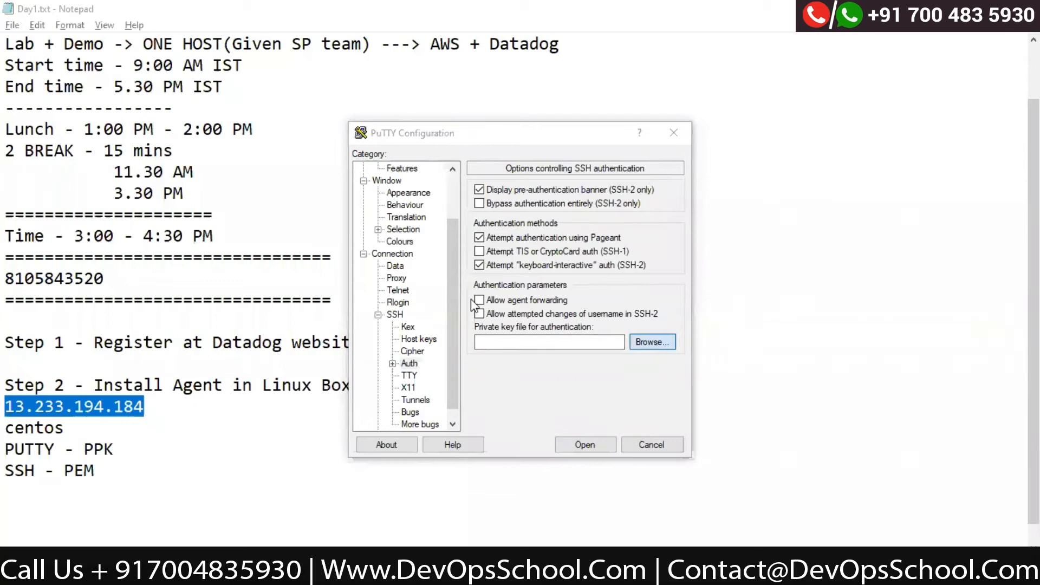
{"action": "left_click", "coordinate": [652, 342]}
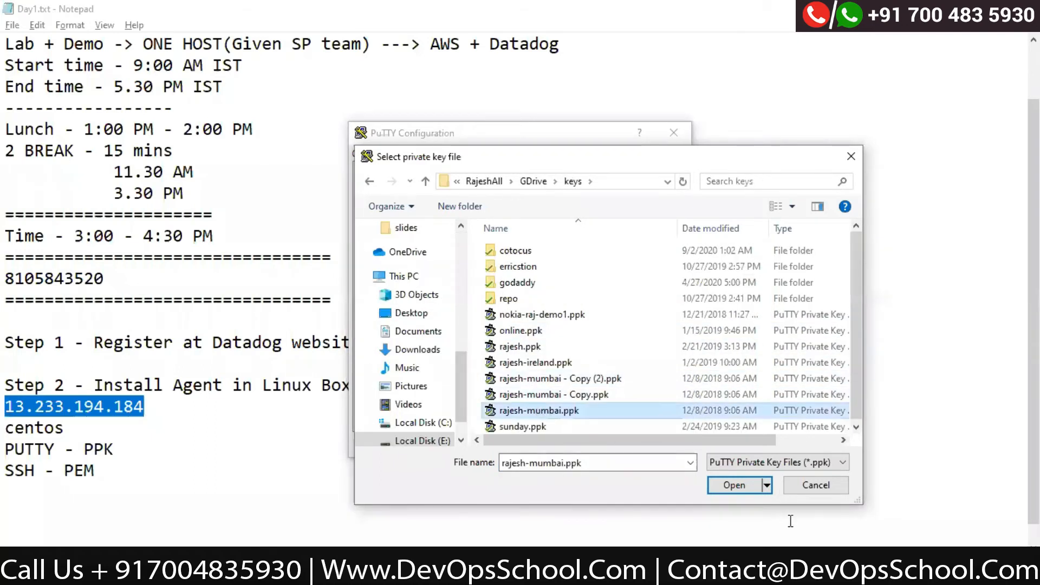
{"action": "left_click", "coordinate": [734, 484]}
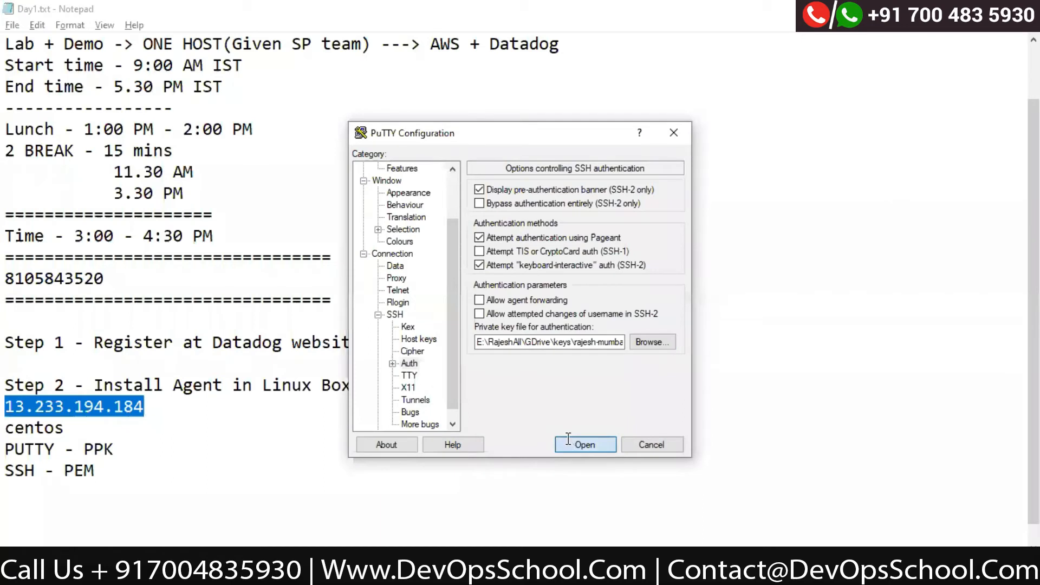
{"action": "left_click", "coordinate": [585, 444]}
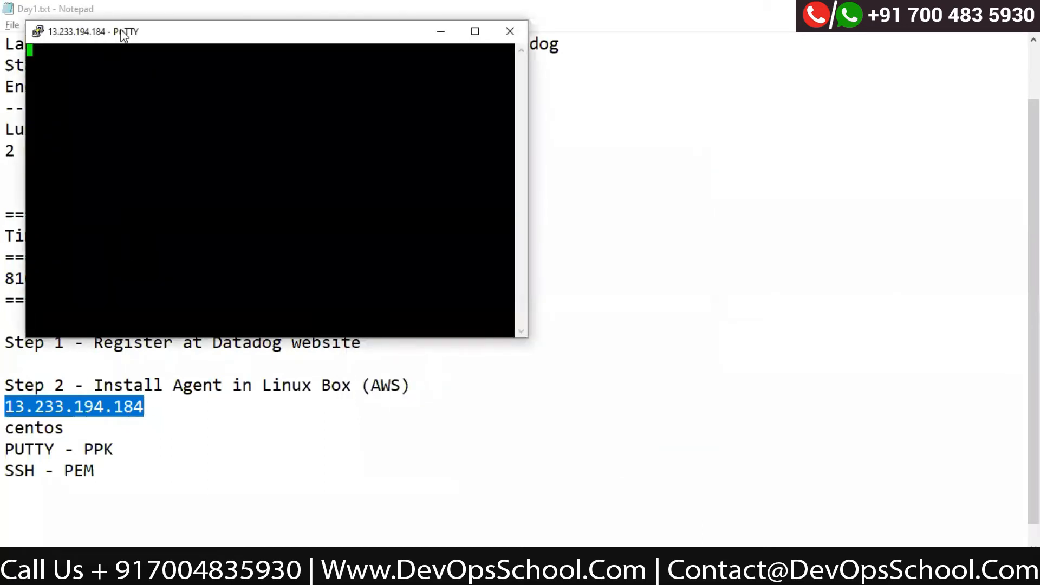
Dismiss the refused-connection error, restart the session, and log in as centos.
{"action": "left_click_drag", "start_coordinate": [91, 31], "coordinate": [195, 78]}
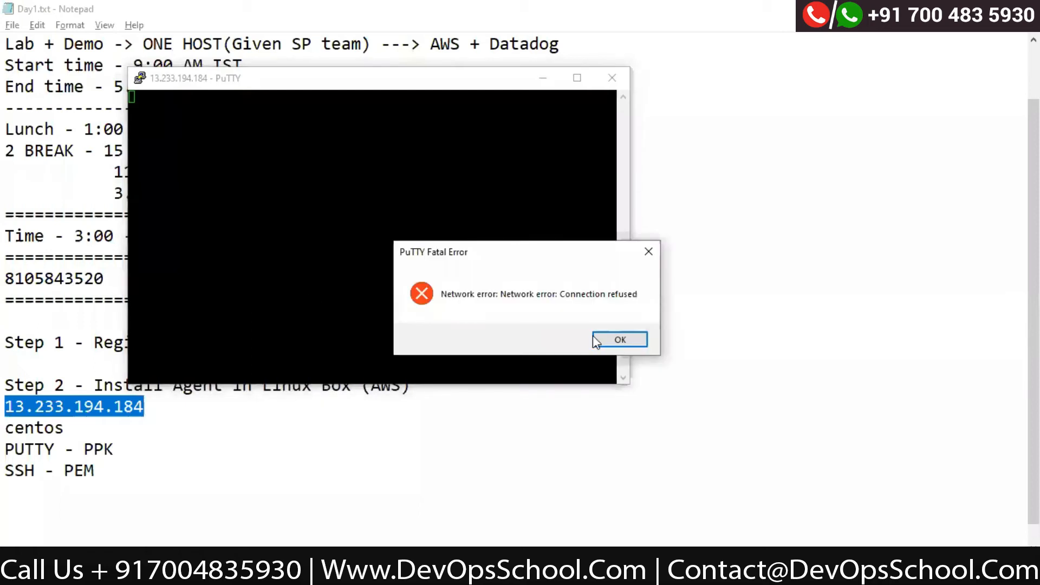
{"action": "left_click", "coordinate": [620, 339]}
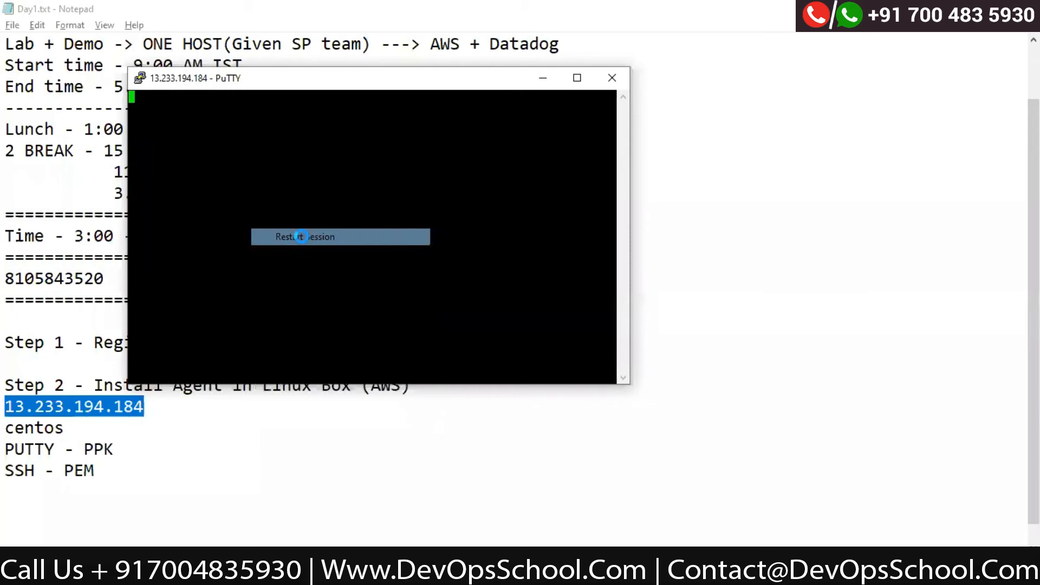
{"action": "left_click", "coordinate": [302, 236]}
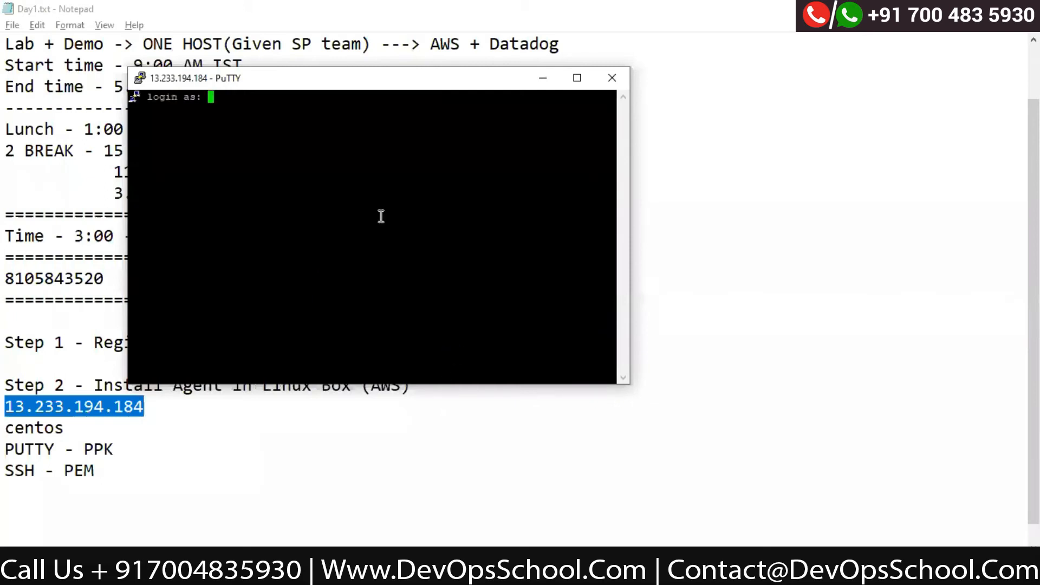
{"action": "type", "text": "cento"}
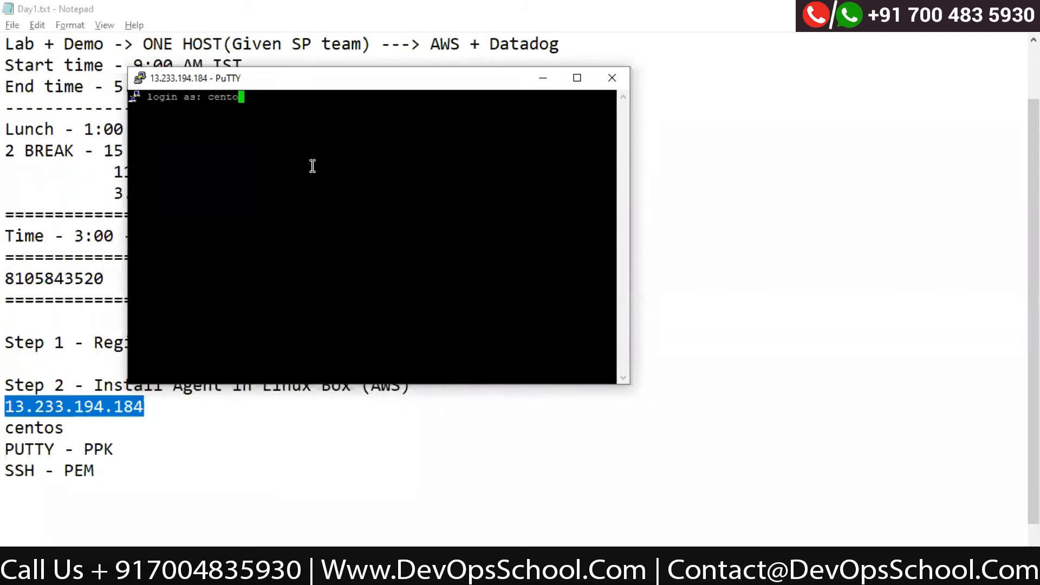
{"action": "key", "text": "enter"}
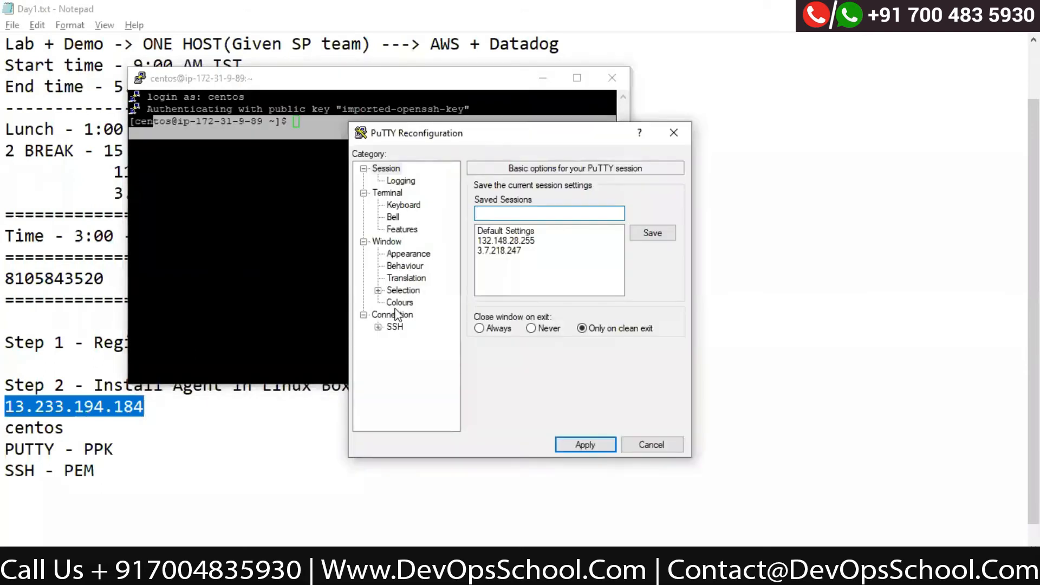
Increase the PuTTY terminal font size to 16.
{"action": "left_click", "coordinate": [399, 302]}
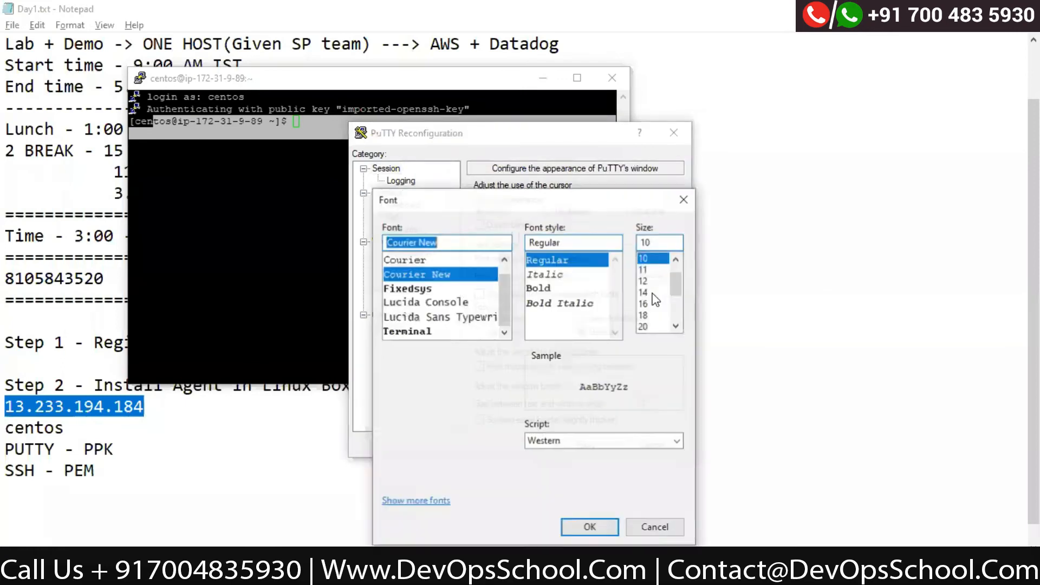
{"action": "left_click", "coordinate": [643, 303]}
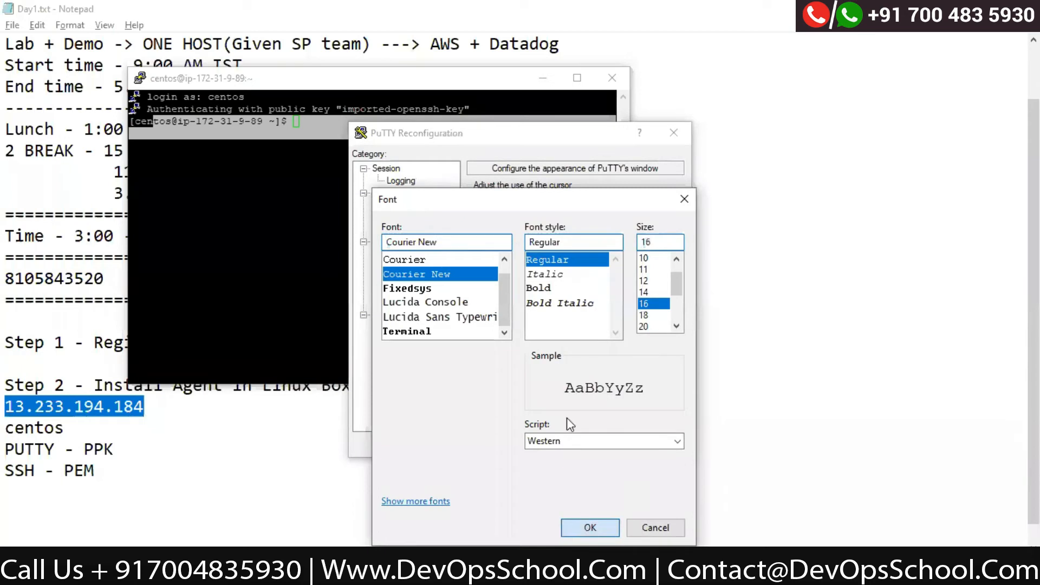
{"action": "left_click", "coordinate": [538, 288]}
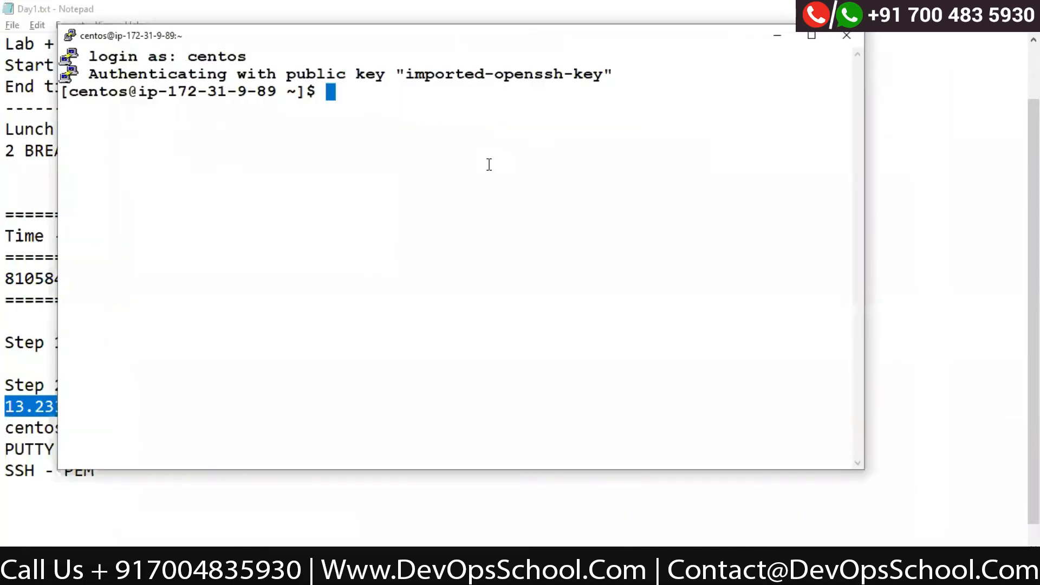
{"action": "mouse_move", "coordinate": [298, 215]}
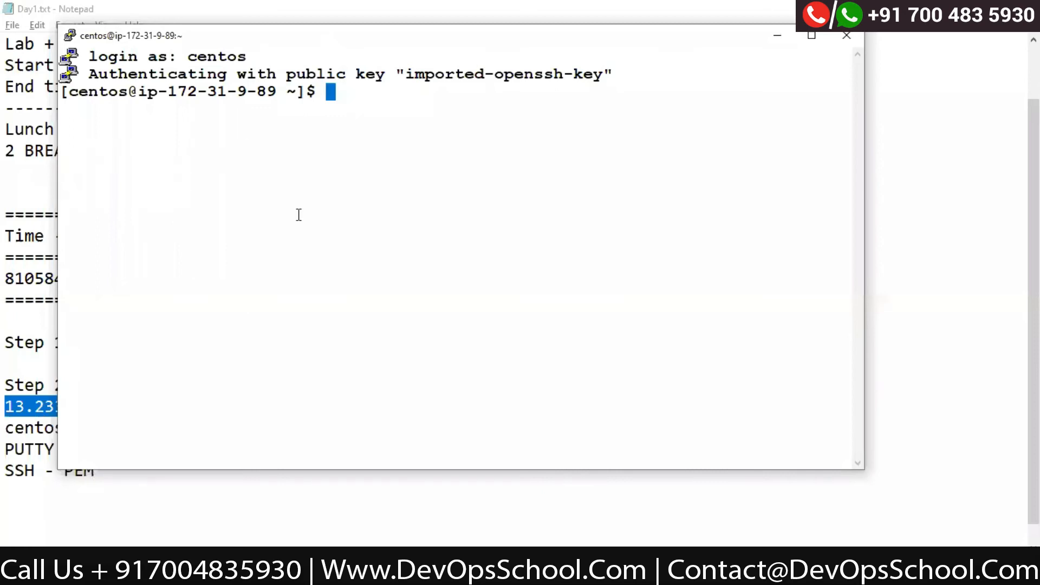
{"action": "mouse_move", "coordinate": [392, 483]}
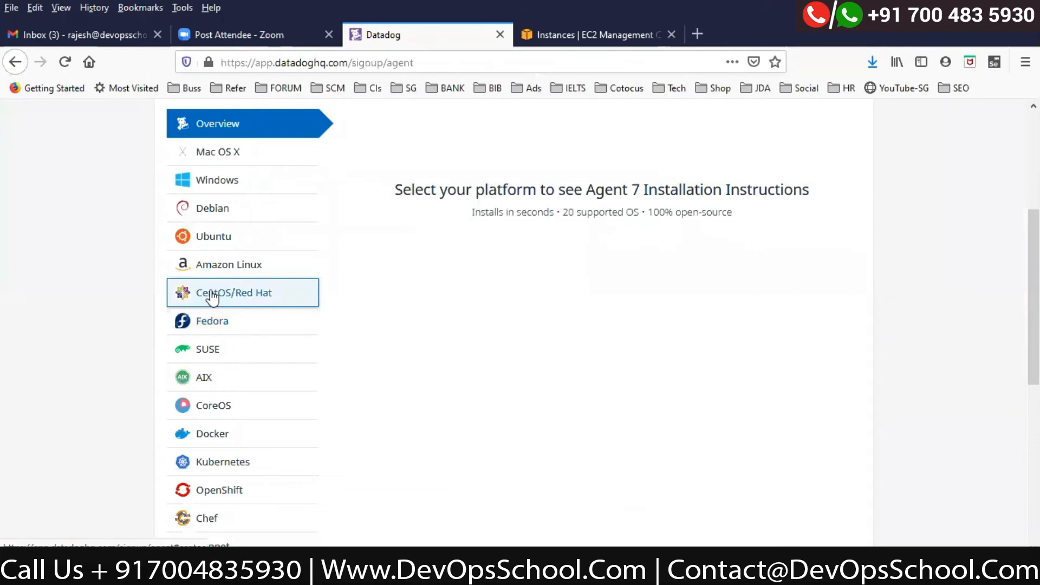
Show the CentOS/Red Hat install instructions and highlight the x86_64 architecture.
{"action": "left_click", "coordinate": [233, 292]}
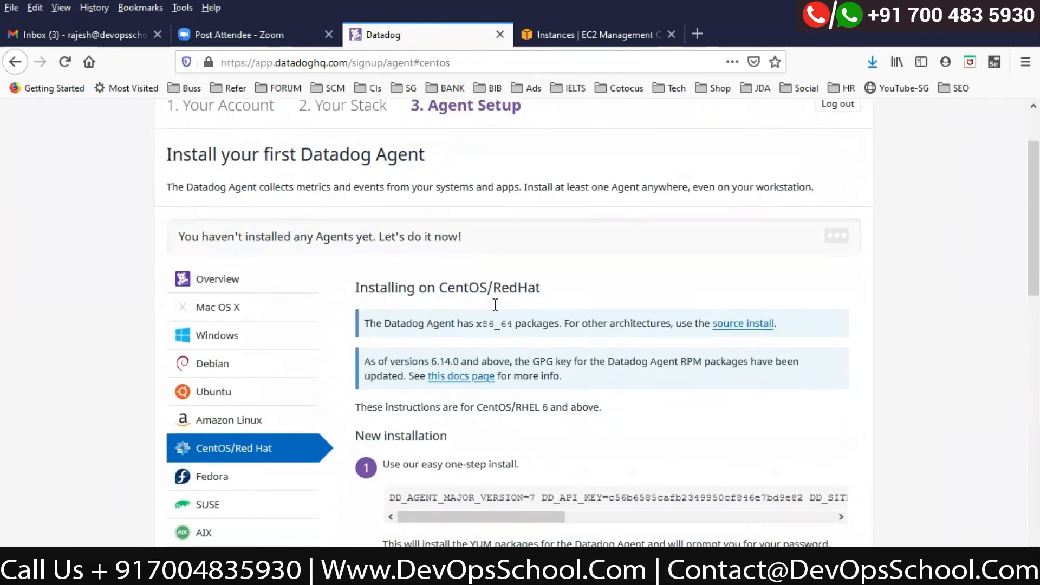
{"action": "mouse_move", "coordinate": [616, 375]}
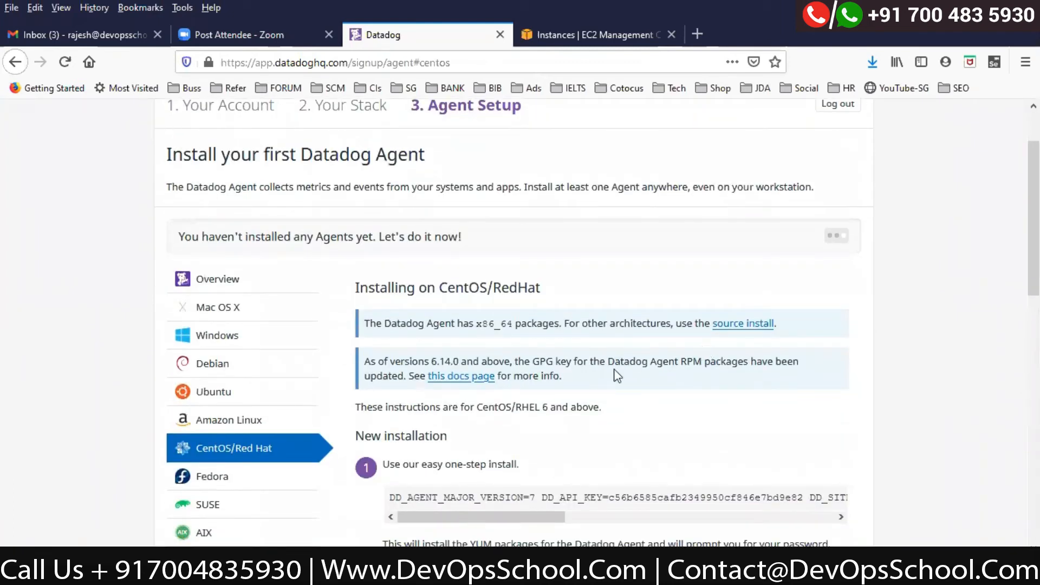
{"action": "scroll", "scroll_direction": "down", "scroll_amount": 3}
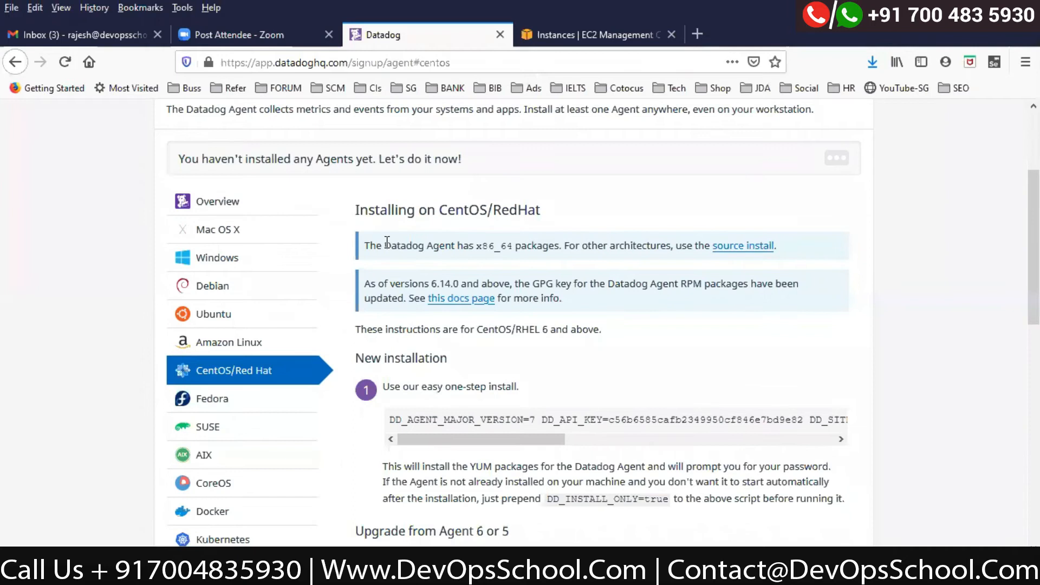
{"action": "double_click", "coordinate": [485, 246]}
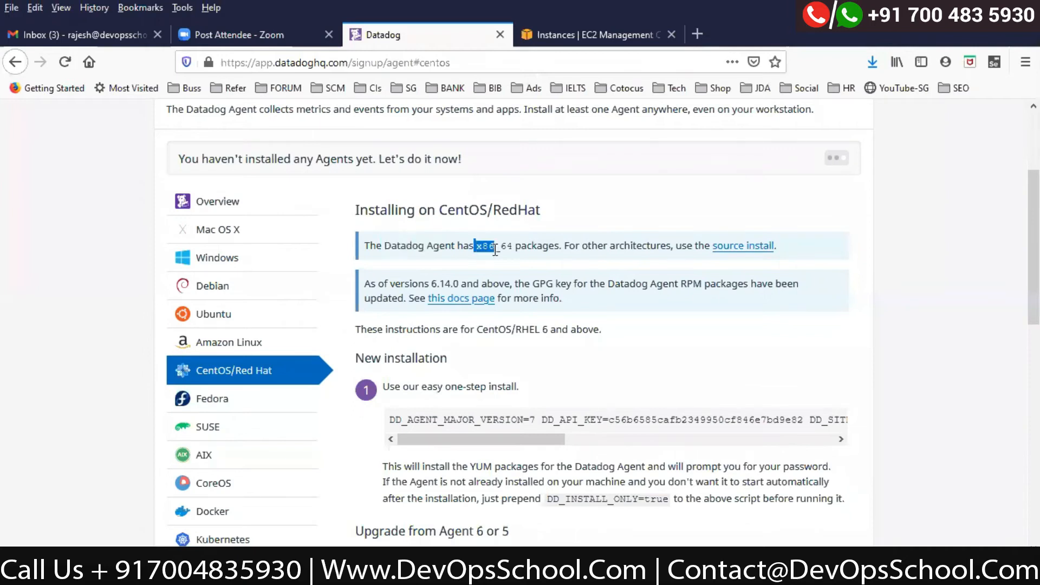
{"action": "double_click", "coordinate": [591, 246]}
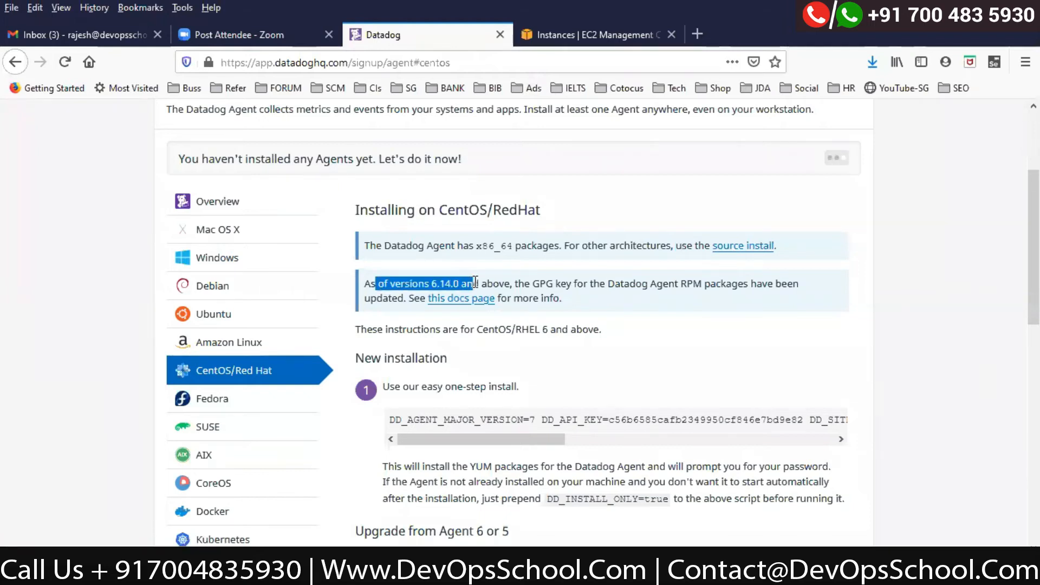
{"action": "left_click", "coordinate": [464, 284]}
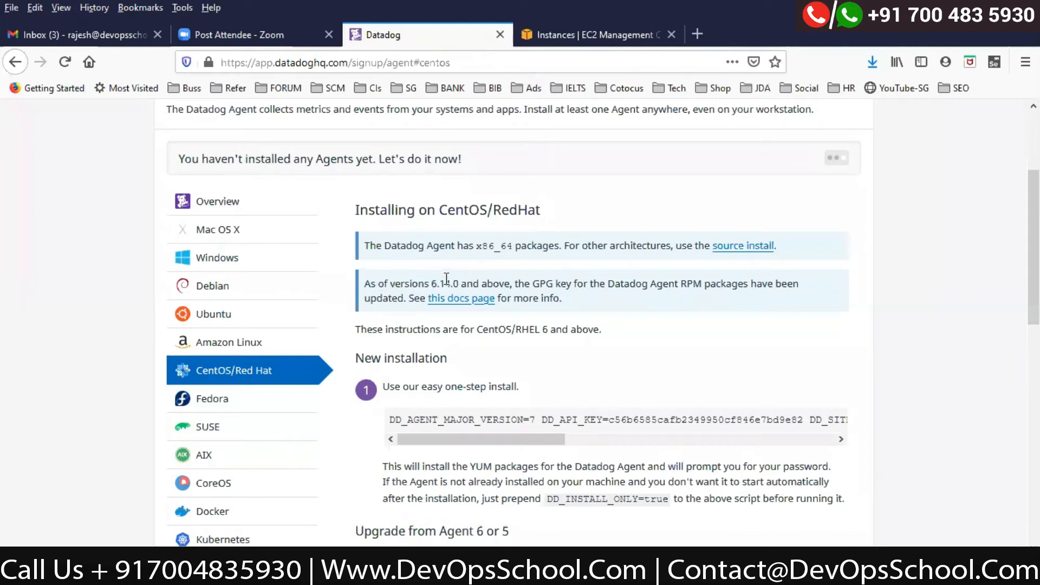
Highlight the 6.14.0 version, GPG key note, New installation heading and Agent 6 upgrade note.
{"action": "double_click", "coordinate": [444, 283]}
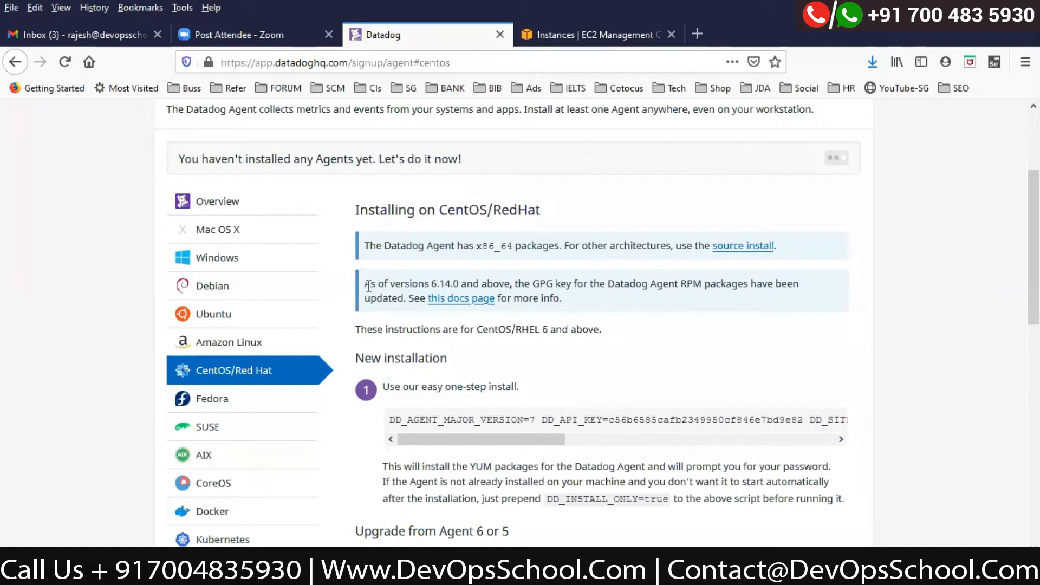
{"action": "left_click_drag", "start_coordinate": [366, 283], "coordinate": [561, 298]}
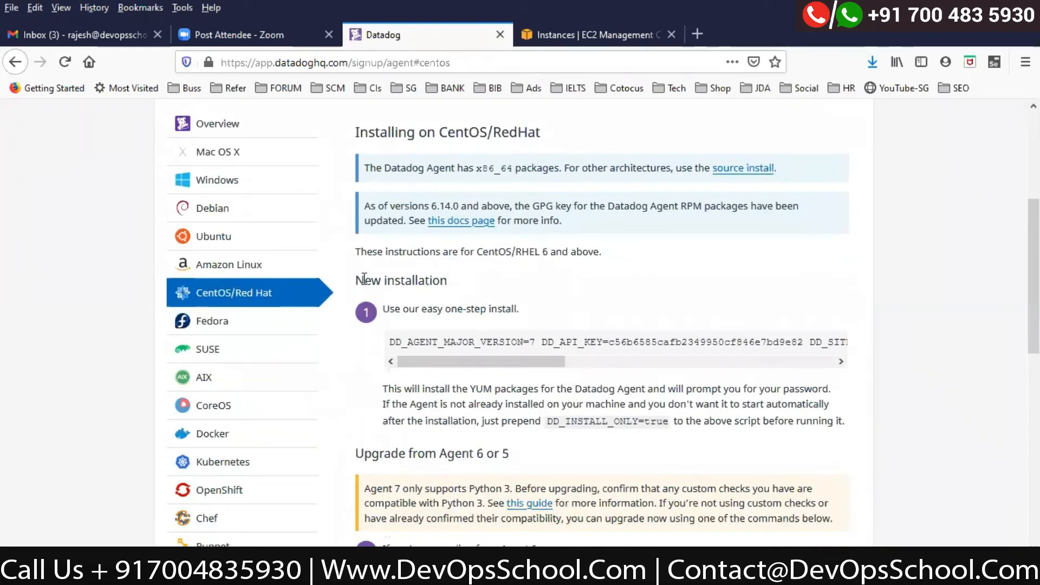
{"action": "double_click", "coordinate": [402, 280]}
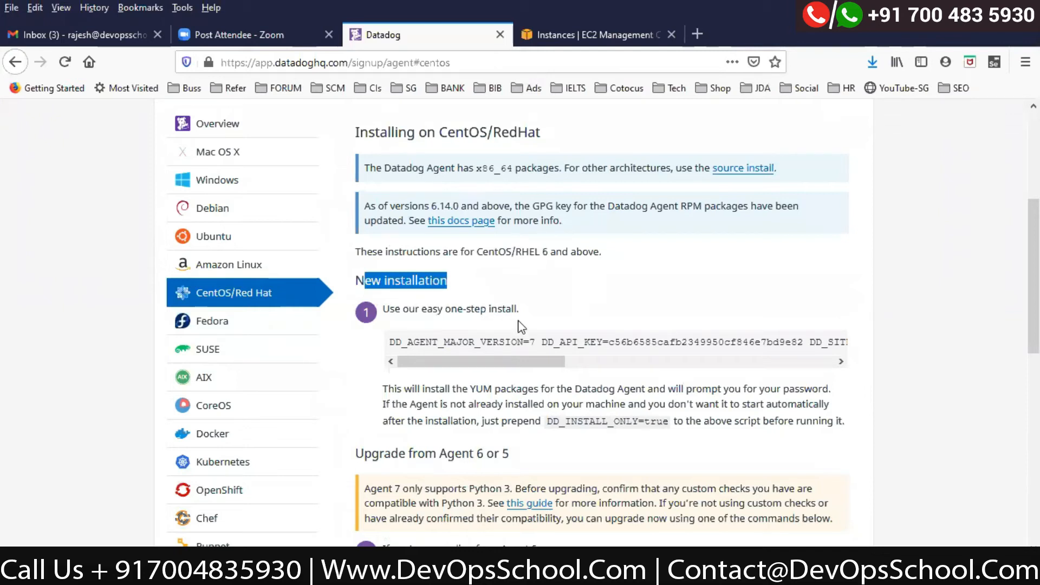
{"action": "scroll", "scroll_direction": "down", "scroll_amount": 3}
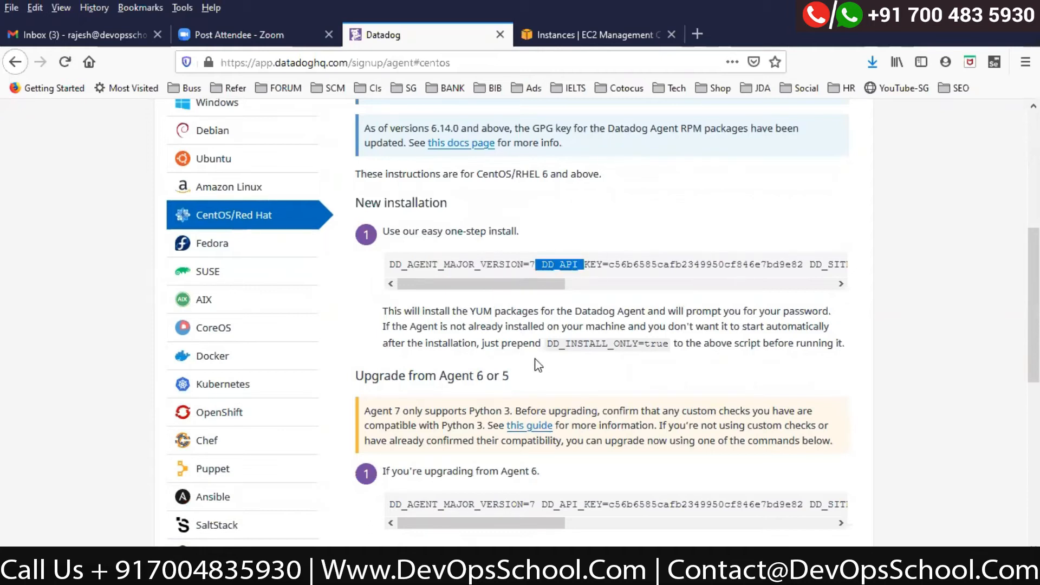
{"action": "scroll", "scroll_direction": "down", "scroll_amount": 3}
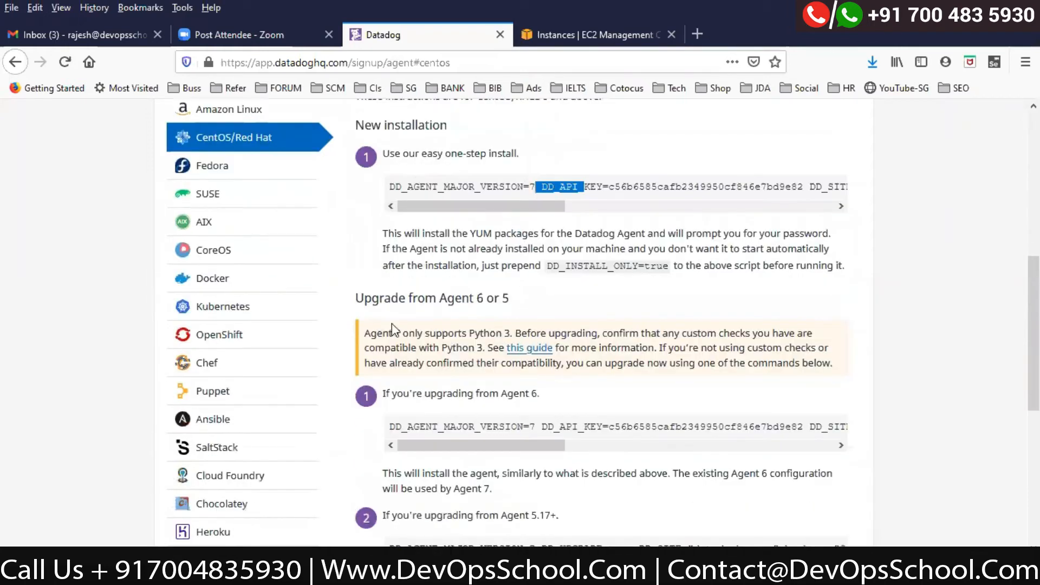
{"action": "double_click", "coordinate": [384, 298]}
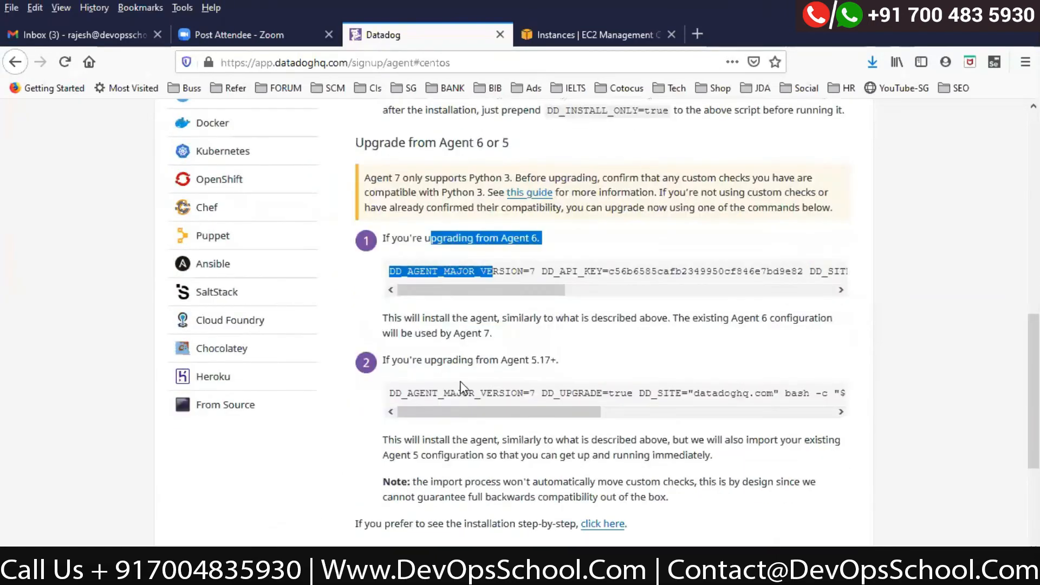
{"action": "scroll", "scroll_direction": "up", "scroll_amount": 3}
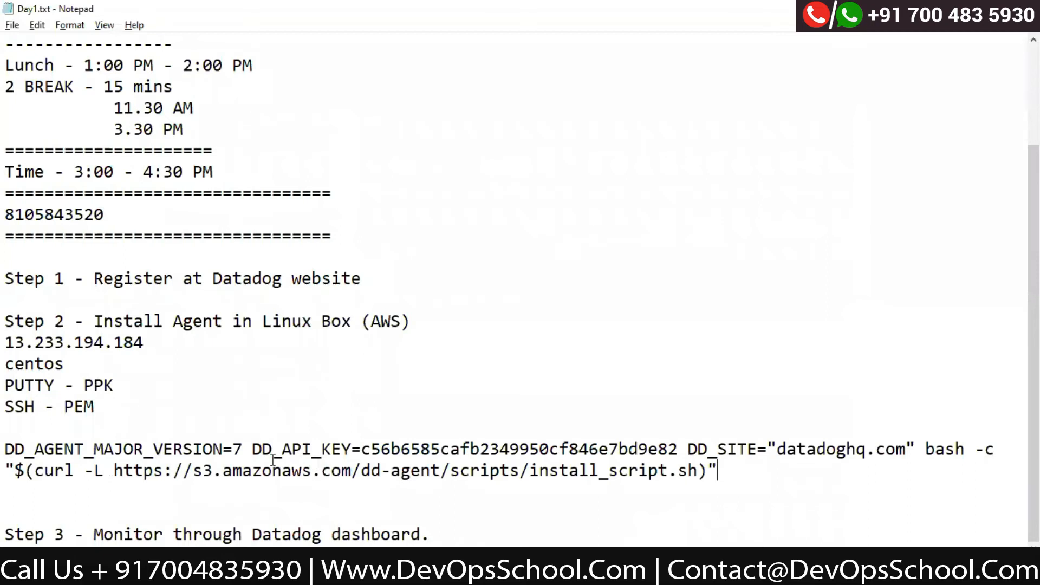
{"action": "mouse_move", "coordinate": [235, 431]}
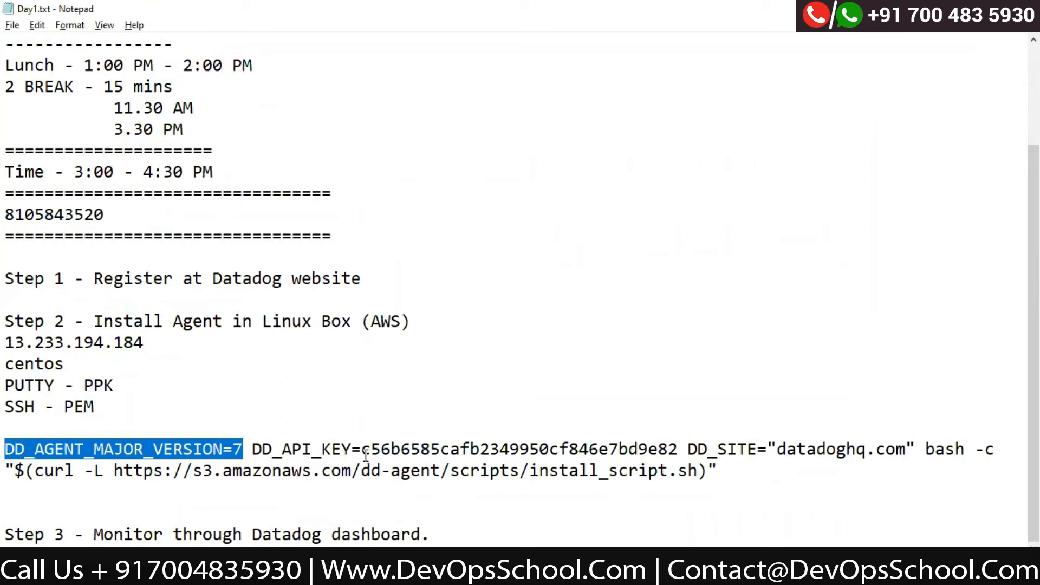
Highlight the install command's parts, from DD_AGENT_MAJOR_VERSION=7 through install_script.sh.
{"action": "left_click_drag", "start_coordinate": [363, 449], "coordinate": [676, 449]}
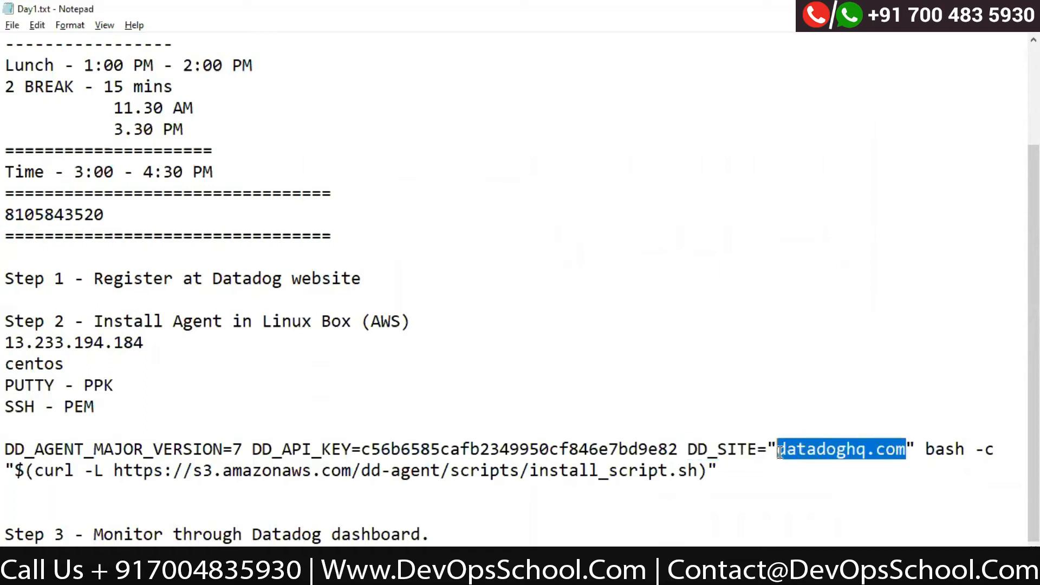
{"action": "mouse_move", "coordinate": [754, 471]}
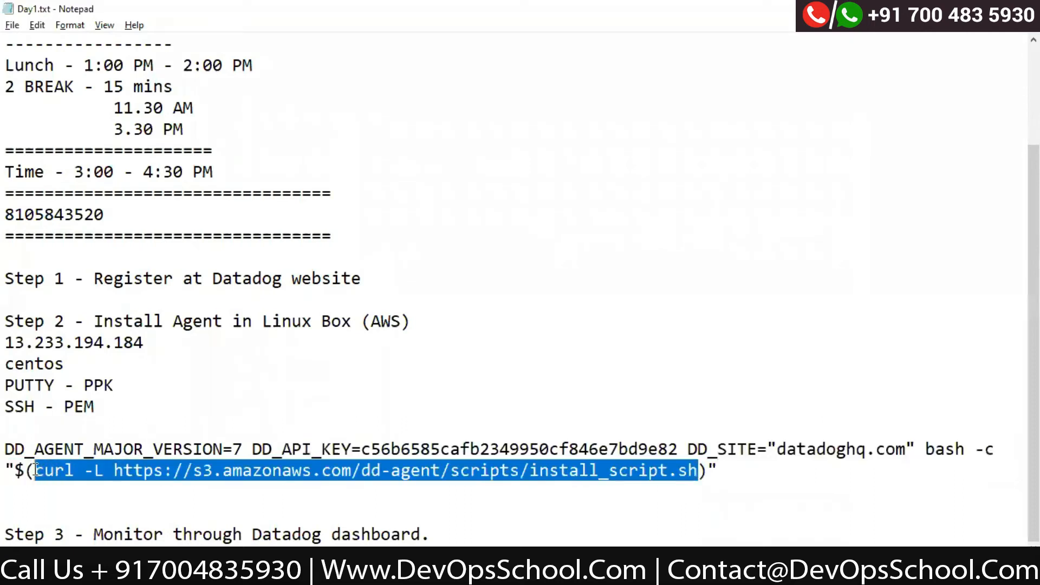
{"action": "left_click", "coordinate": [116, 470]}
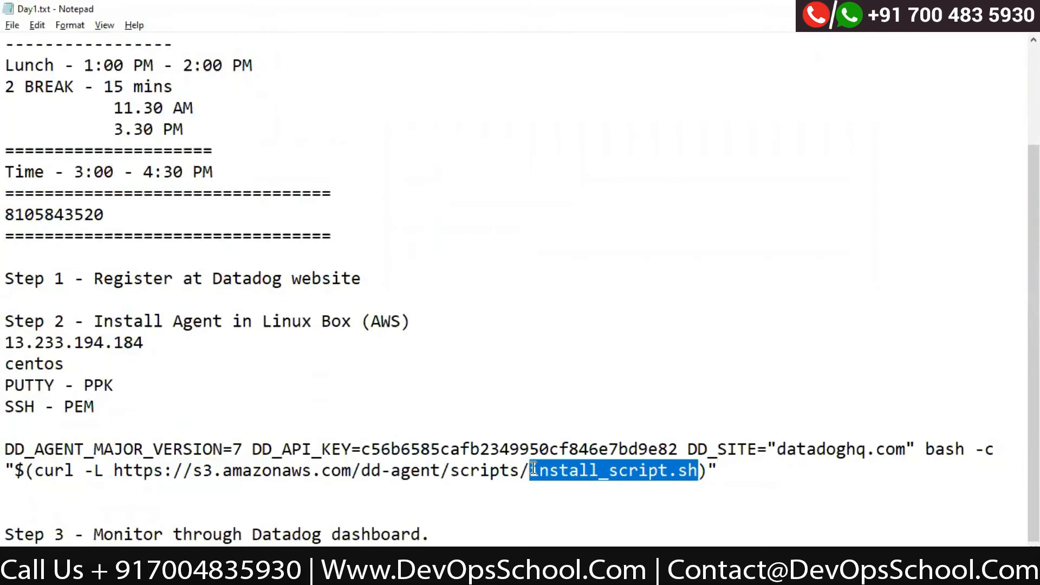
{"action": "left_click_drag", "start_coordinate": [86, 450], "coordinate": [700, 471]}
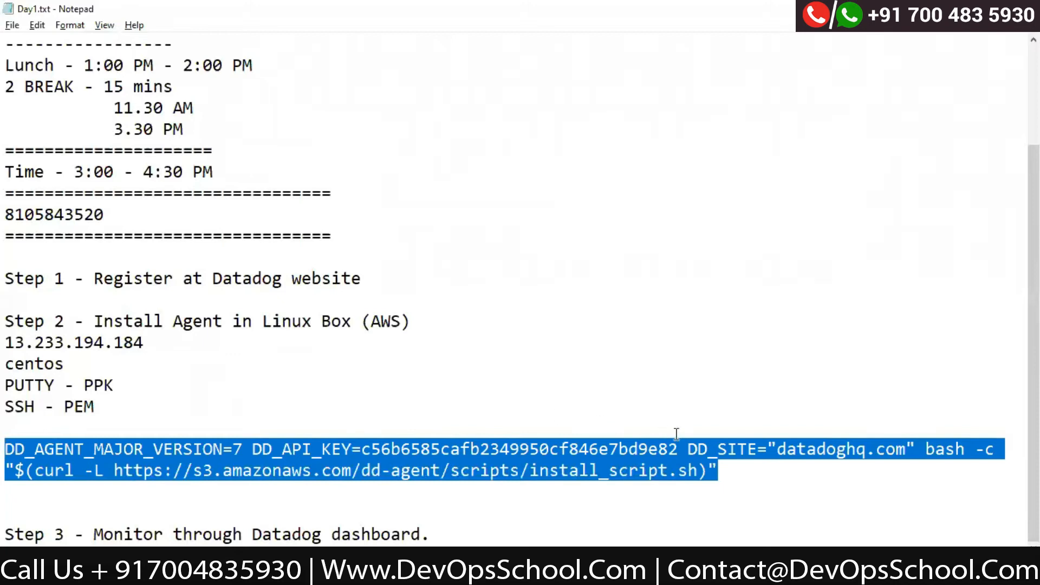
{"action": "left_click", "coordinate": [738, 470]}
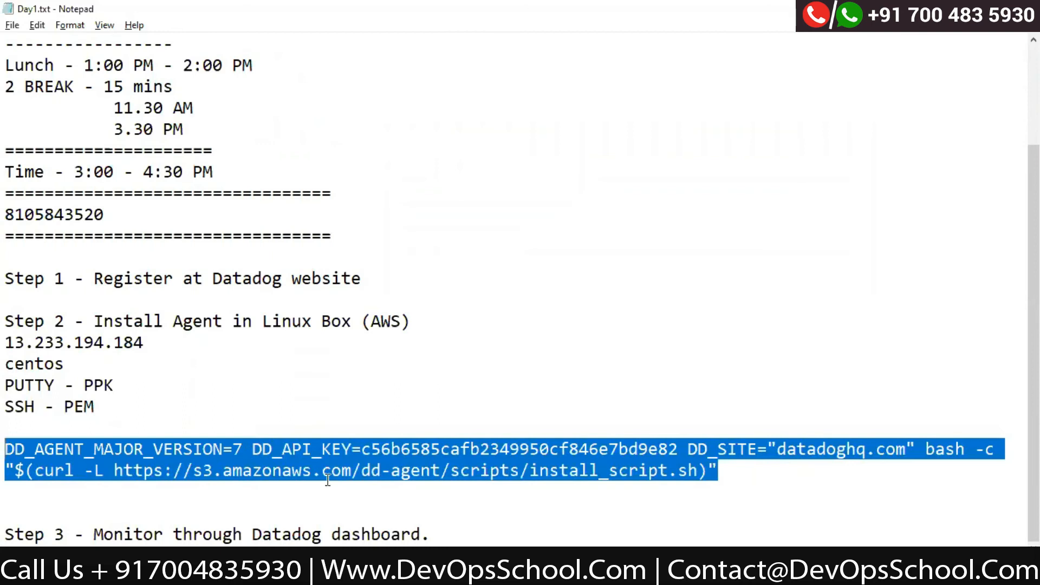
{"action": "mouse_move", "coordinate": [427, 483]}
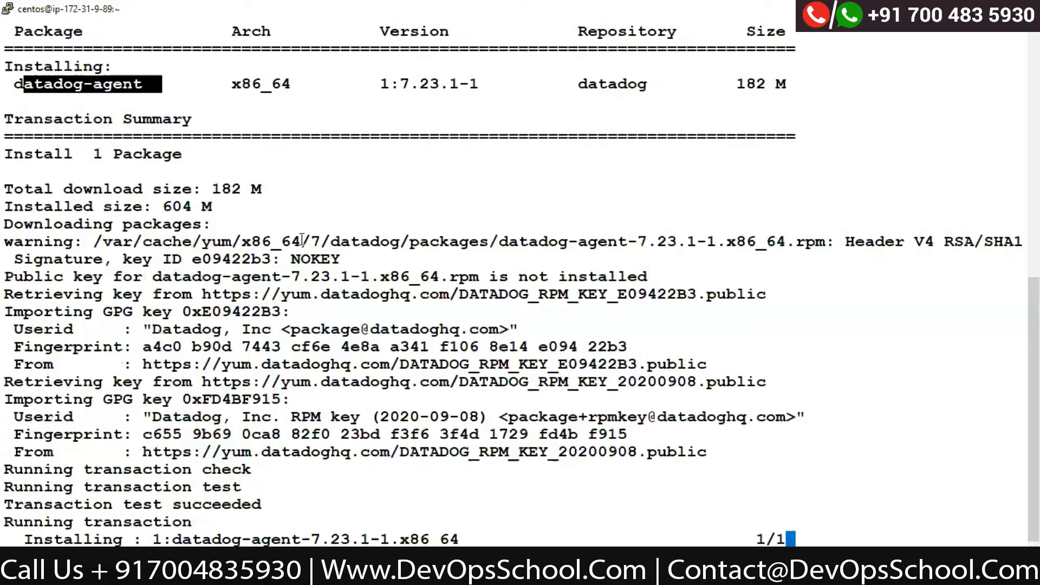
{"action": "mouse_move", "coordinate": [859, 354]}
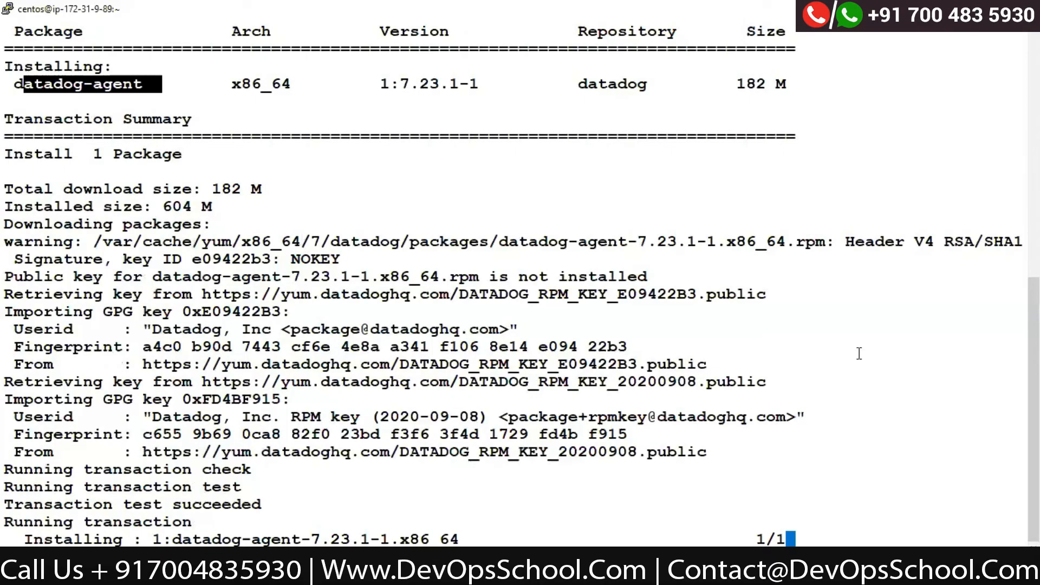
Follow the datadog-agent 7.23.1 installation output in the PuTTY terminal.
{"action": "scroll", "scroll_direction": "down", "scroll_amount": 3}
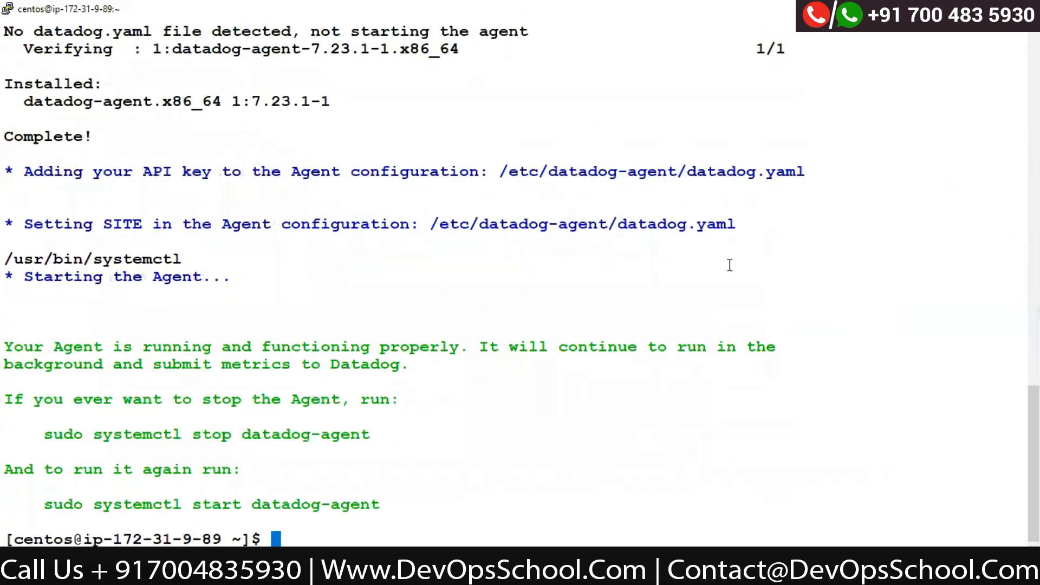
Review the install output, highlighting the API key line and the systemctl stop command.
{"action": "scroll", "scroll_direction": "up", "scroll_amount": 3}
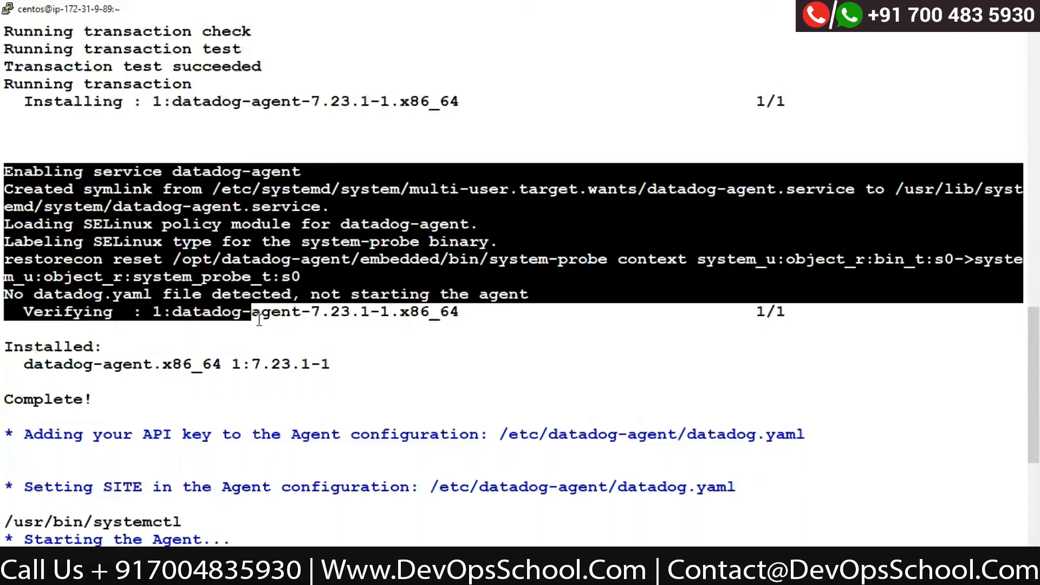
{"action": "scroll", "scroll_direction": "down", "scroll_amount": 3}
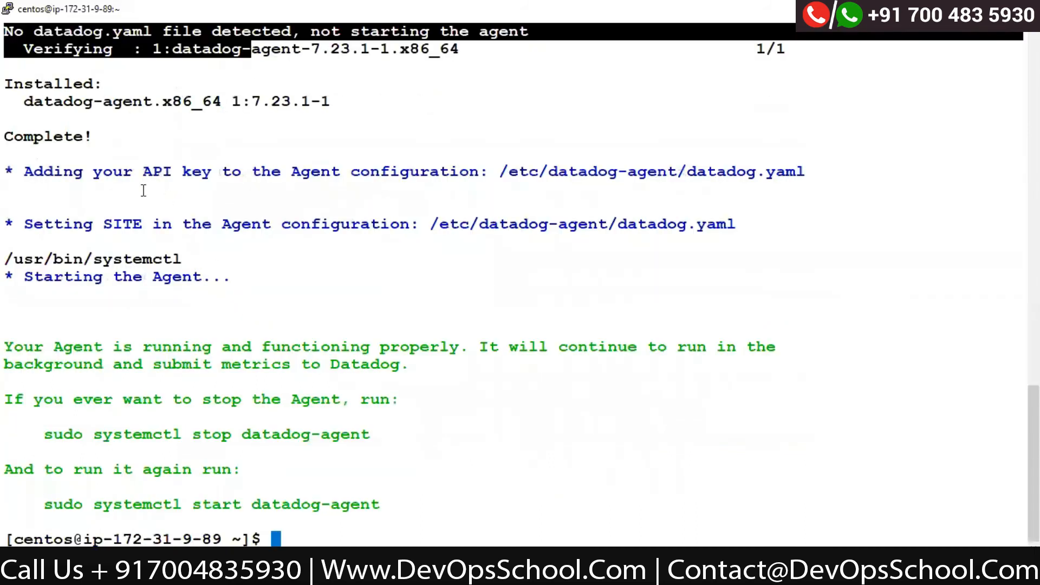
{"action": "mouse_move", "coordinate": [31, 164]}
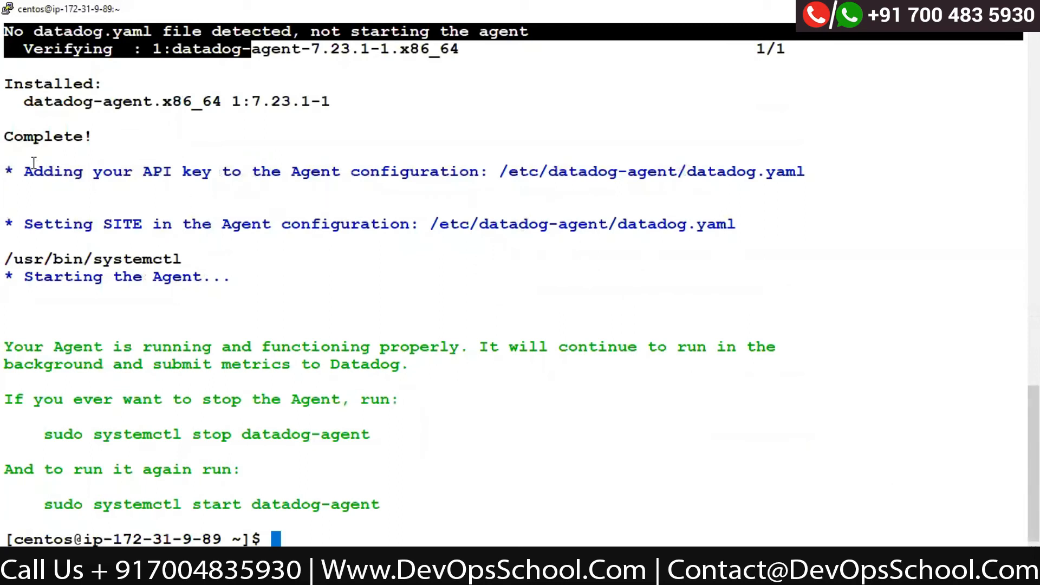
{"action": "double_click", "coordinate": [156, 171]}
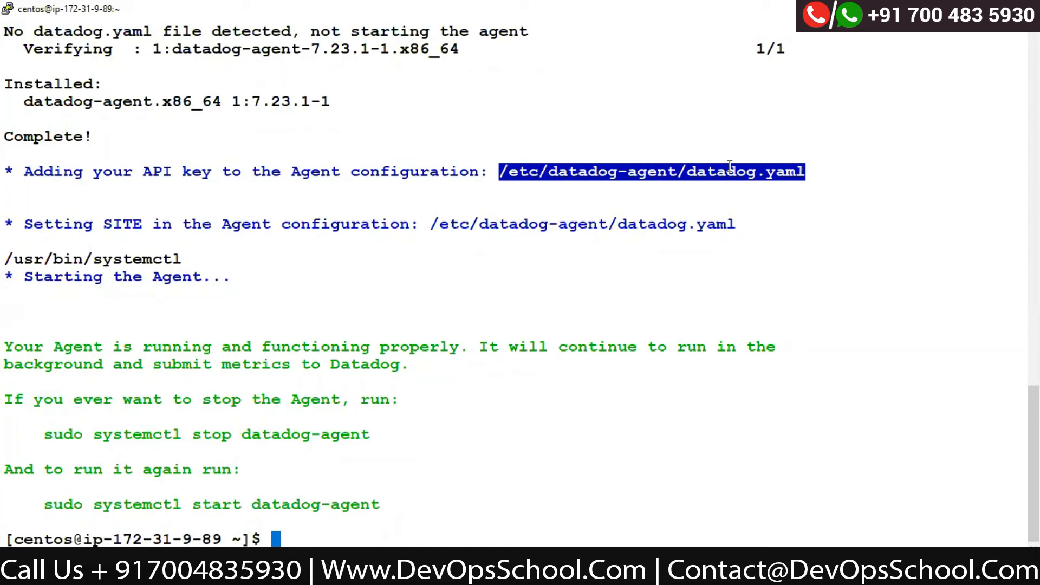
{"action": "mouse_move", "coordinate": [116, 224]}
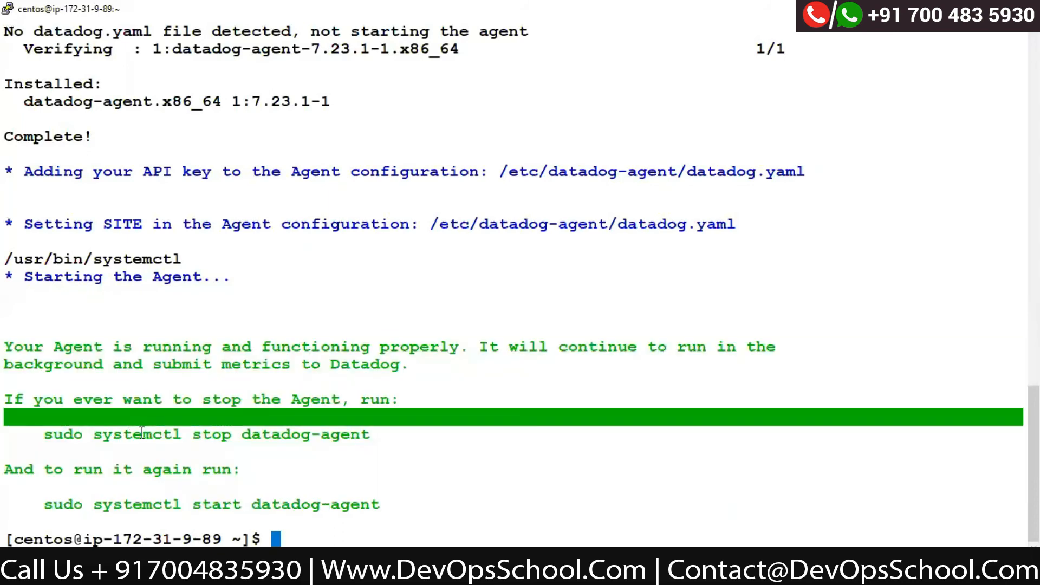
{"action": "double_click", "coordinate": [137, 435]}
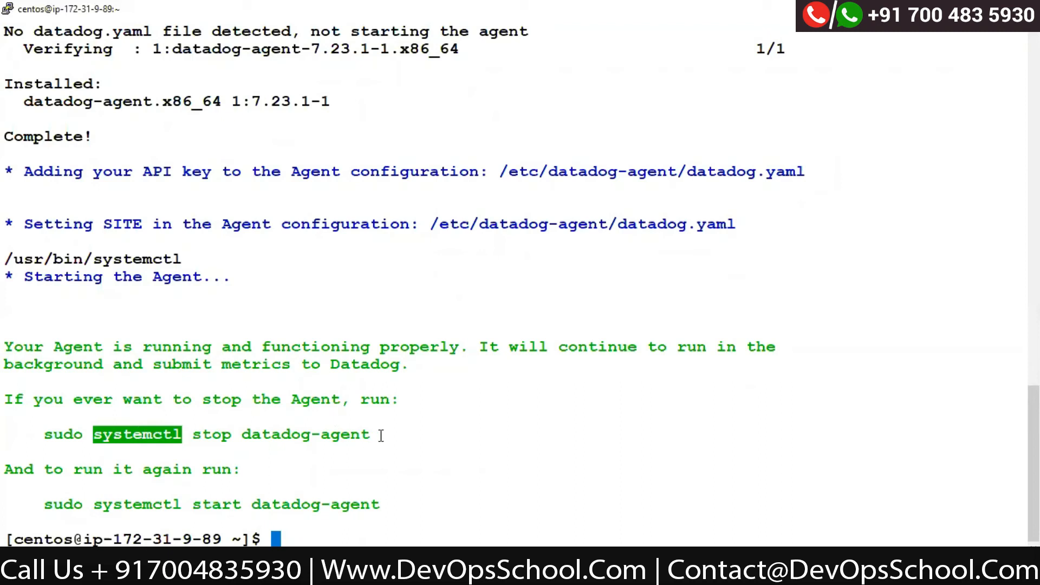
{"action": "left_click_drag", "start_coordinate": [7, 346], "coordinate": [381, 505]}
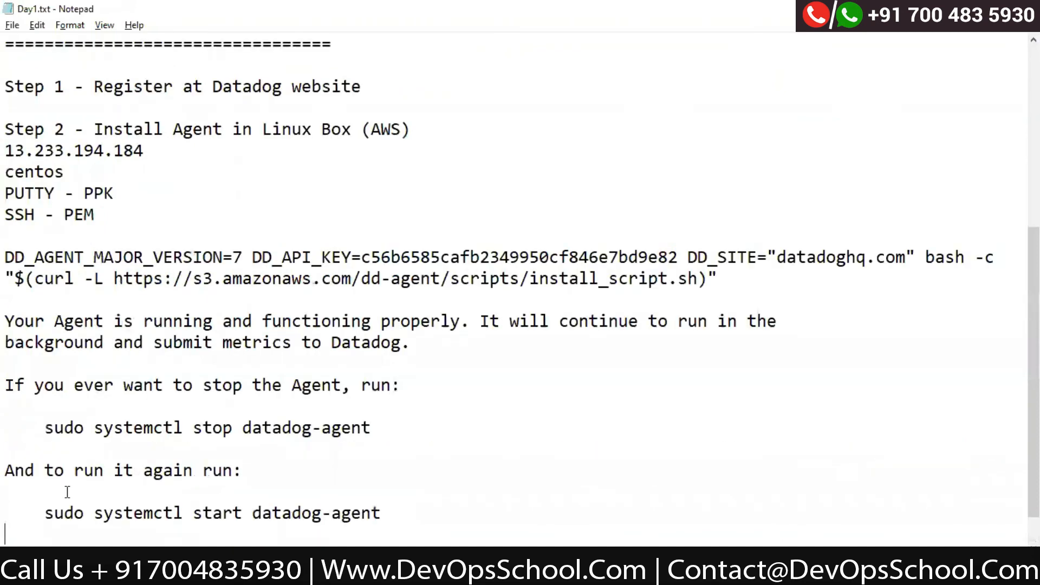
Add 'sudo systemctl status datadog-agent' below the start command in Day1.txt.
{"action": "scroll", "scroll_direction": "down", "scroll_amount": 3}
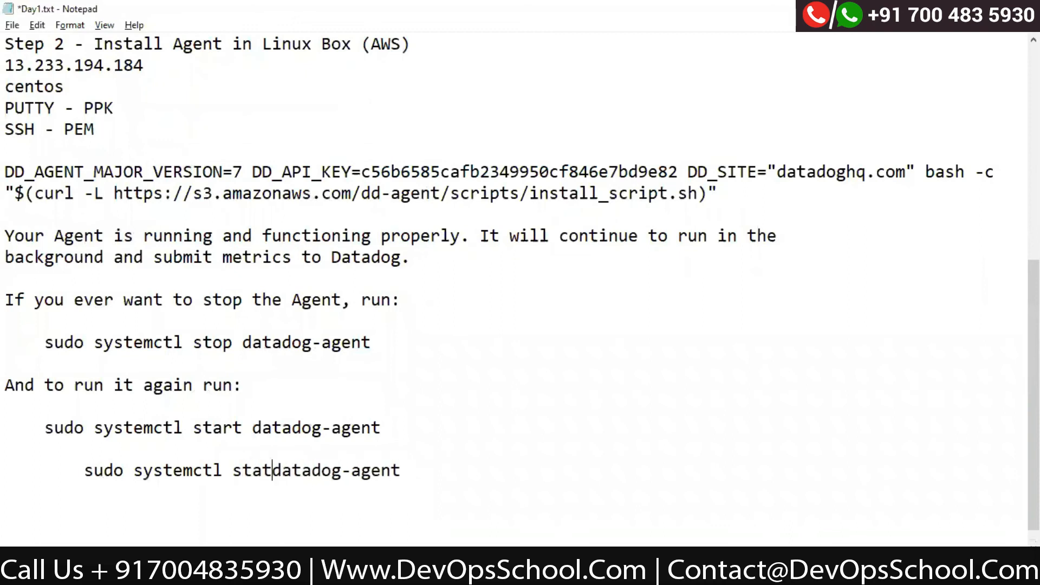
{"action": "type", "text": "us datadog-agent"}
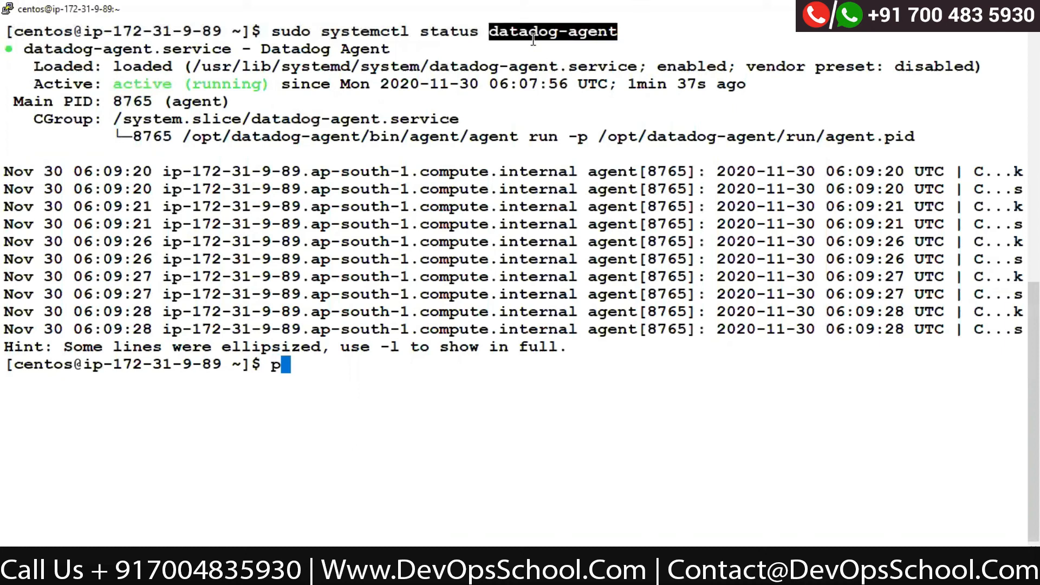
Run 'ps -eaf | grep datadog-agent' and mark 'agent' in the process listing.
{"action": "type", "text": "s -eaf | grep datadog-agent"}
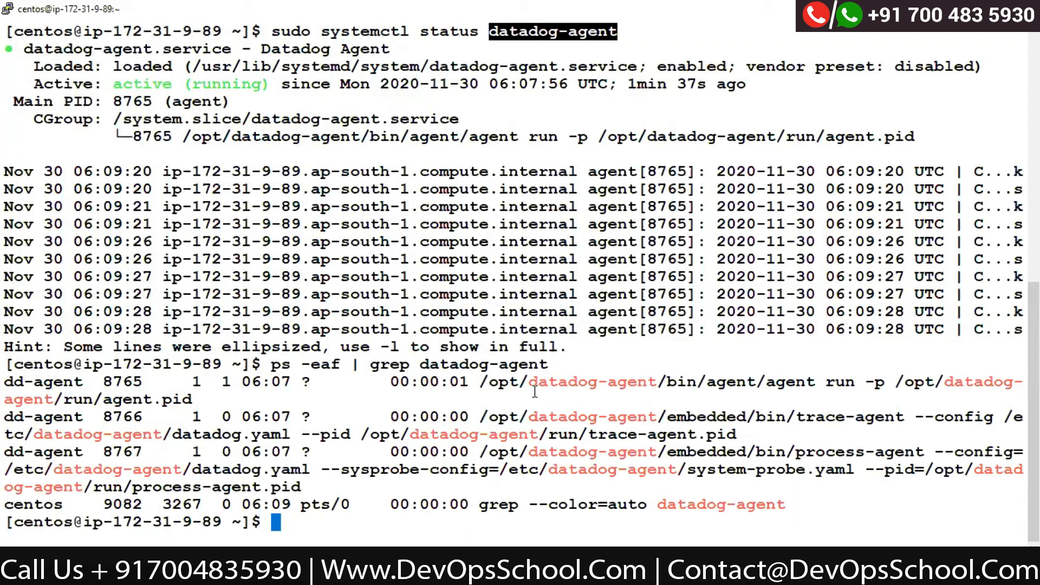
{"action": "mouse_move", "coordinate": [606, 371]}
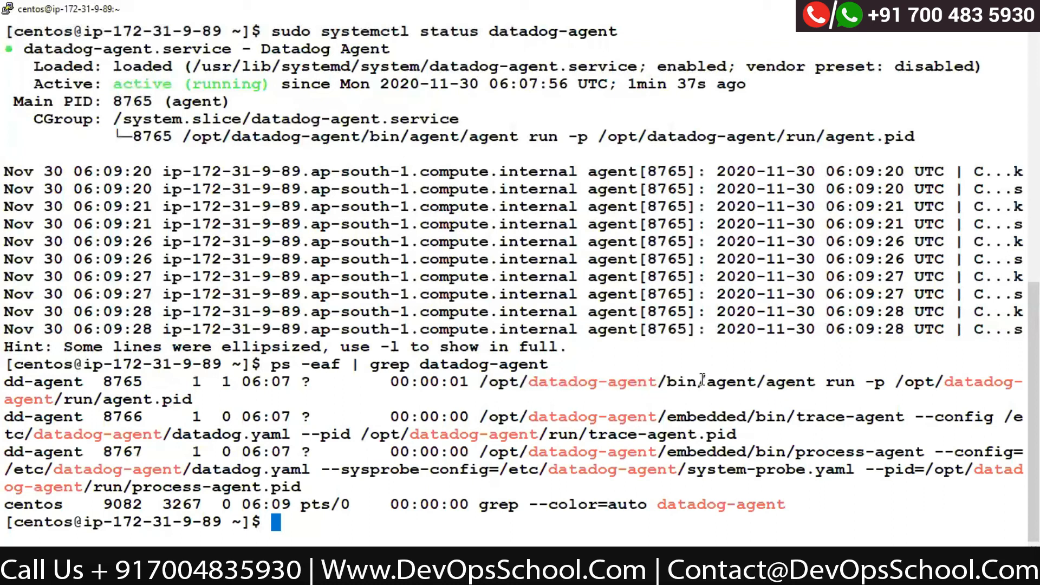
{"action": "double_click", "coordinate": [790, 381]}
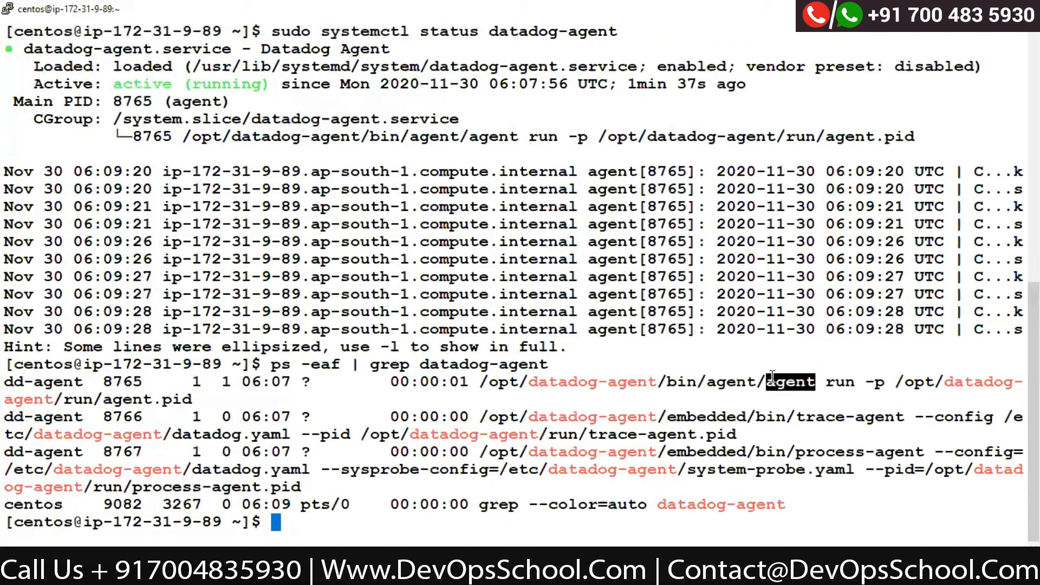
{"action": "mouse_move", "coordinate": [615, 333]}
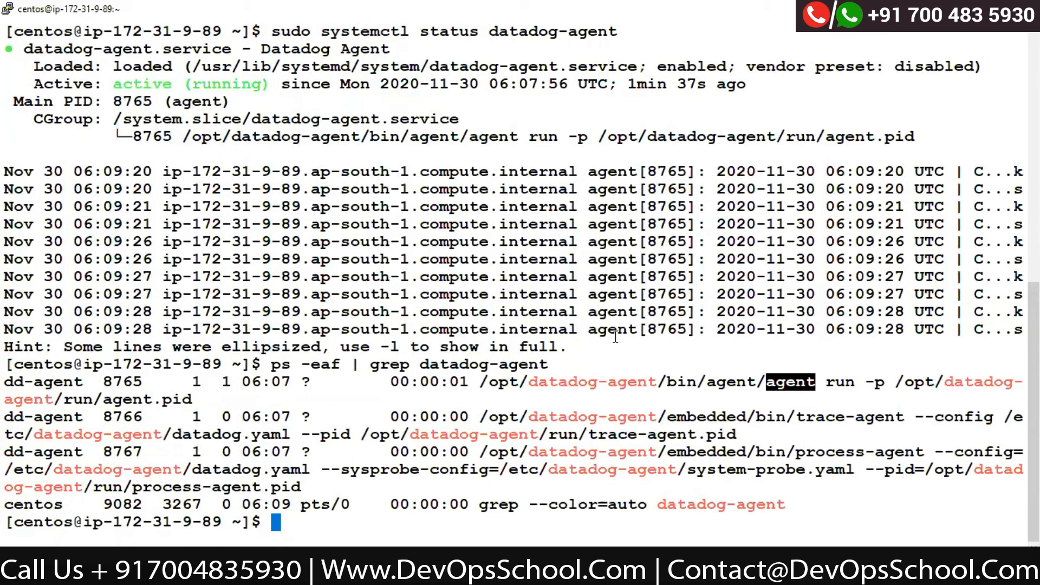
Launch Paint via Win+R 'mspaint' and select the thin Pencil tool.
{"action": "key", "text": "Win+r"}
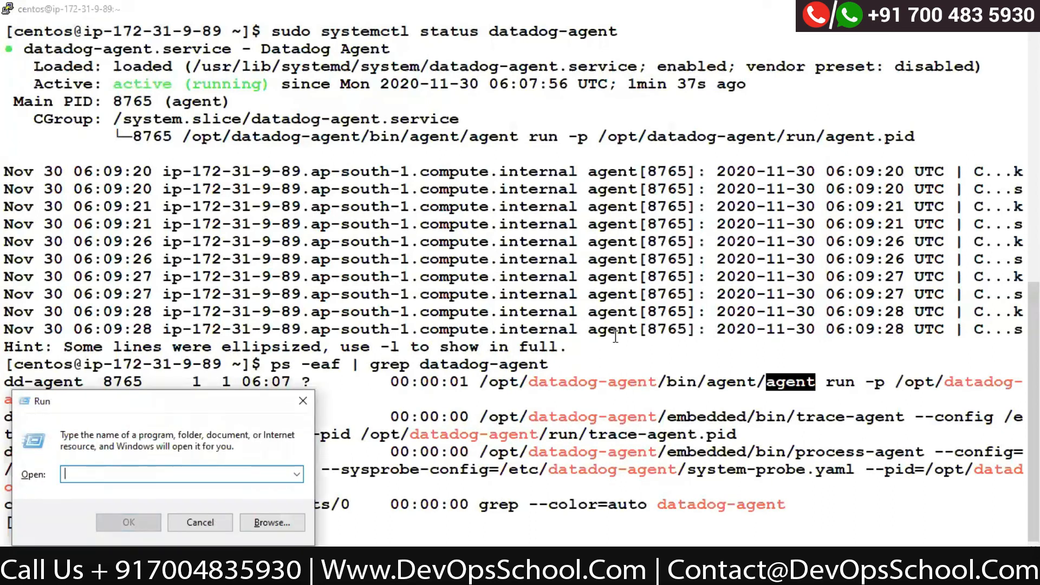
{"action": "type", "text": "mspaint"}
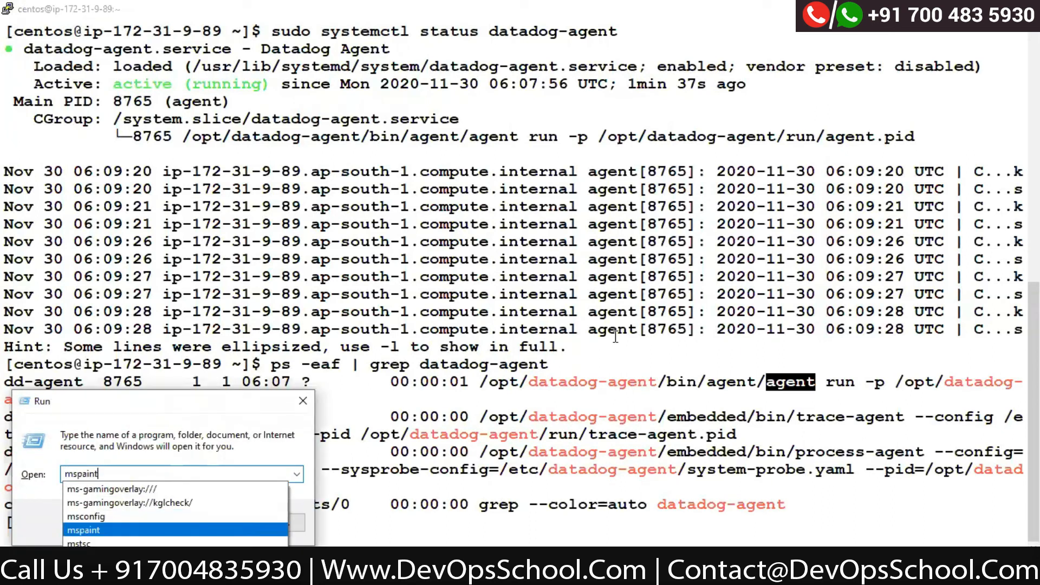
{"action": "key", "text": "Enter"}
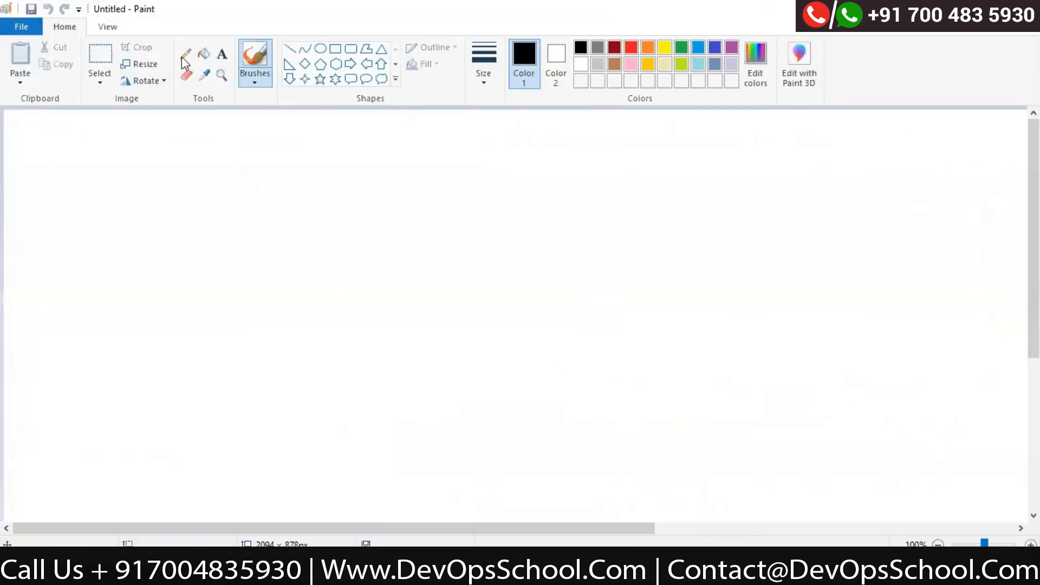
{"action": "left_click", "coordinate": [483, 60]}
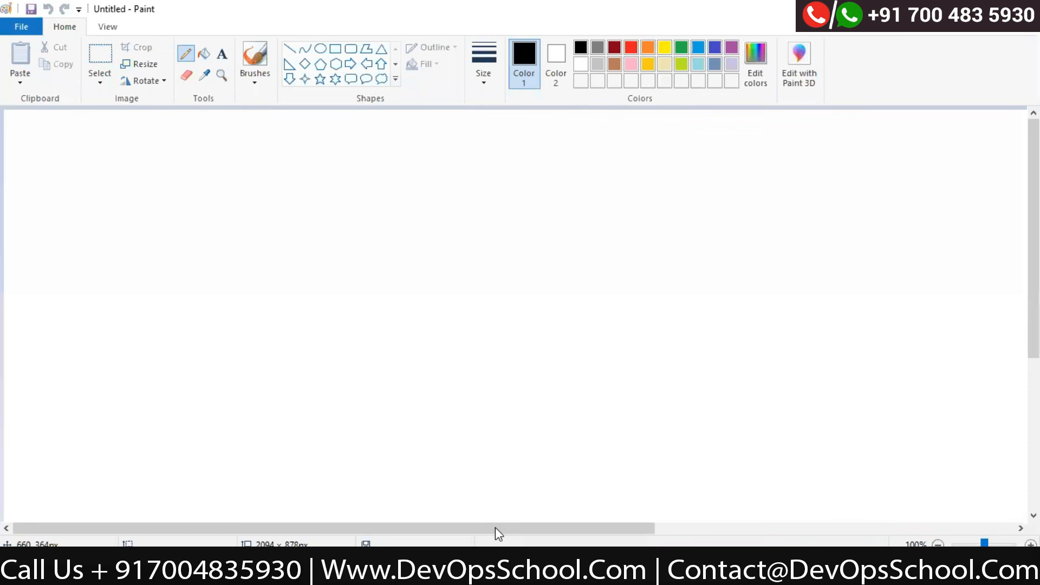
{"action": "mouse_move", "coordinate": [252, 254]}
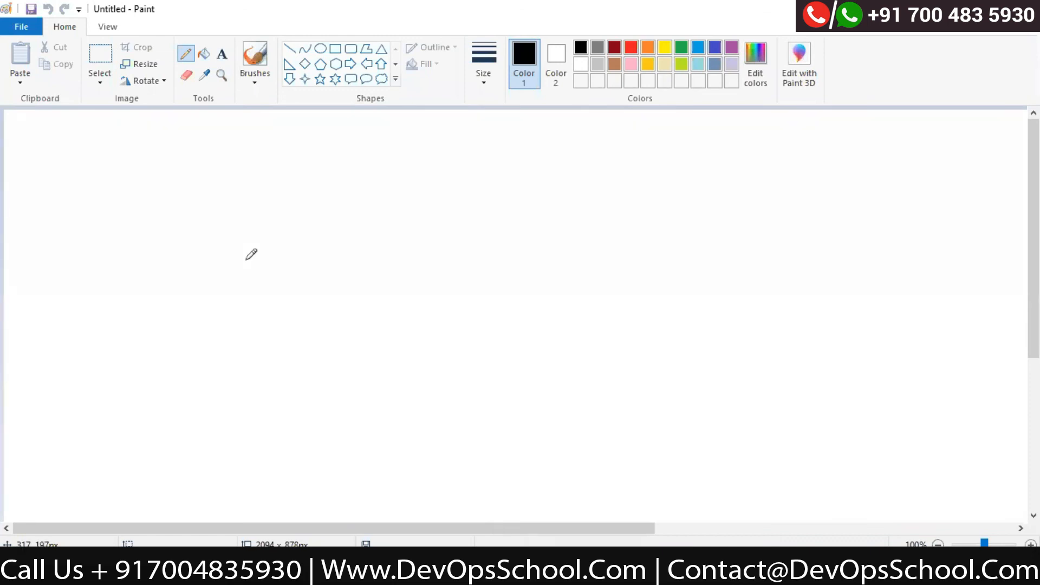
{"action": "mouse_move", "coordinate": [244, 251]}
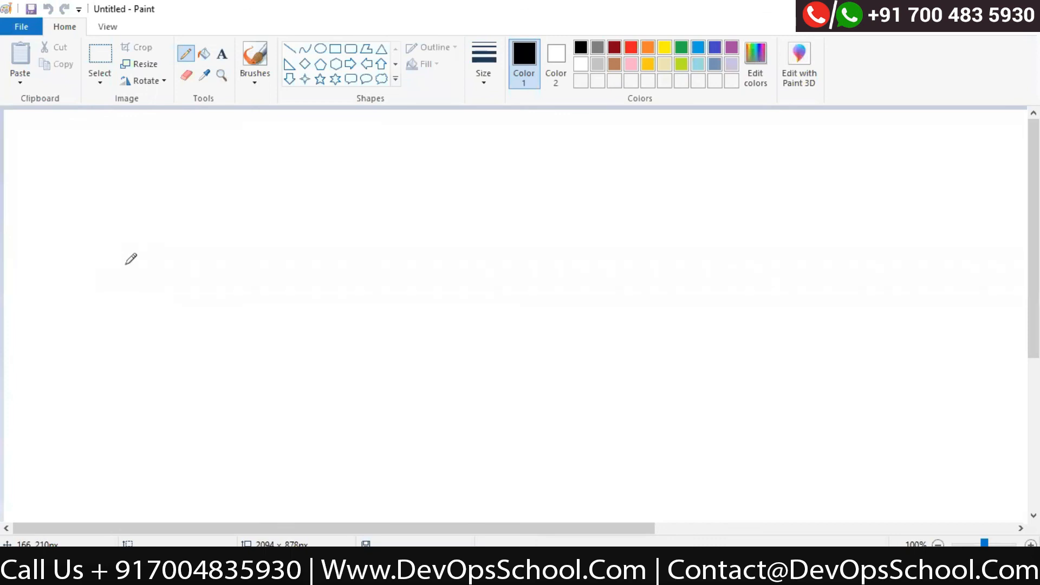
Sketch a black laptop, then switch to red and draw strokes around it.
{"action": "left_click_drag", "start_coordinate": [113, 255], "coordinate": [80, 391]}
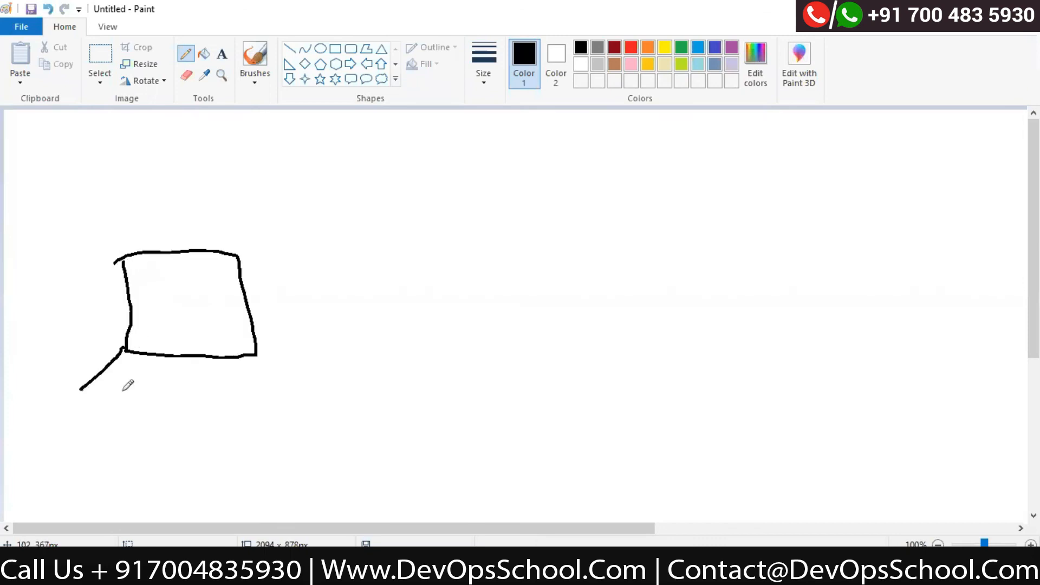
{"action": "left_click_drag", "start_coordinate": [83, 395], "coordinate": [198, 372]}
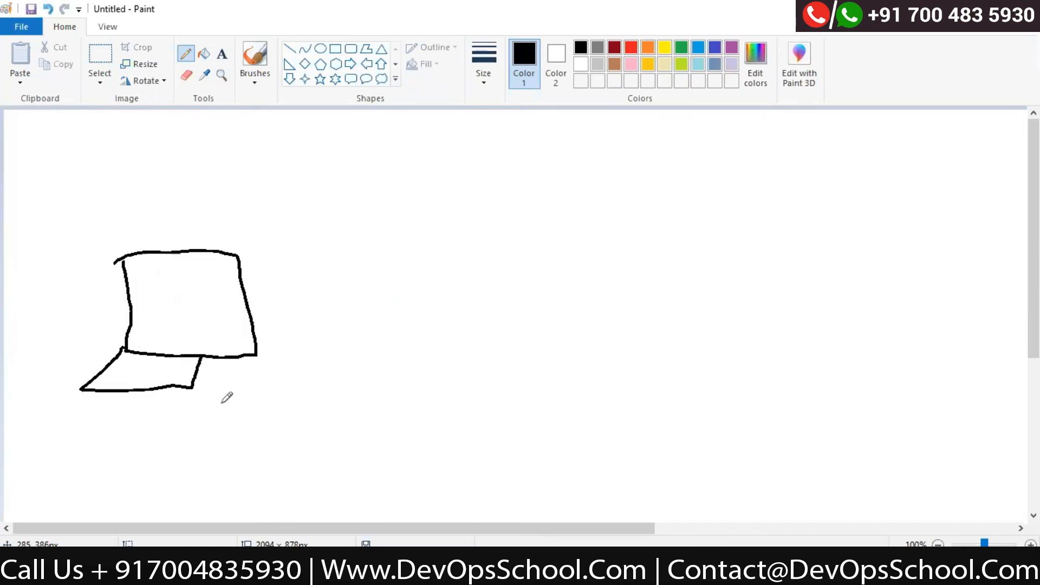
{"action": "left_click", "coordinate": [631, 45]}
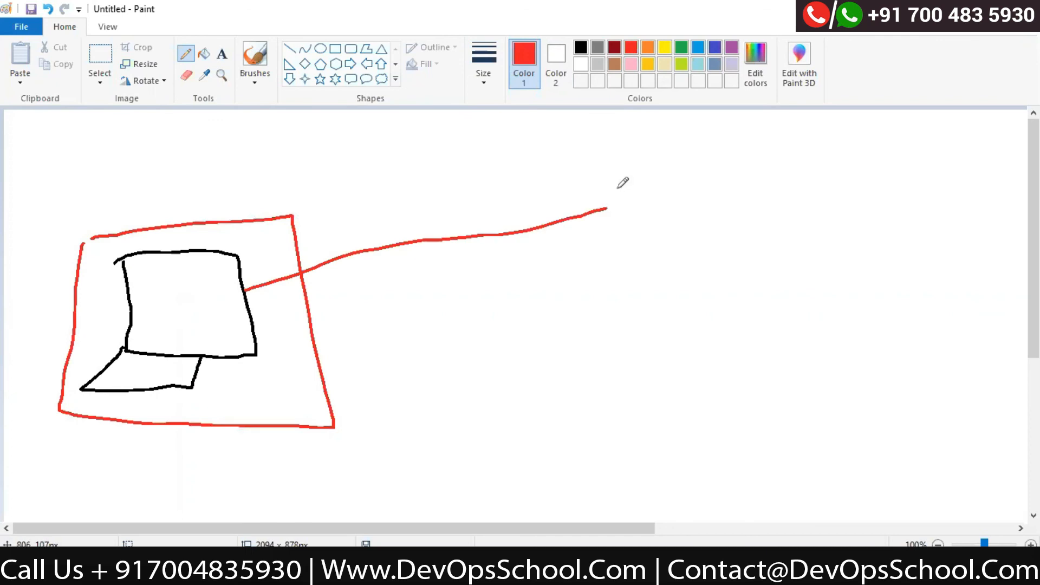
{"action": "left_click_drag", "start_coordinate": [597, 212], "coordinate": [617, 225]}
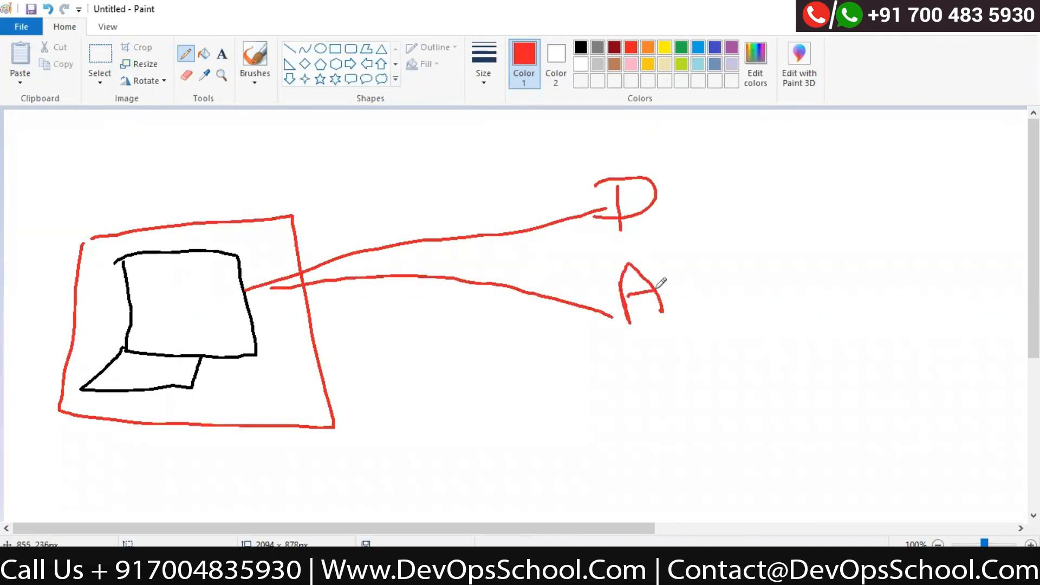
{"action": "left_click_drag", "start_coordinate": [404, 179], "coordinate": [391, 285]}
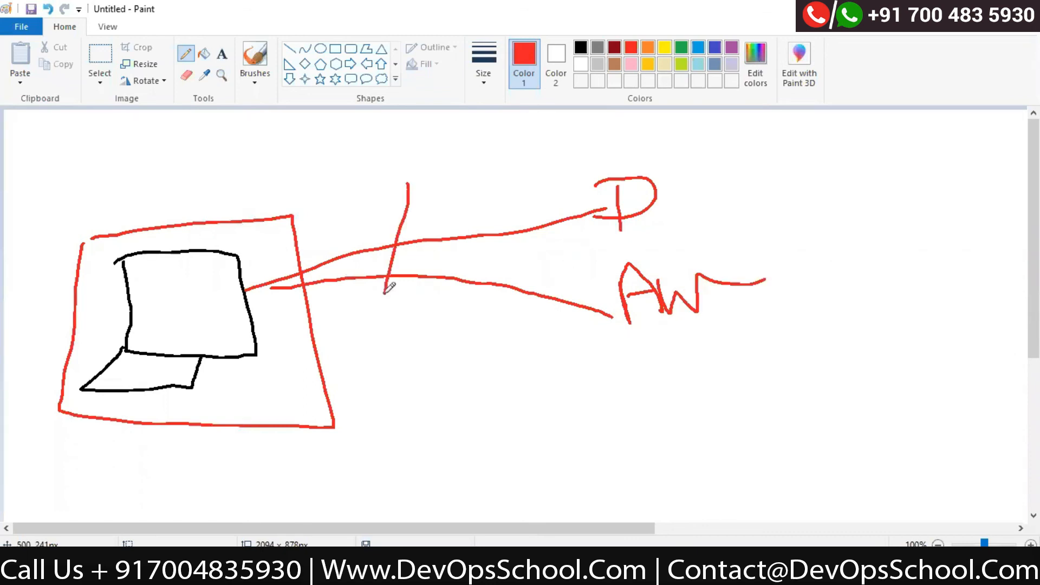
{"action": "left_click_drag", "start_coordinate": [372, 199], "coordinate": [452, 272]}
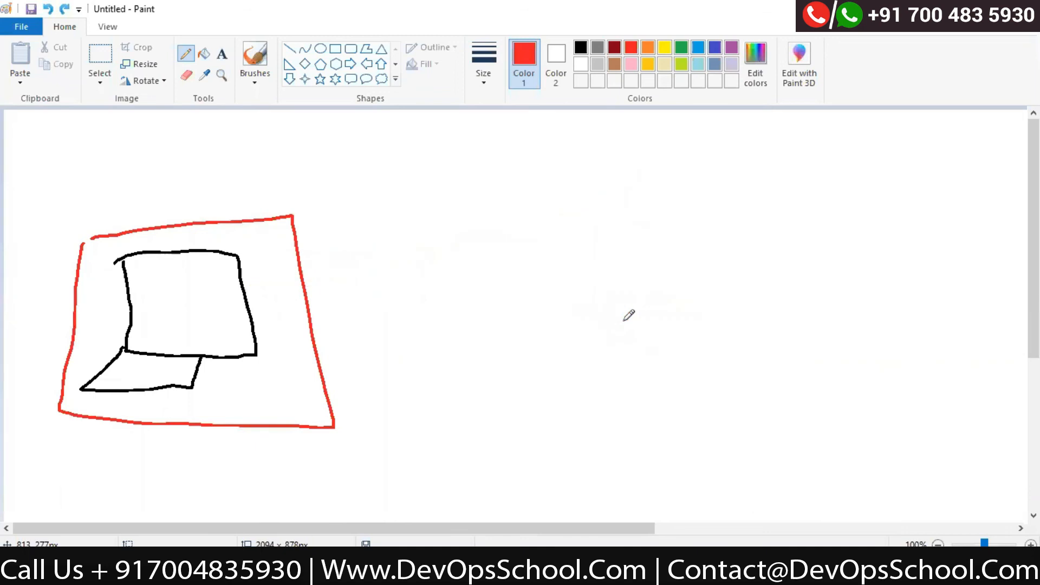
{"action": "mouse_move", "coordinate": [602, 158]}
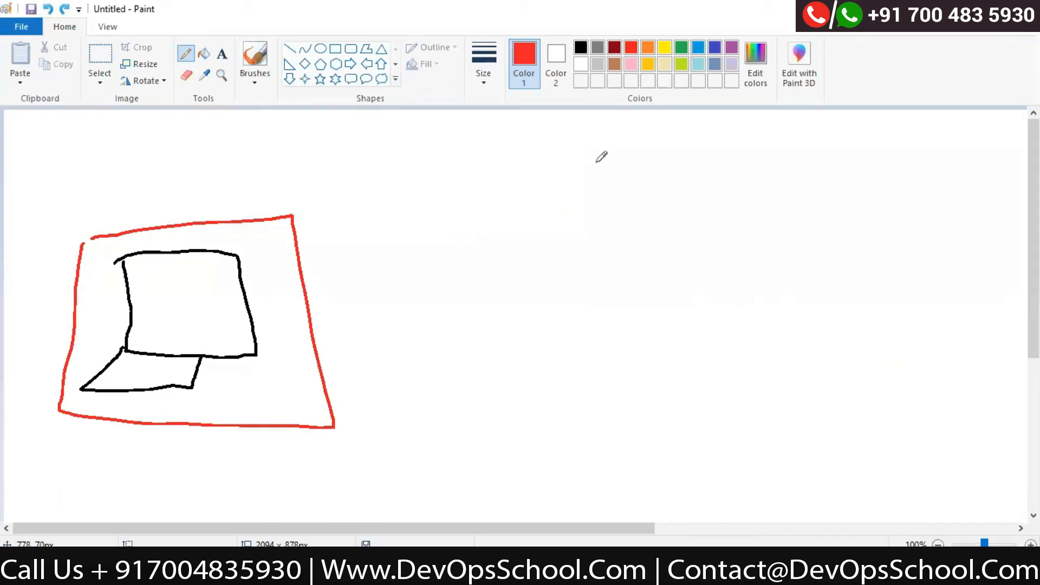
{"action": "mouse_move", "coordinate": [690, 53]}
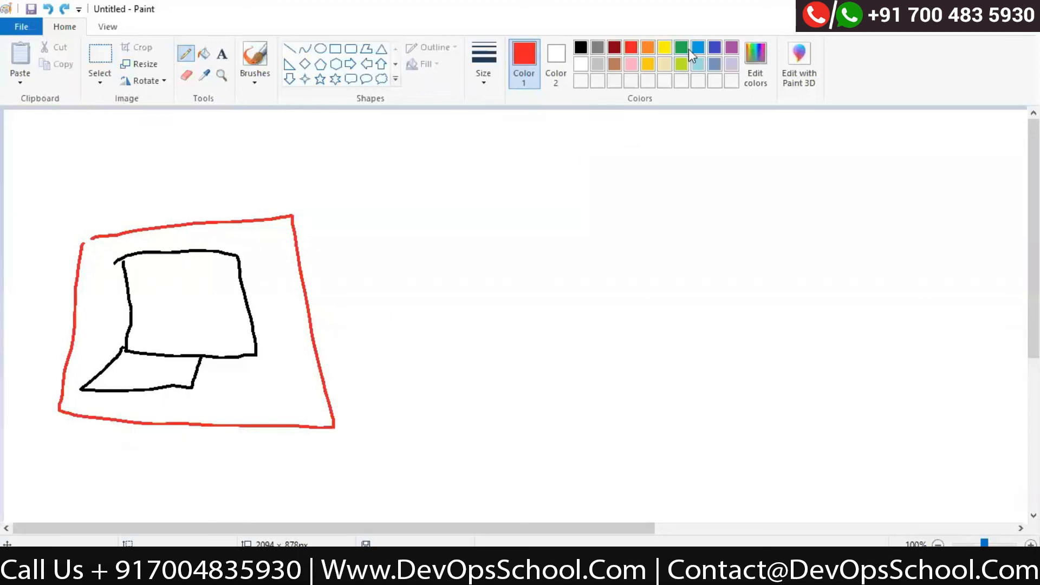
Draw a blue server box with a base, linked to the laptop by two blue lines.
{"action": "left_click", "coordinate": [698, 46]}
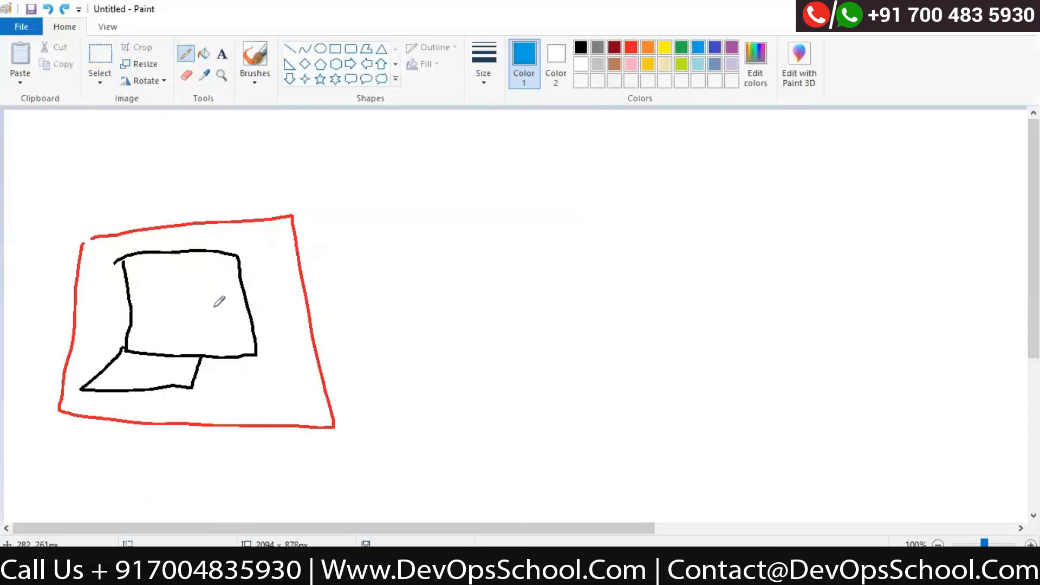
{"action": "left_click_drag", "start_coordinate": [209, 315], "coordinate": [438, 195]}
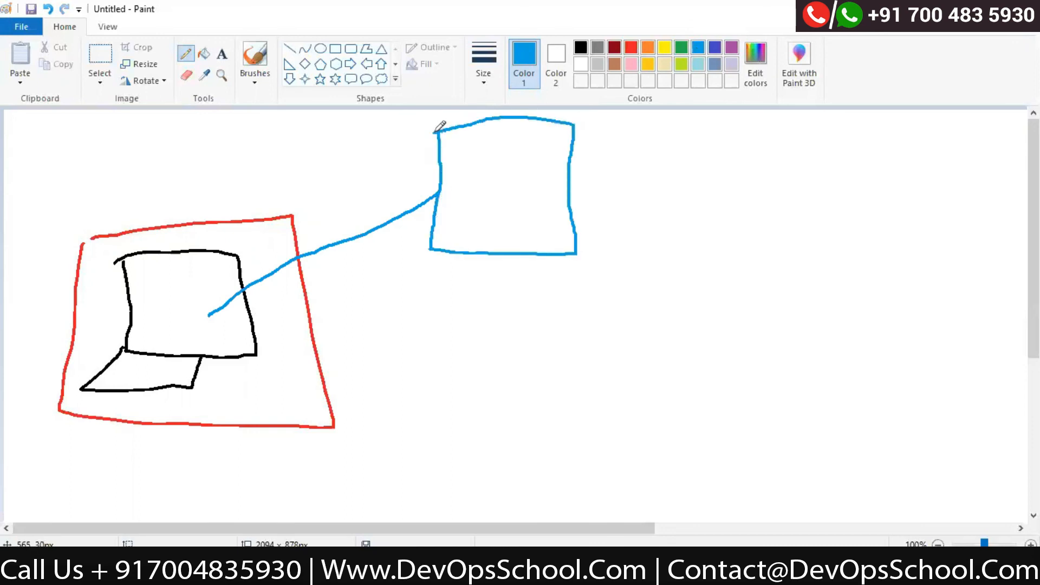
{"action": "left_click_drag", "start_coordinate": [428, 253], "coordinate": [500, 269]}
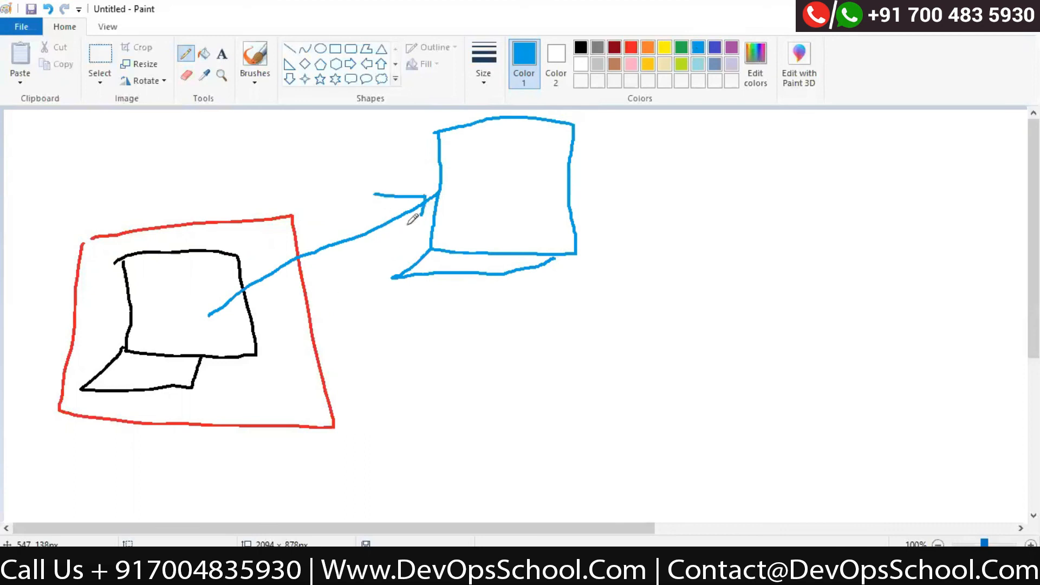
{"action": "left_click_drag", "start_coordinate": [166, 325], "coordinate": [477, 179]}
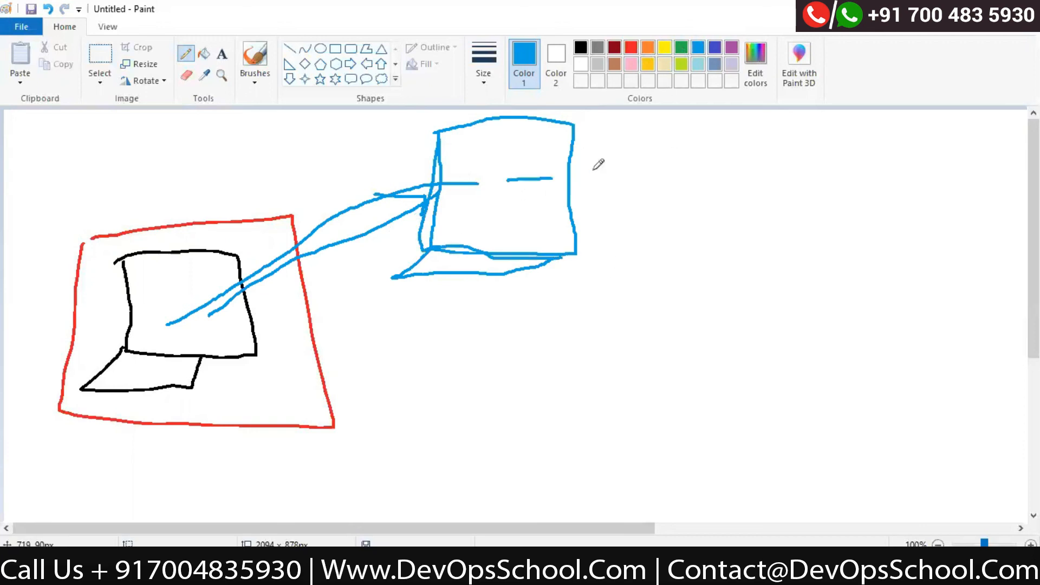
Draw red lines from the server box to D, A and W labels, circling D and A.
{"action": "left_click_drag", "start_coordinate": [567, 177], "coordinate": [851, 154]}
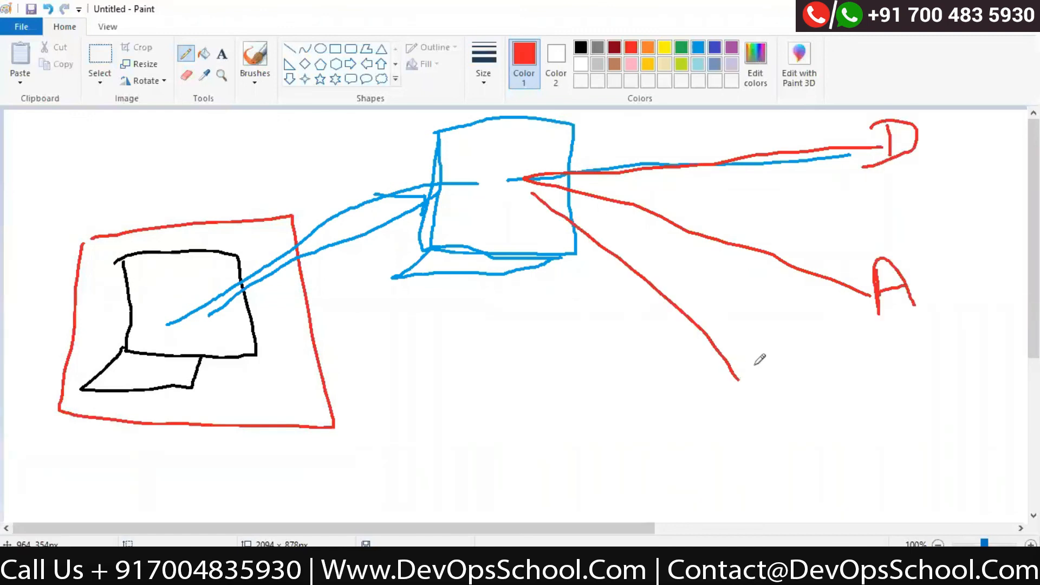
{"action": "left_click_drag", "start_coordinate": [736, 378], "coordinate": [816, 358]}
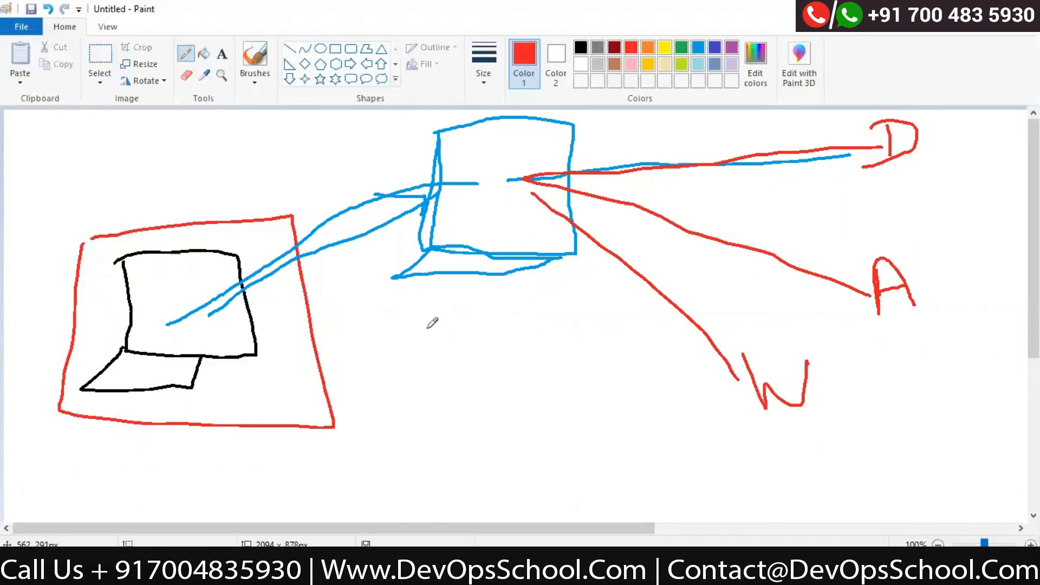
{"action": "left_click_drag", "start_coordinate": [418, 328], "coordinate": [636, 285]}
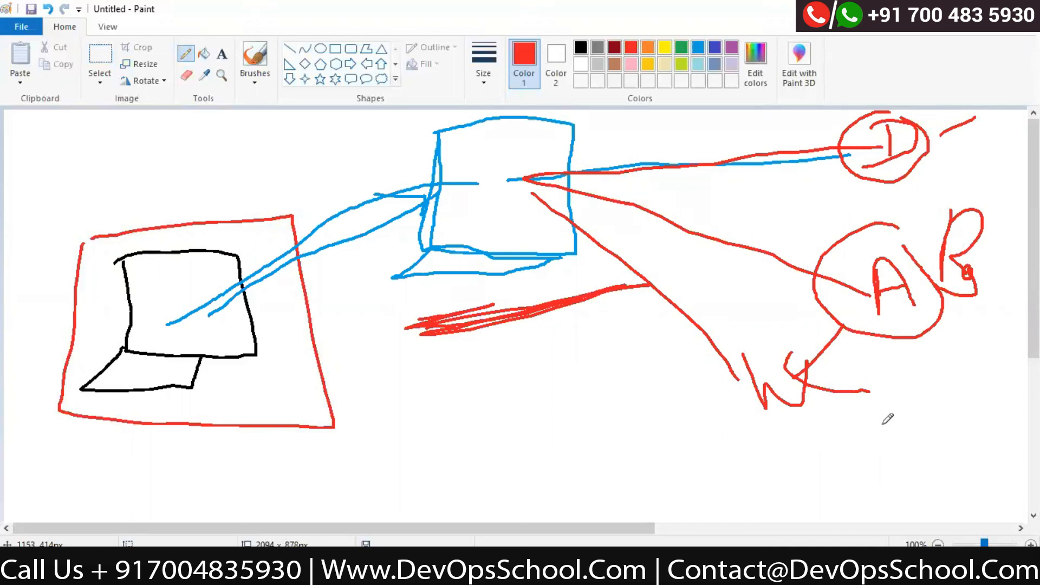
{"action": "mouse_move", "coordinate": [805, 446]}
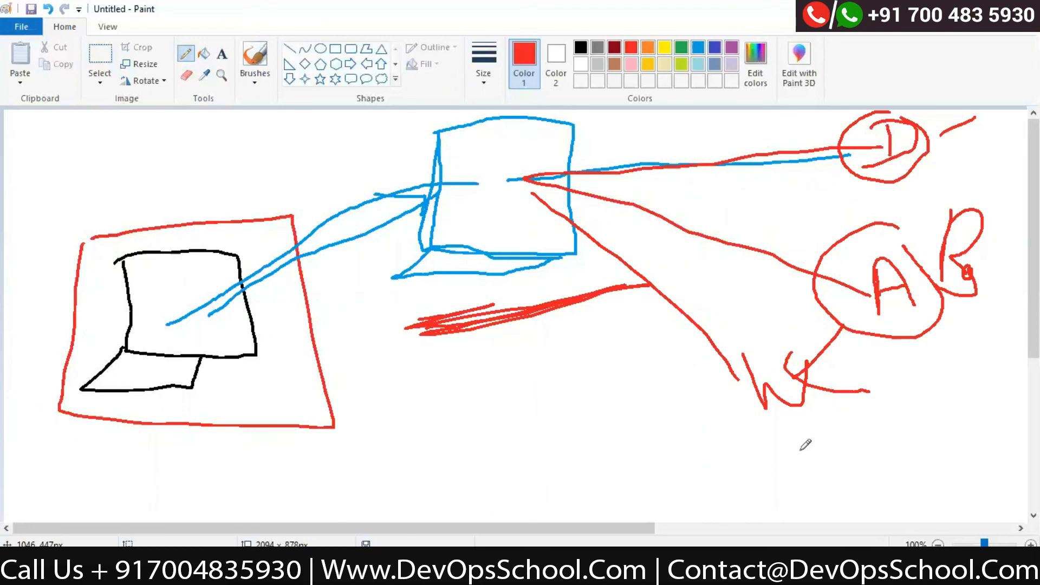
{"action": "mouse_move", "coordinate": [746, 451]}
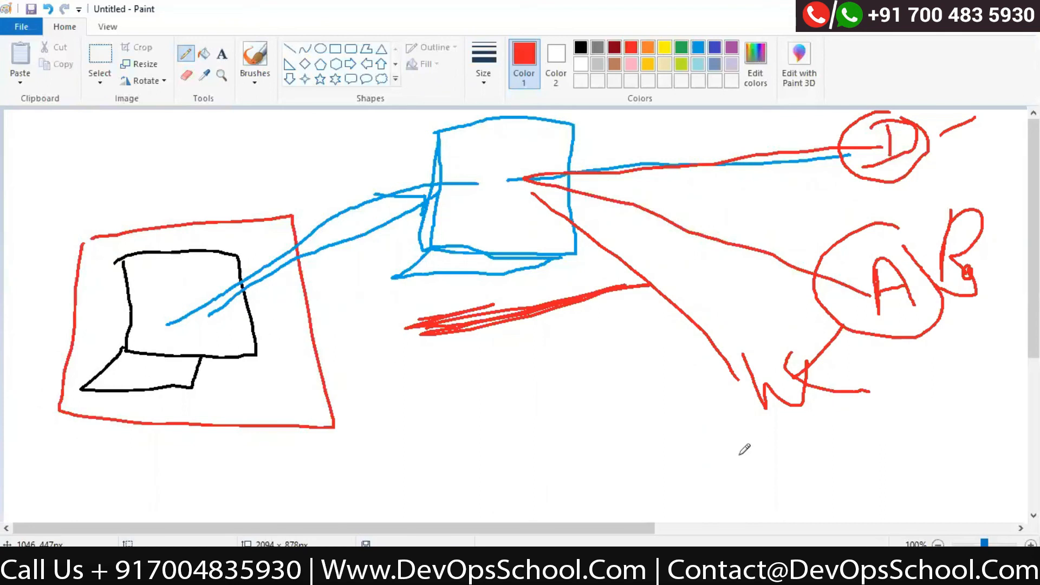